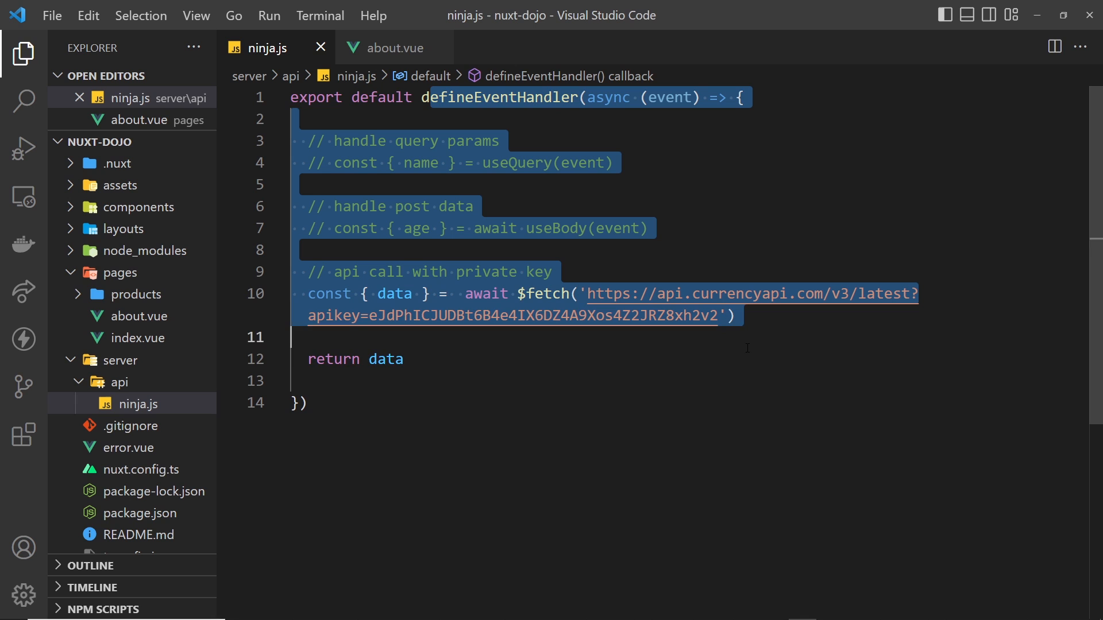
Step: Review the About page and the ninja.js server route before adding the currency route
left_click(393, 47)
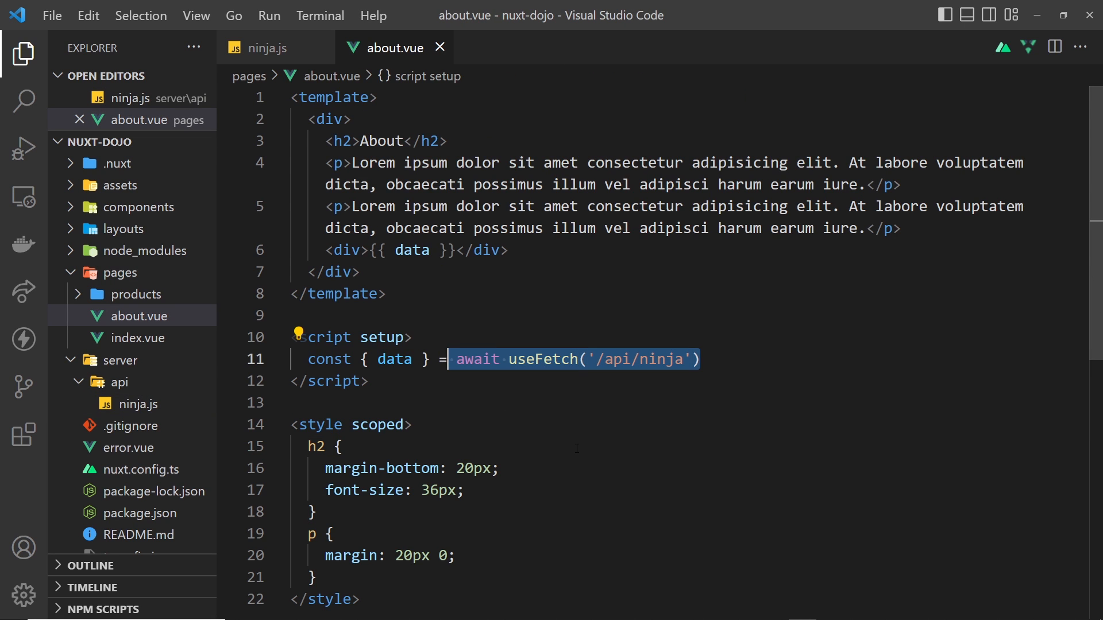
left_click(338, 446)
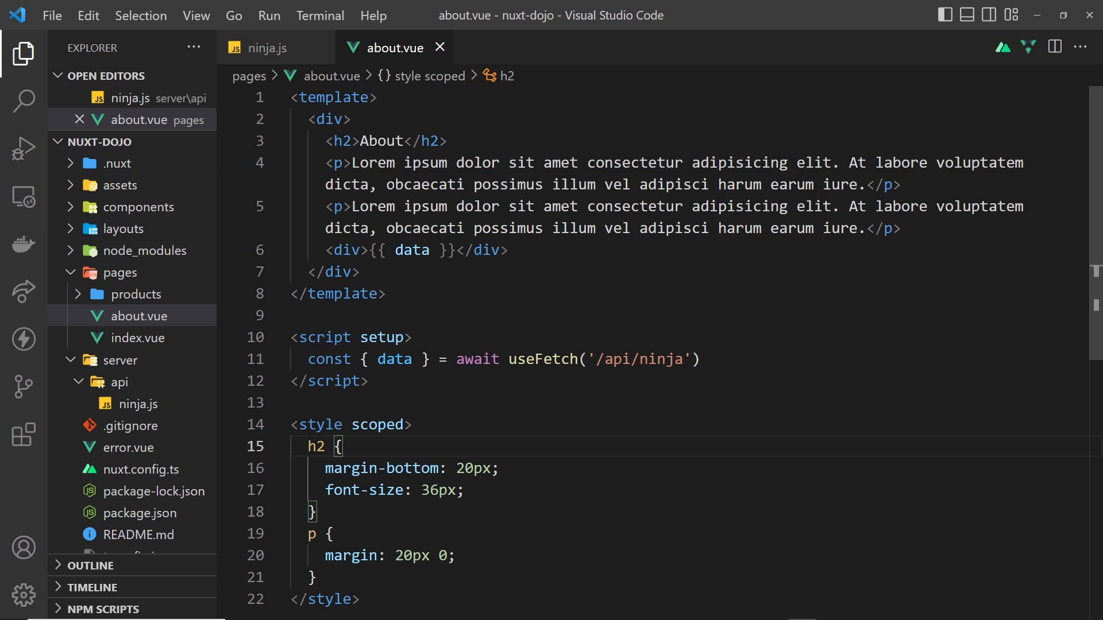
left_click(137, 403)
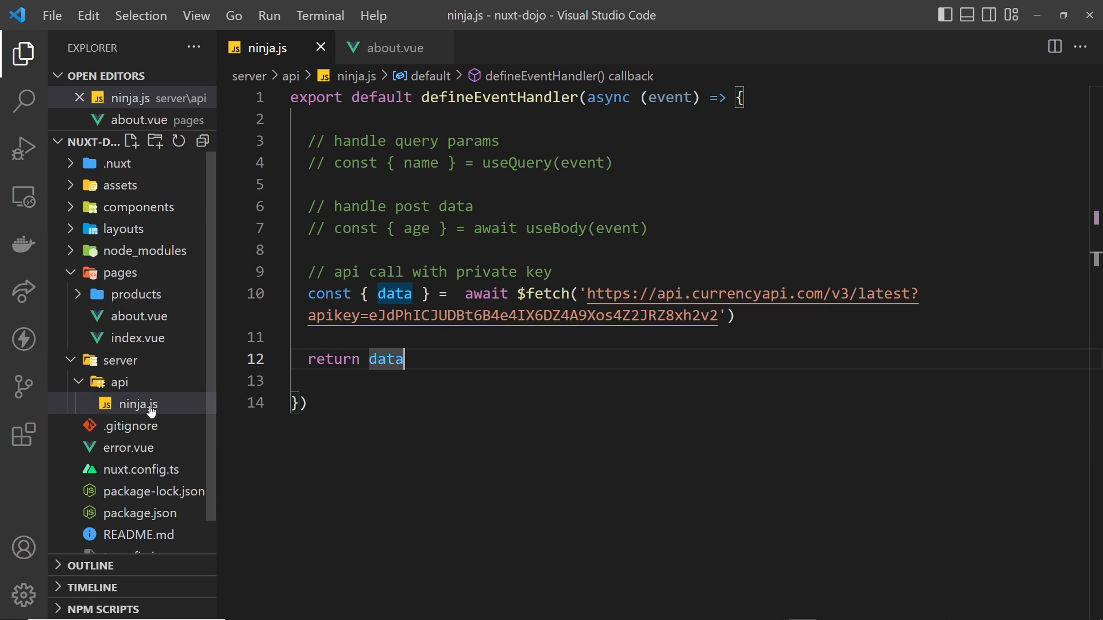
mouse_move(117, 391)
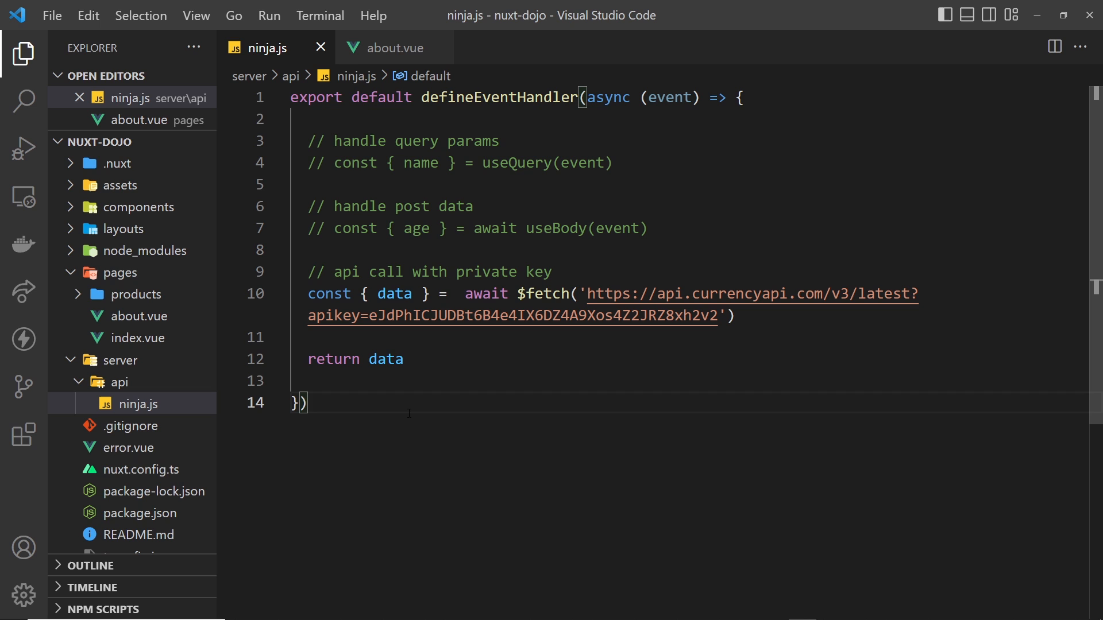
mouse_move(280, 399)
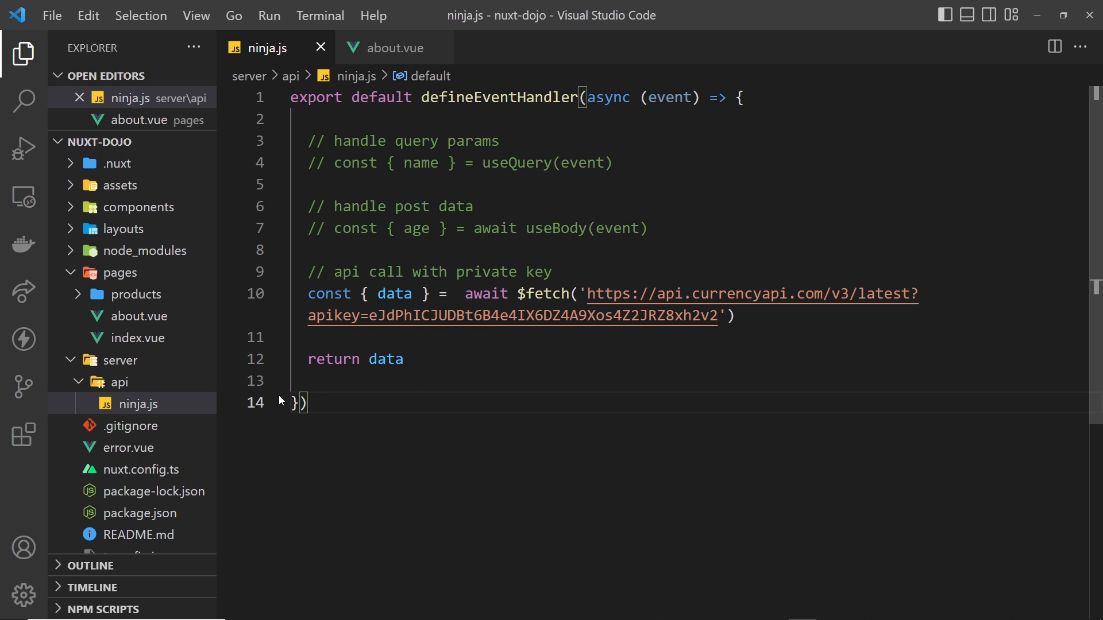
Step: Create a currency folder inside server/api and expand it in the Explorer
left_click(119, 381)
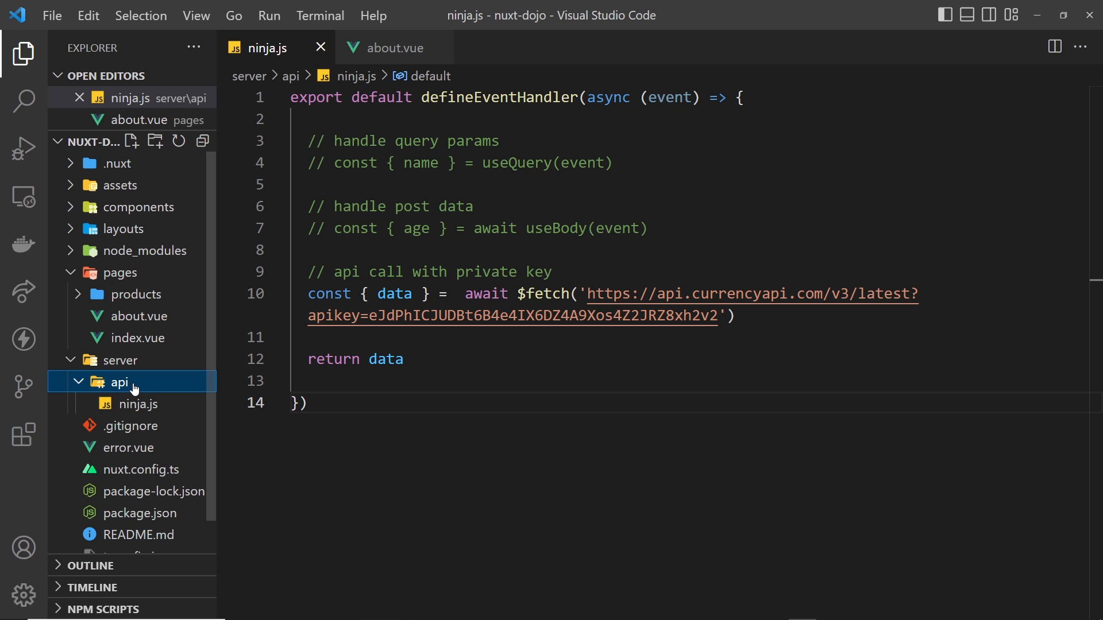
mouse_move(155, 141)
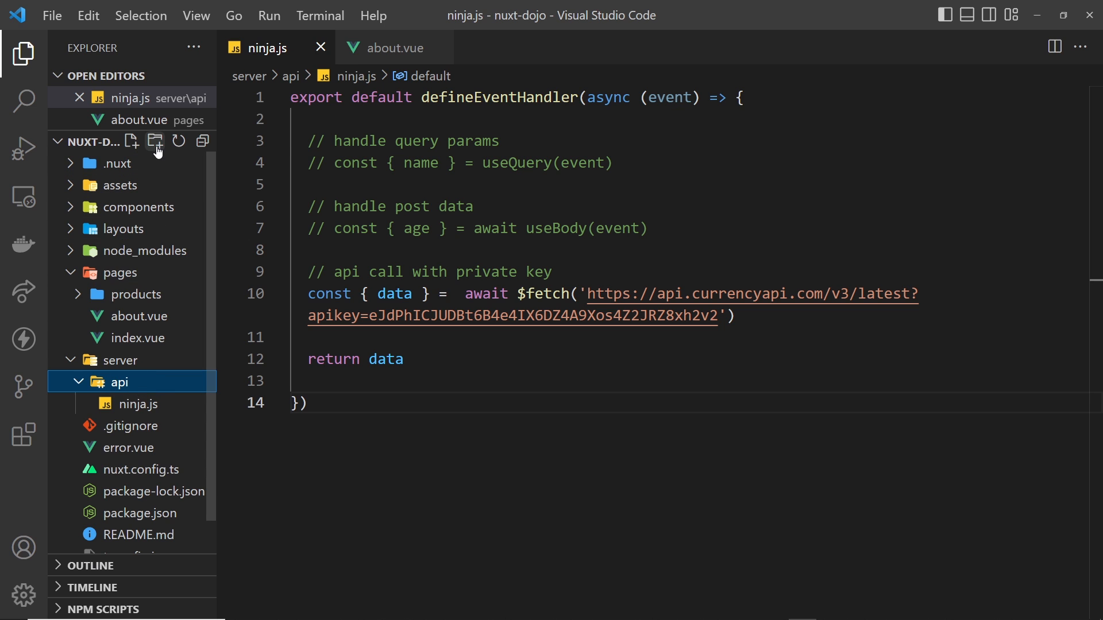
left_click(155, 141)
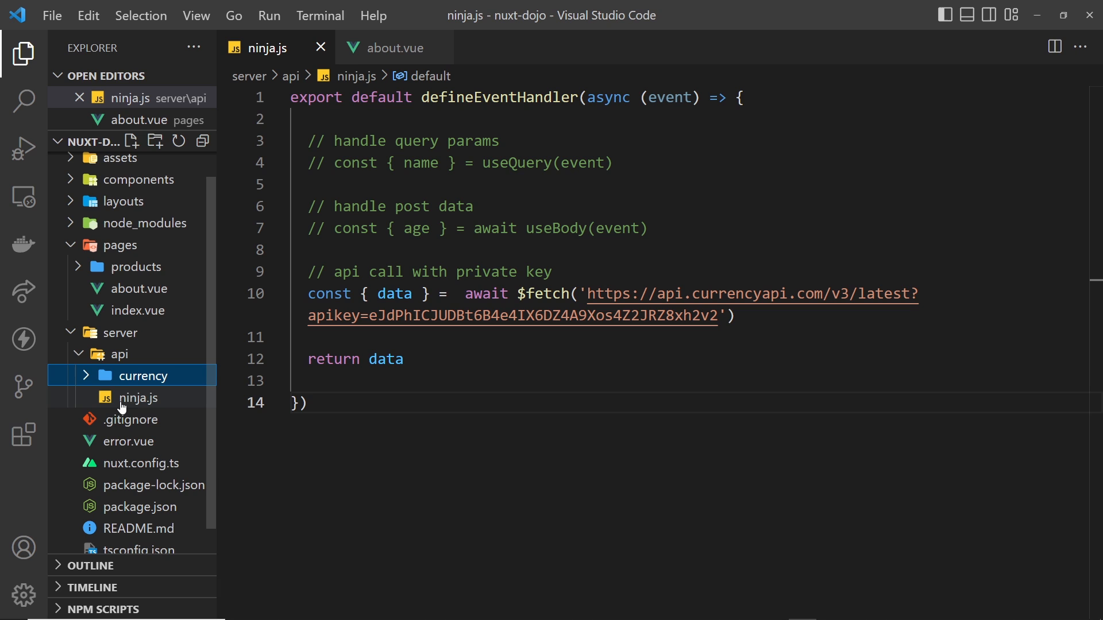
mouse_move(145, 375)
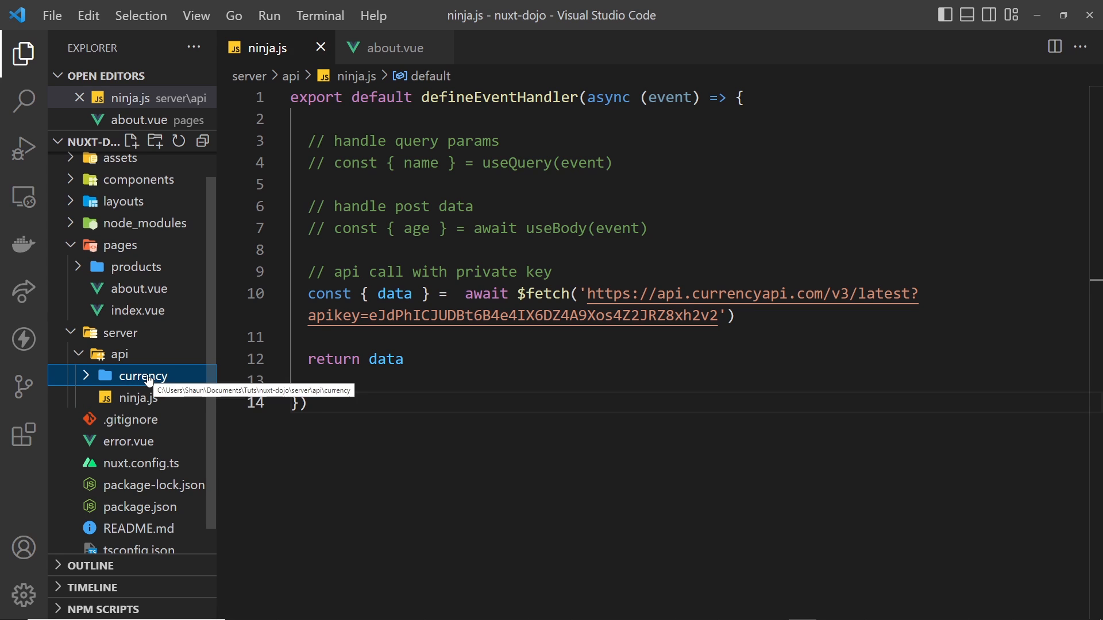
mouse_move(175, 380)
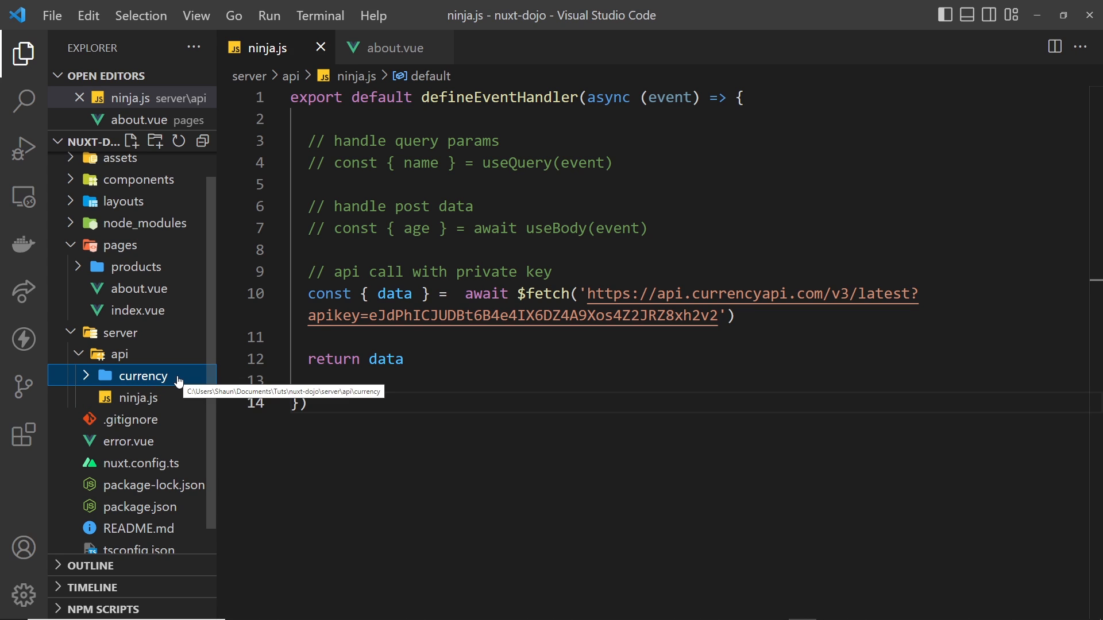
mouse_move(140, 375)
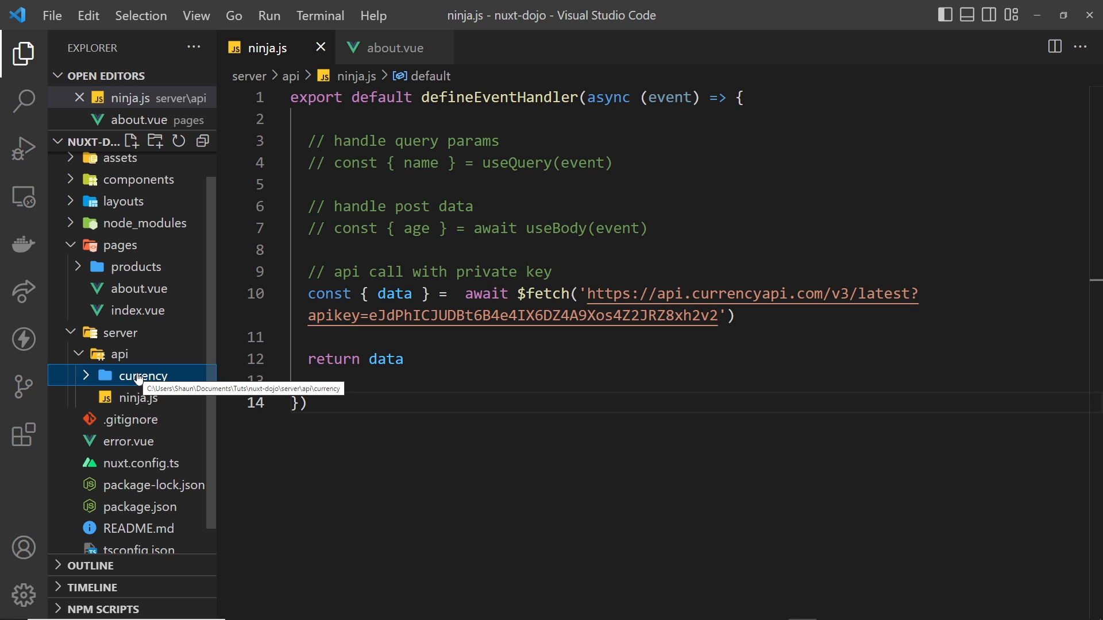
mouse_move(351, 418)
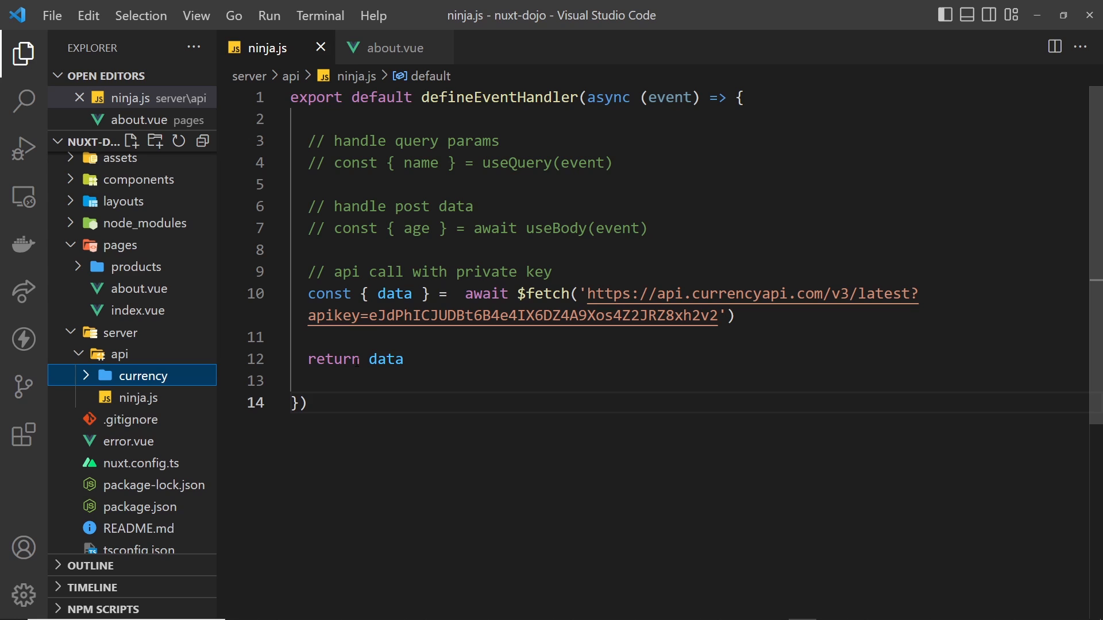
mouse_move(140, 180)
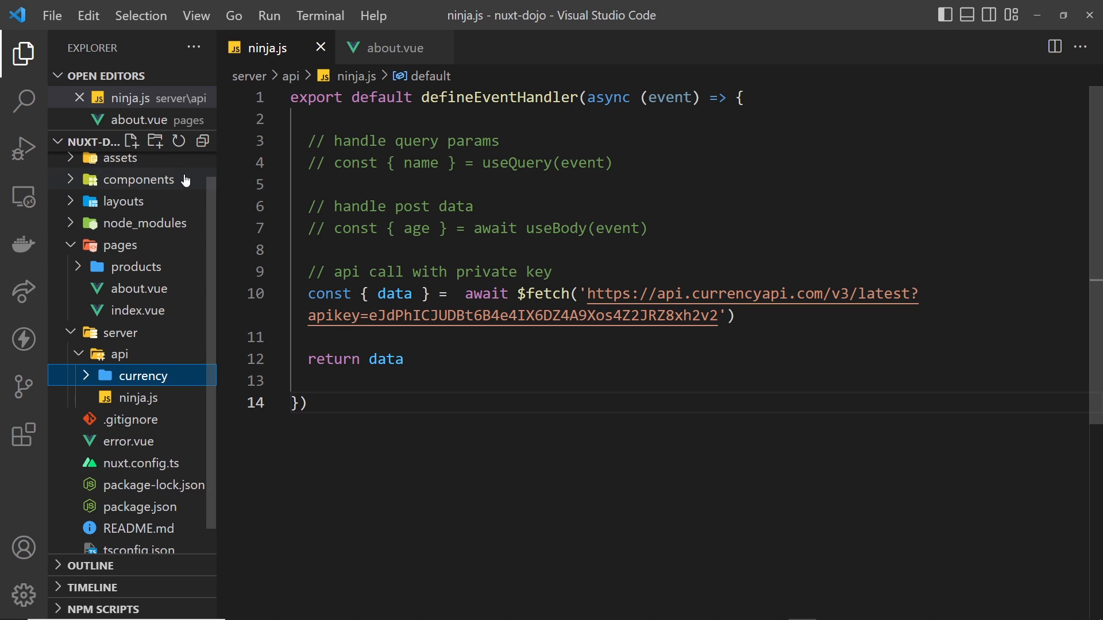
left_click(135, 266)
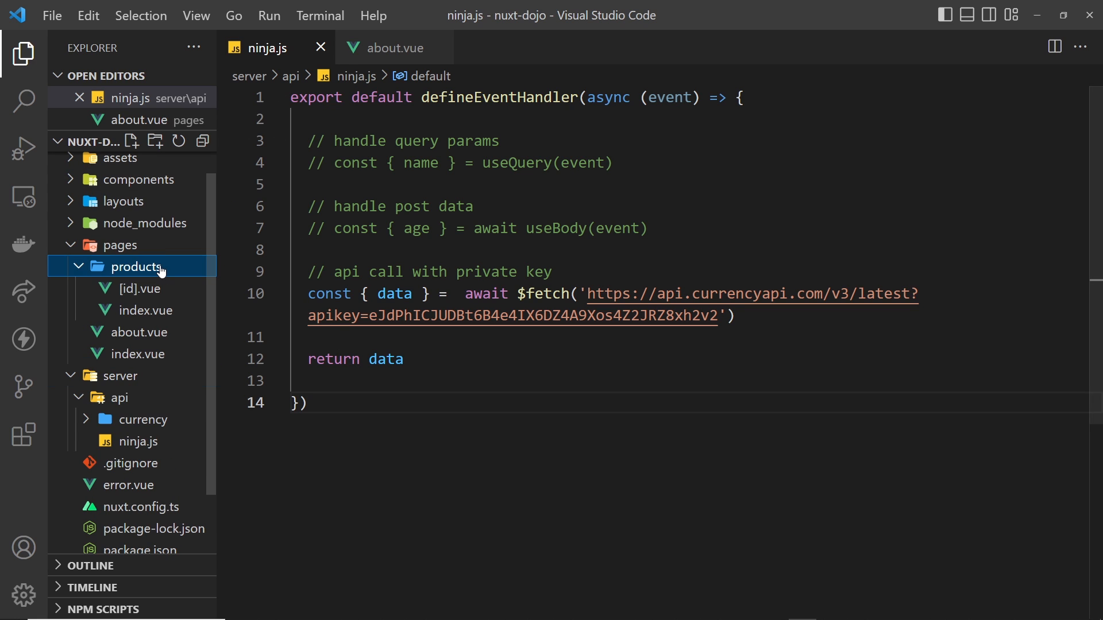
mouse_move(135, 294)
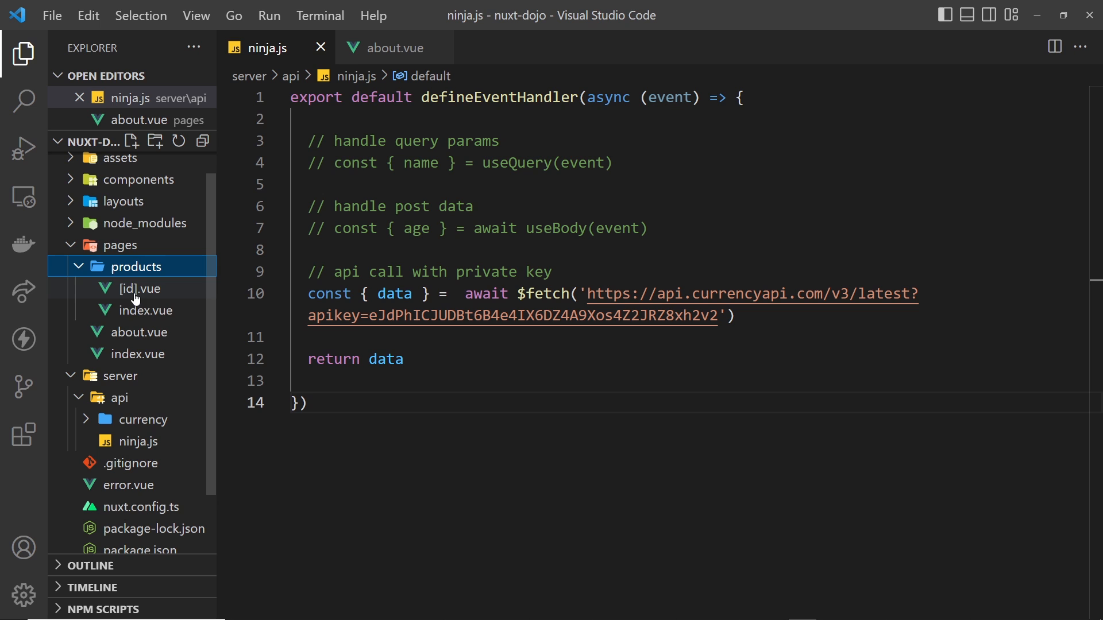
left_click(143, 419)
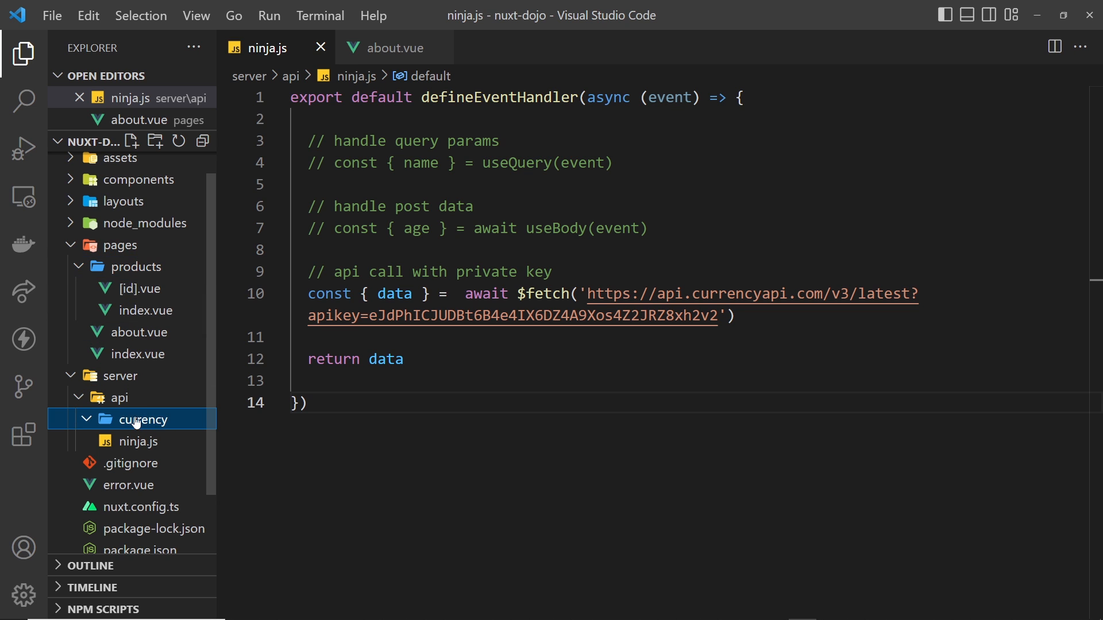
mouse_move(155, 427)
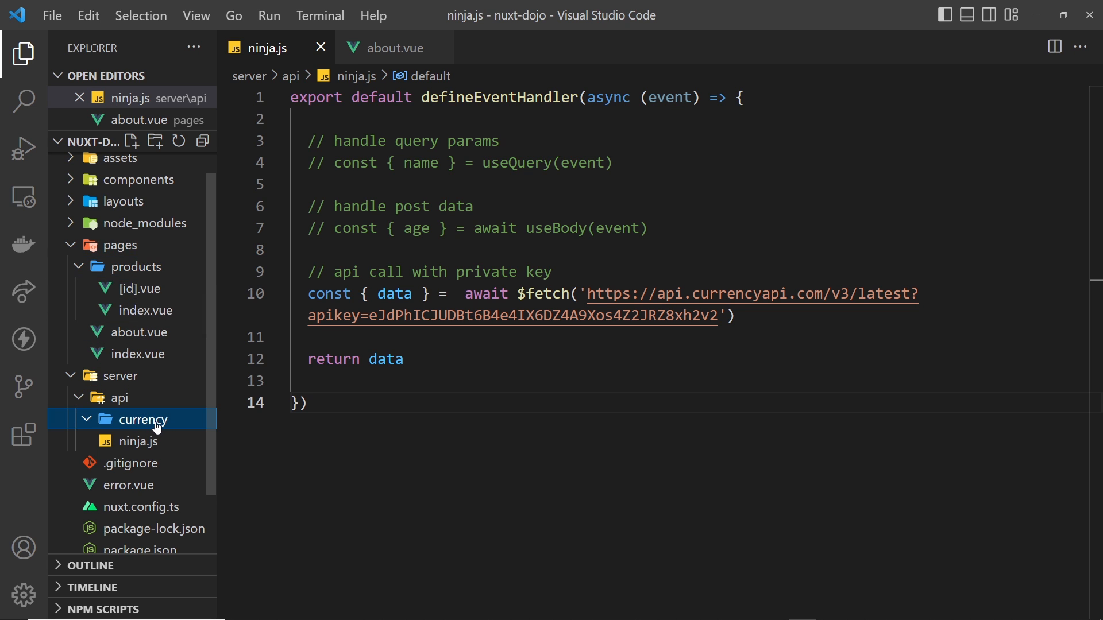
type("/")
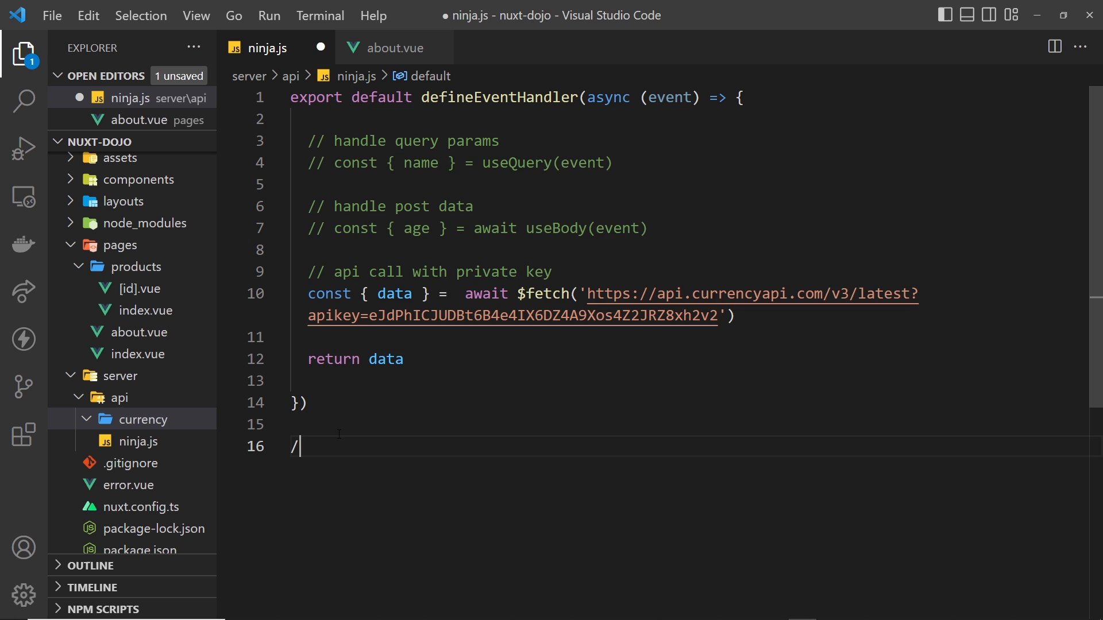
type("currency/")
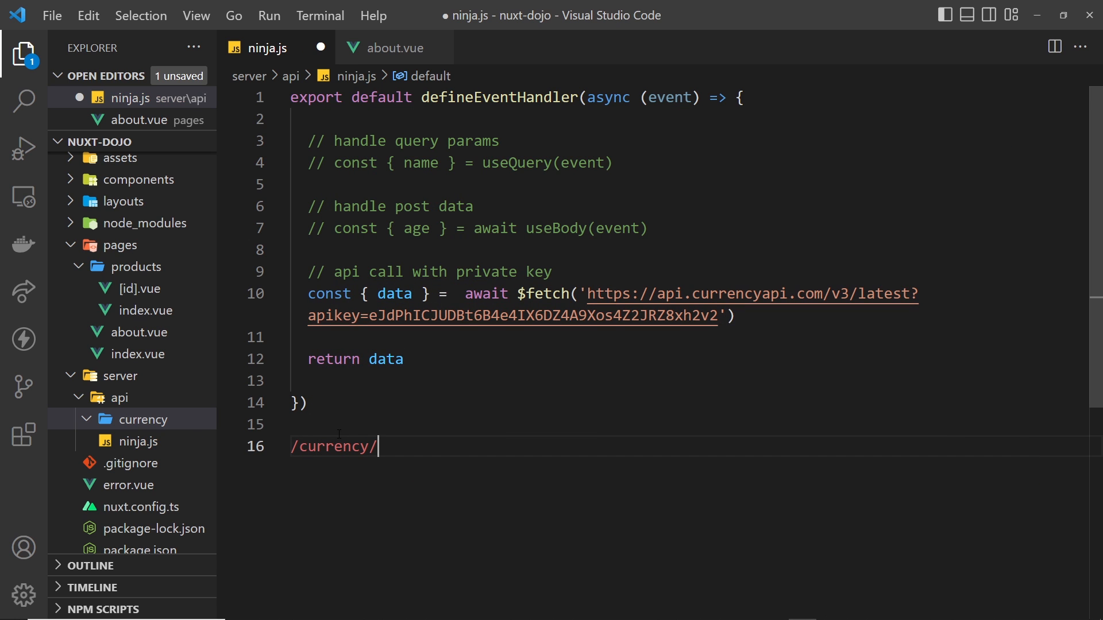
type("gn")
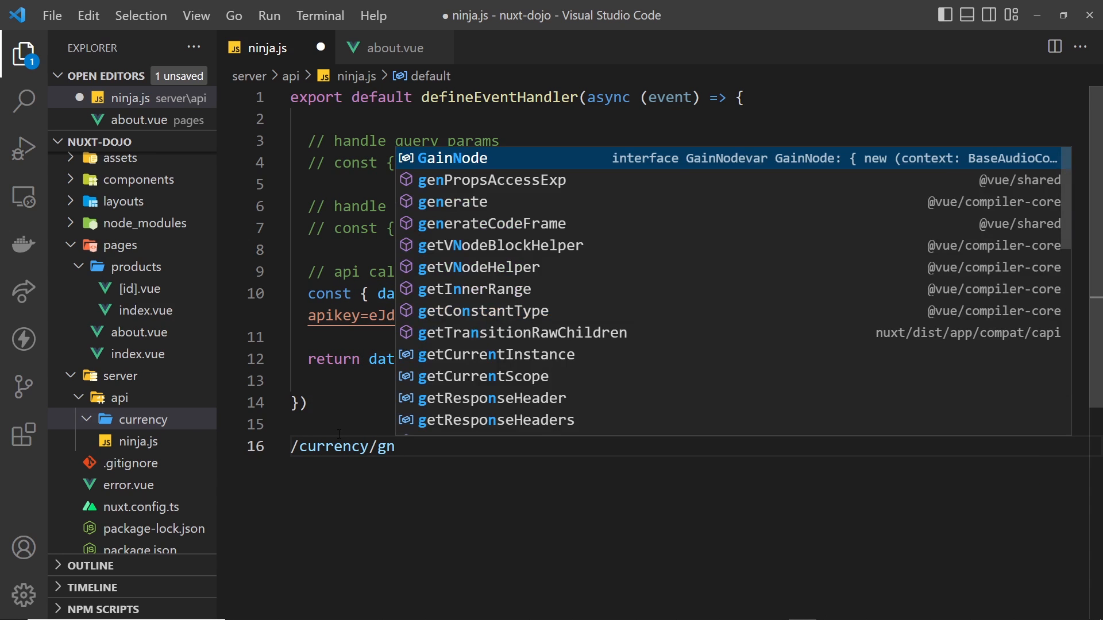
type("USD")
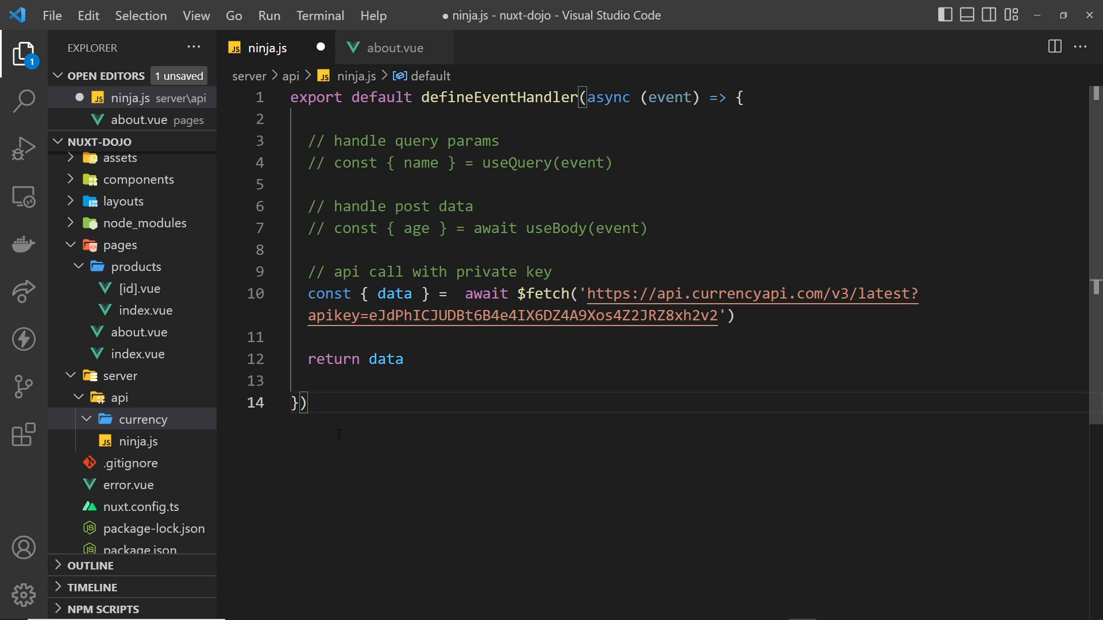
key("ctrl+s")
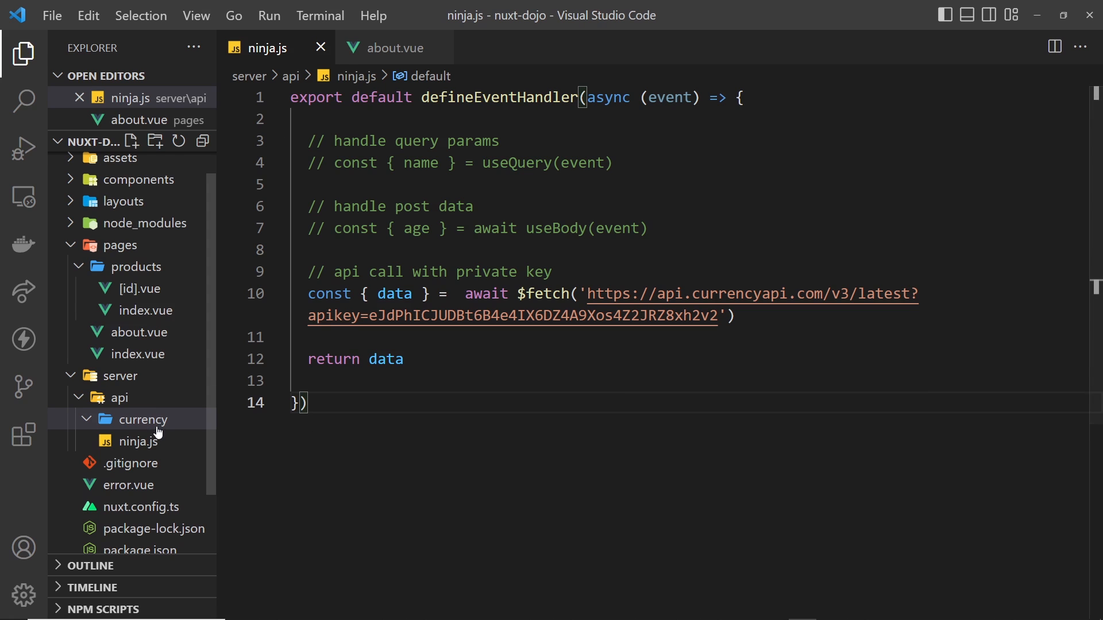
mouse_move(168, 425)
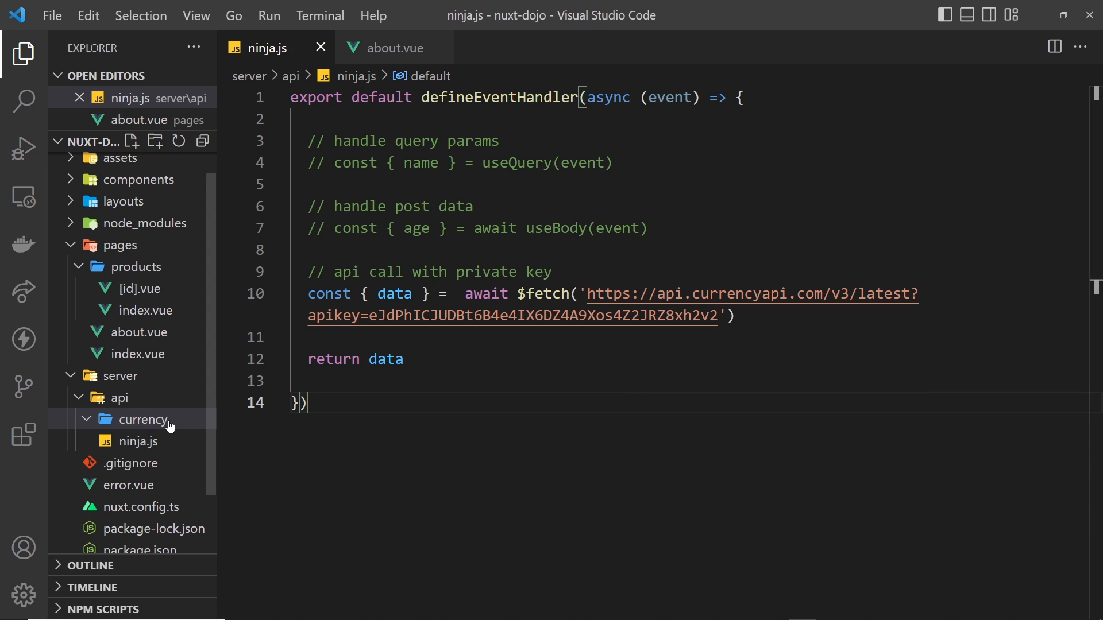
mouse_move(144, 419)
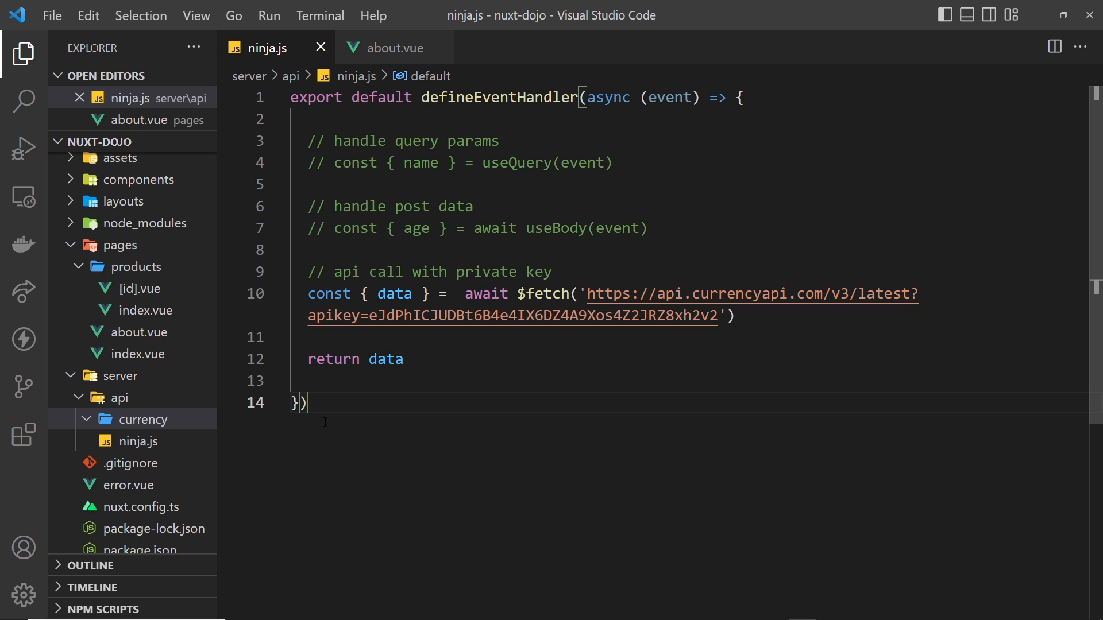
mouse_move(145, 419)
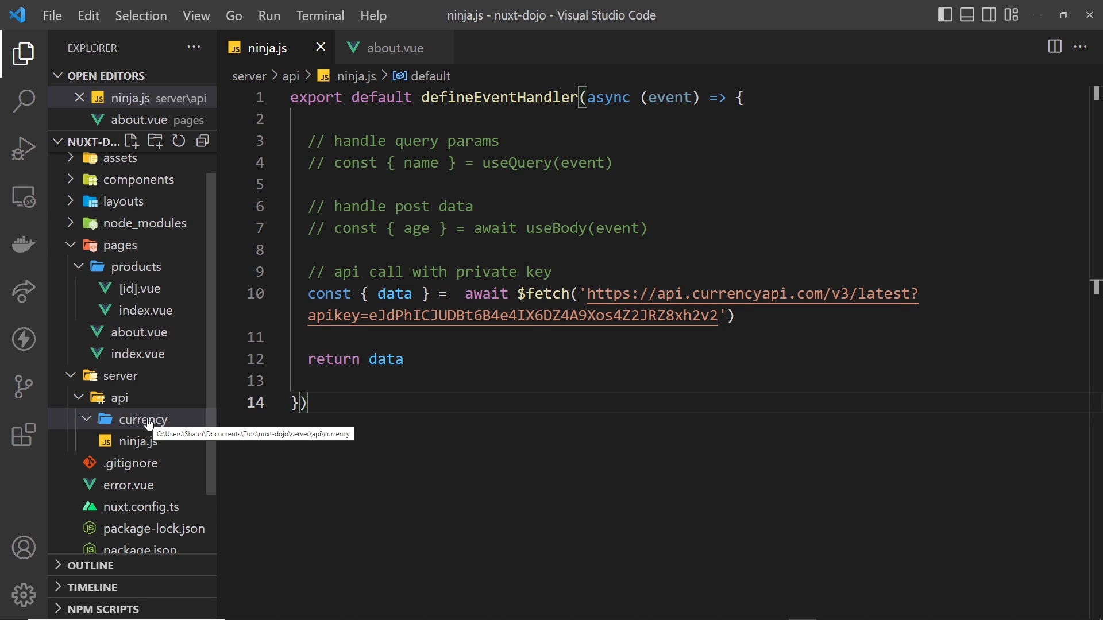
mouse_move(137, 293)
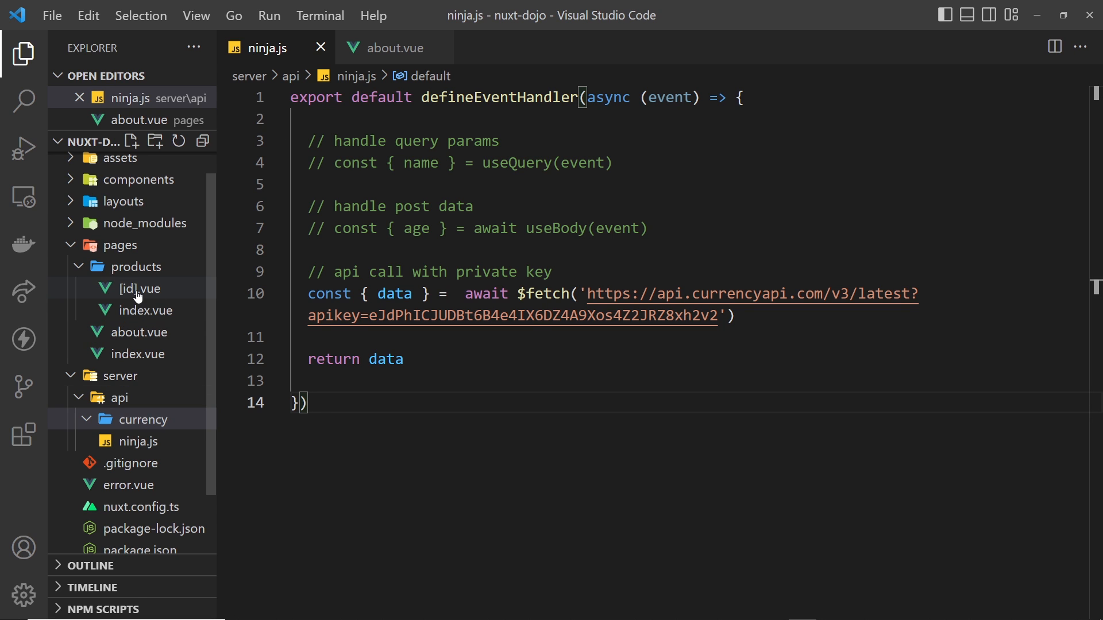
mouse_move(133, 288)
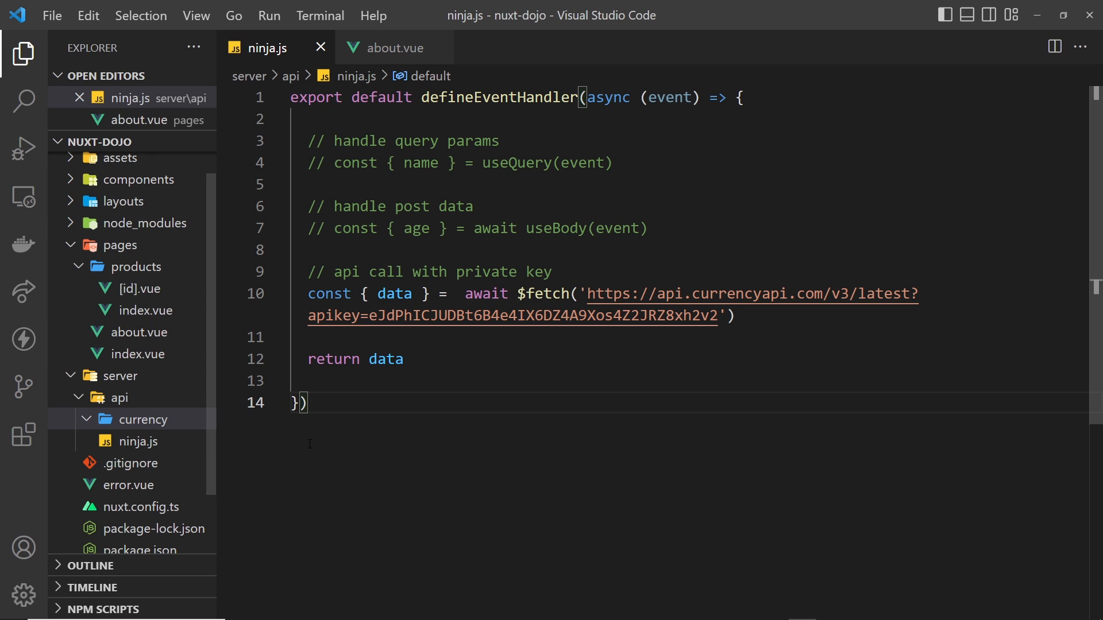
mouse_move(148, 441)
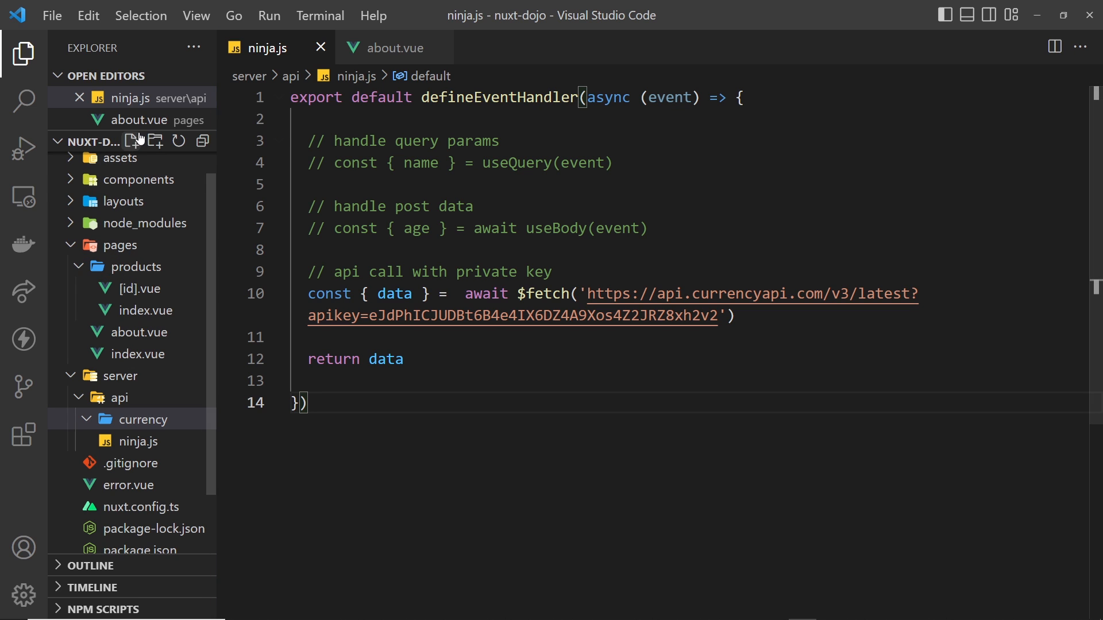
Step: Create [code].js exporting defineEventHandler(async (event) => { }) with a multi-line body
left_click(132, 142)
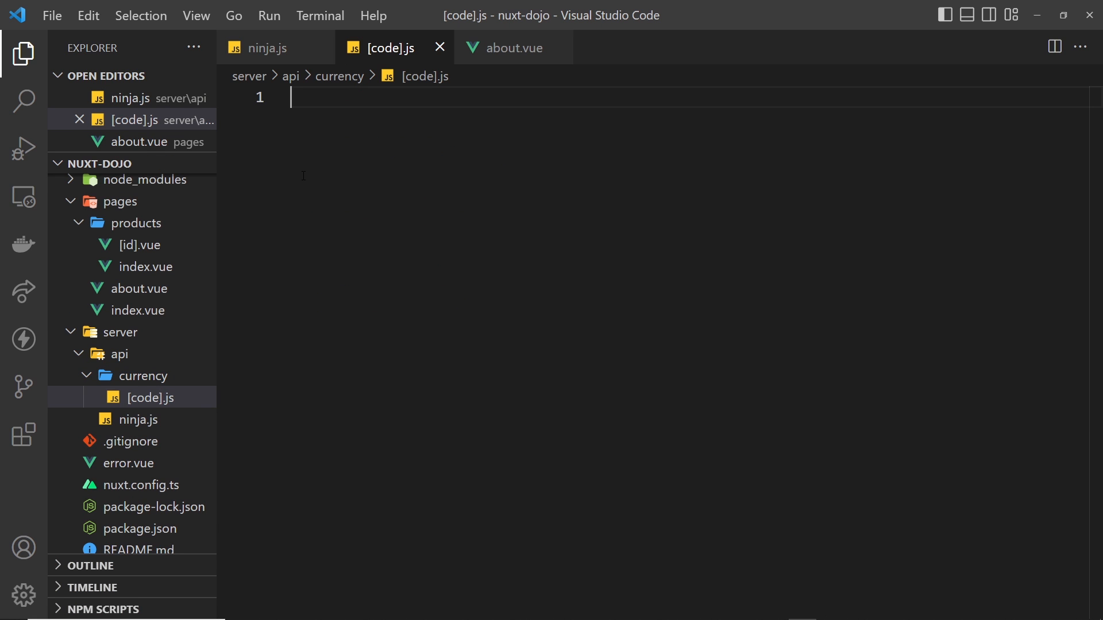
mouse_move(485, 195)
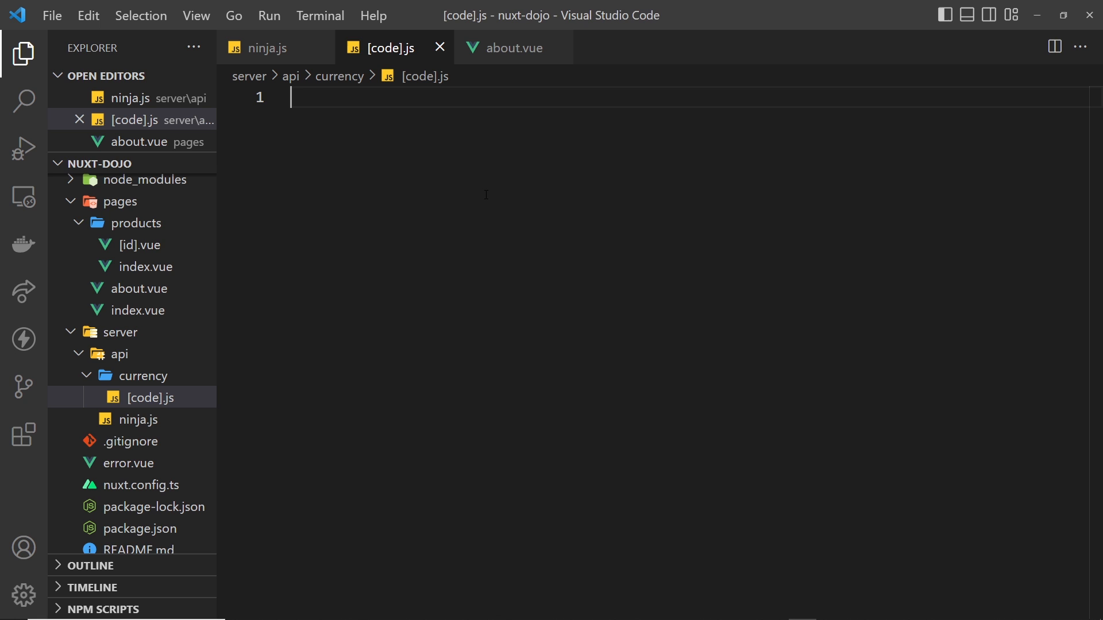
type("export default defineEventHandler((")
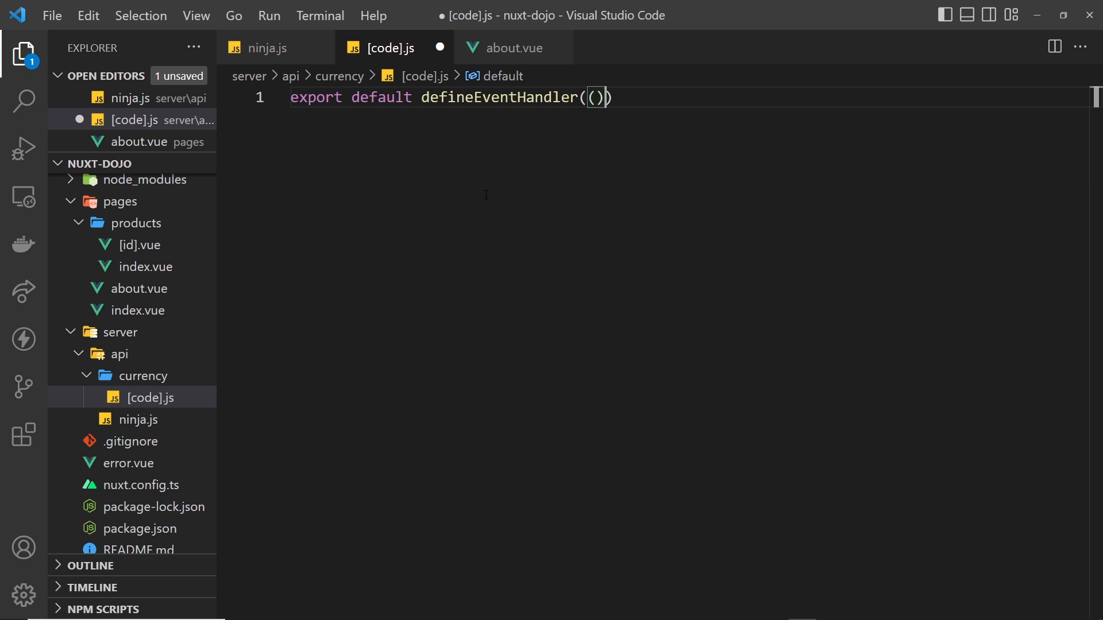
type("=> {}")
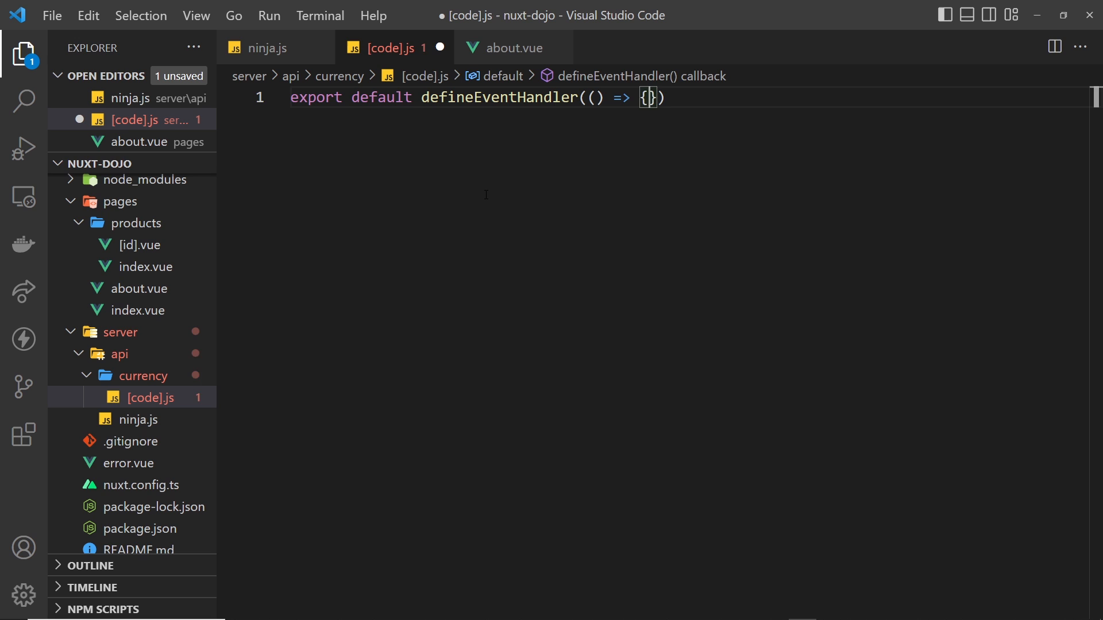
type("event")
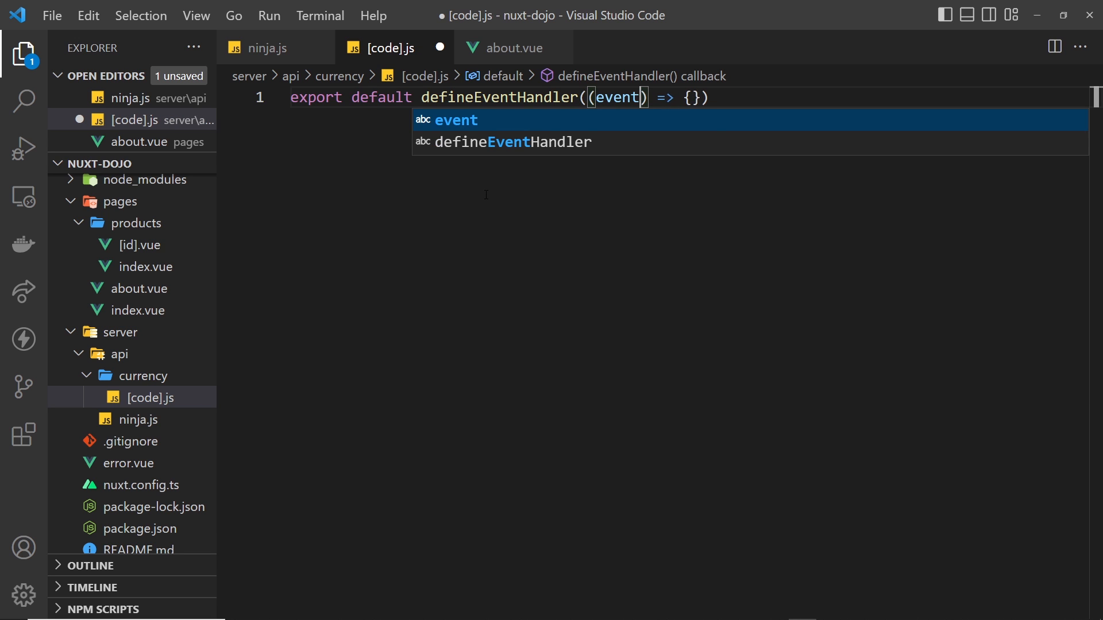
key("Escape")
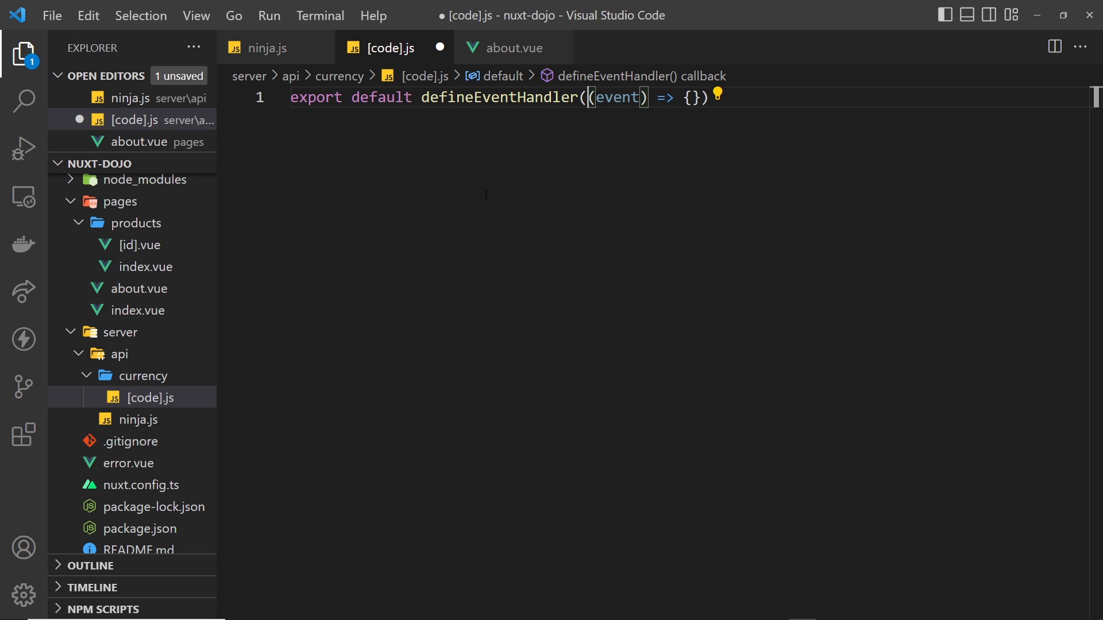
type("async")
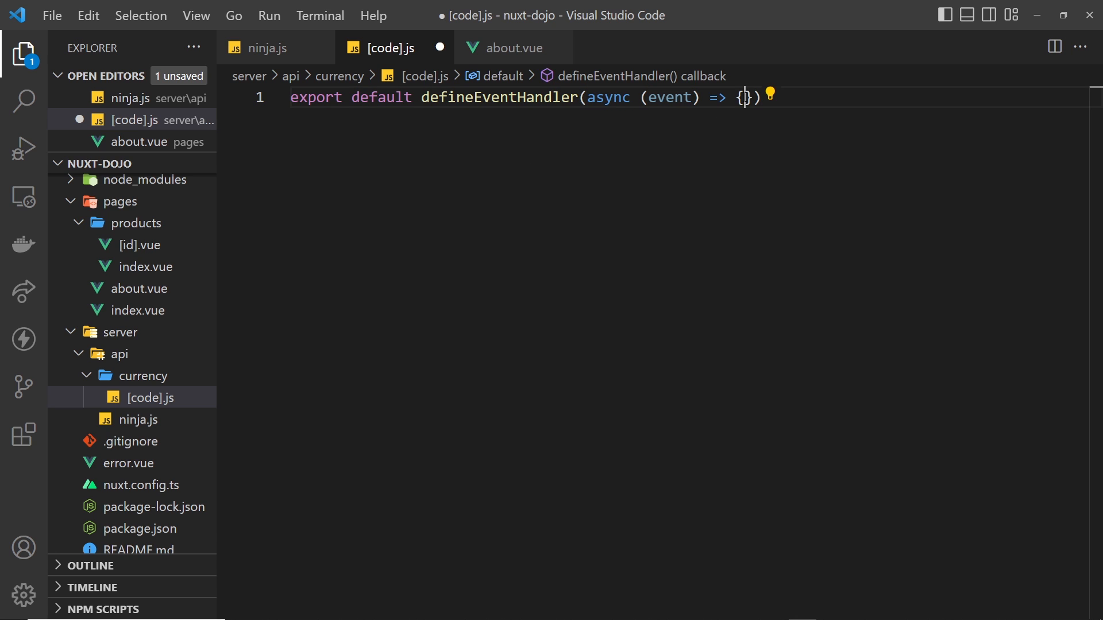
key("Enter")
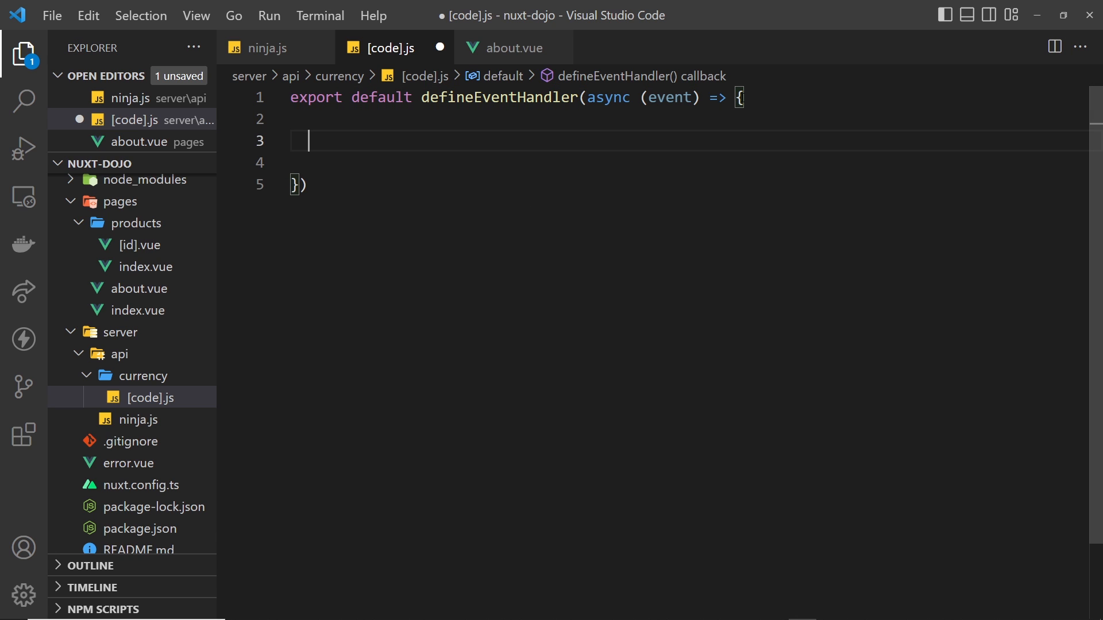
Step: Destructure const { code } = event.context.params inside the handler
double_click(669, 97)
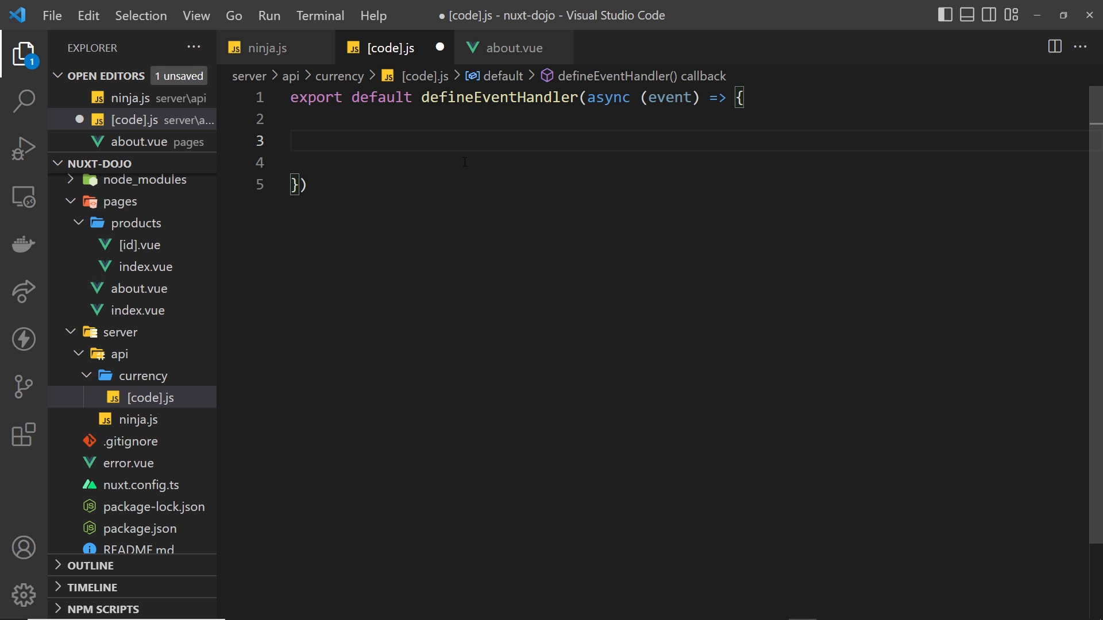
mouse_move(493, 195)
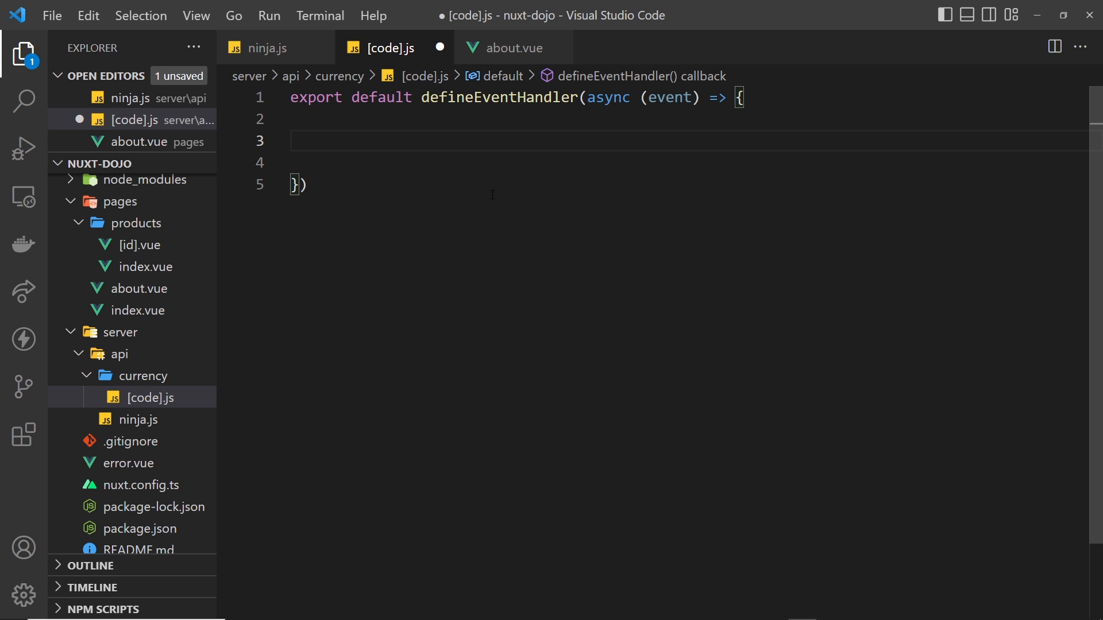
type("event")
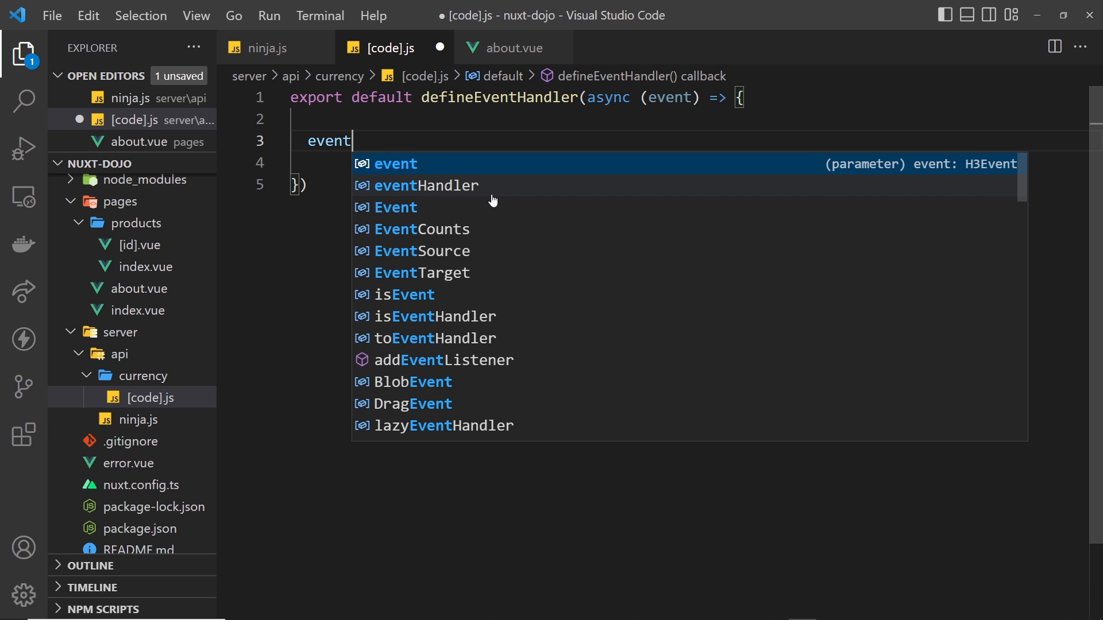
type(".context")
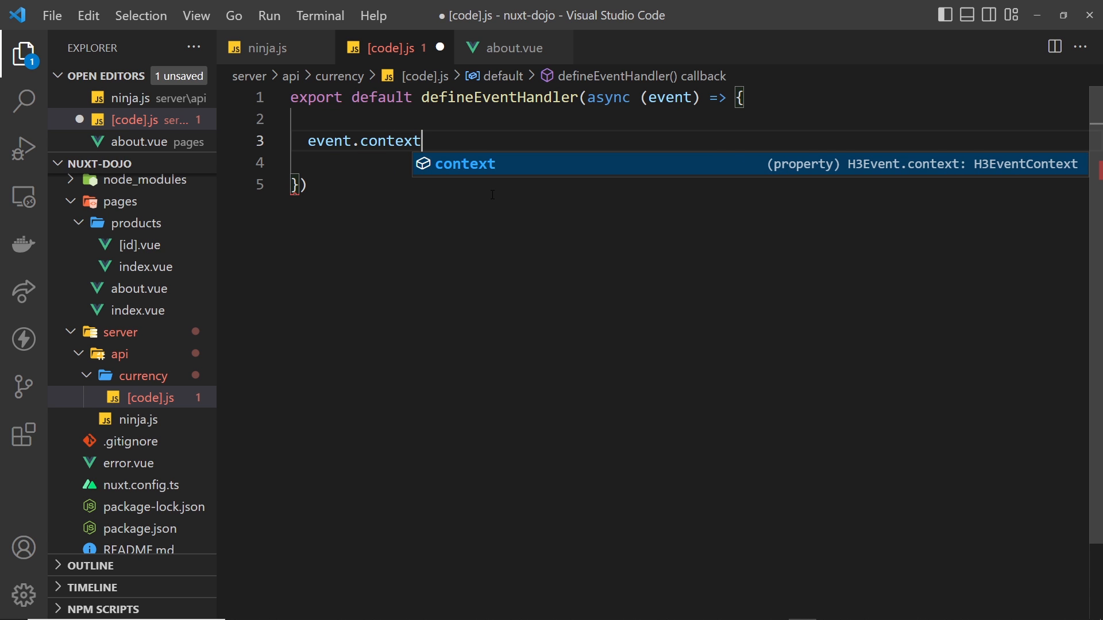
type(".params")
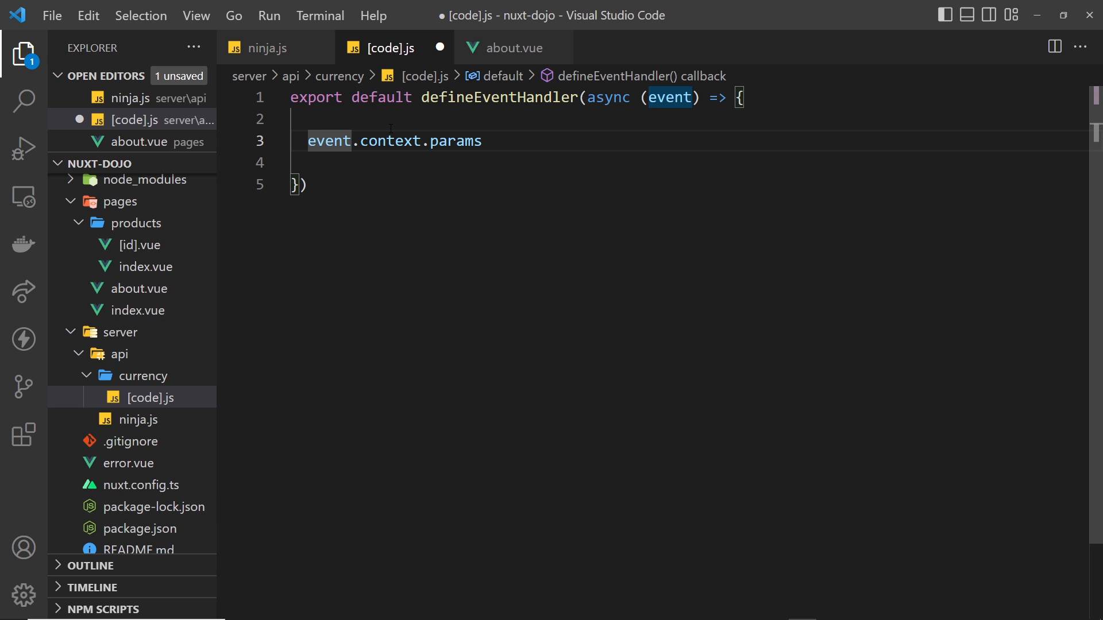
type("const")
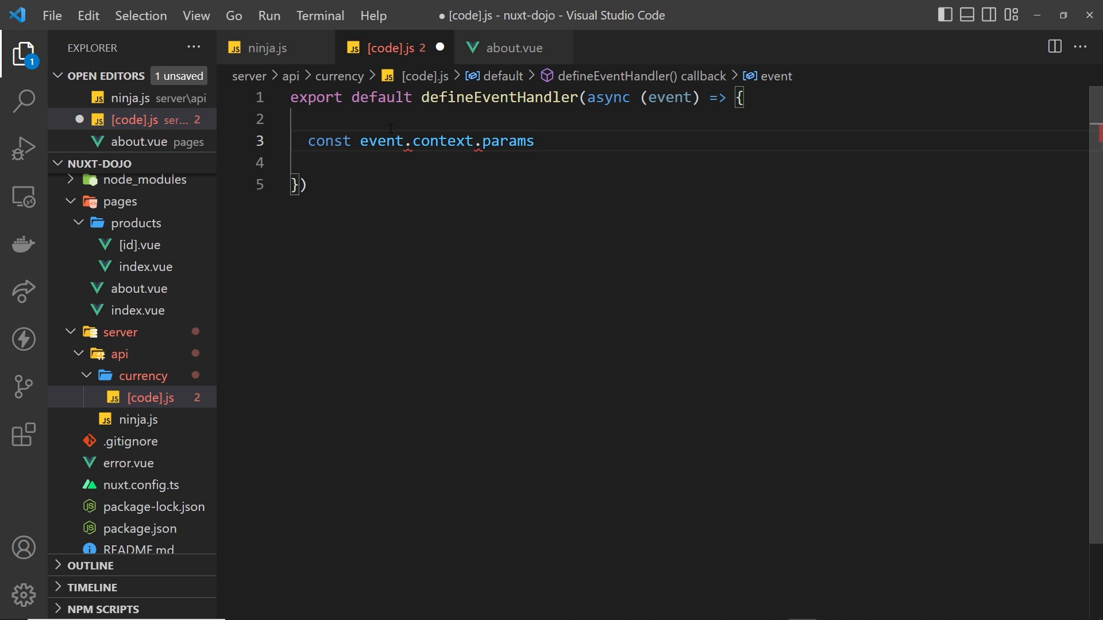
type("{ code }")
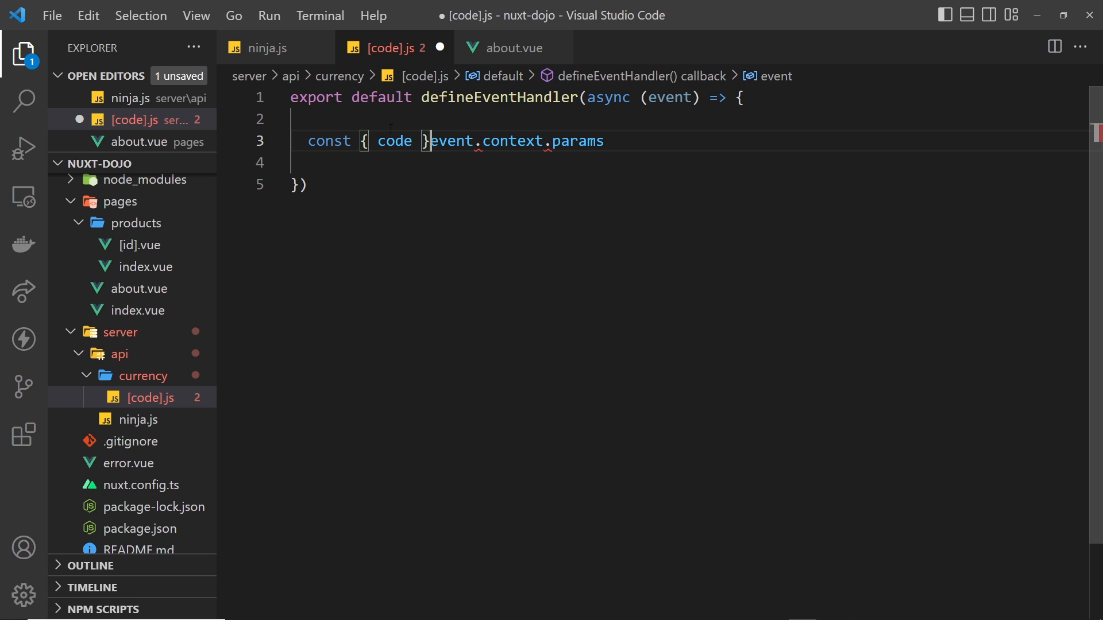
type("=")
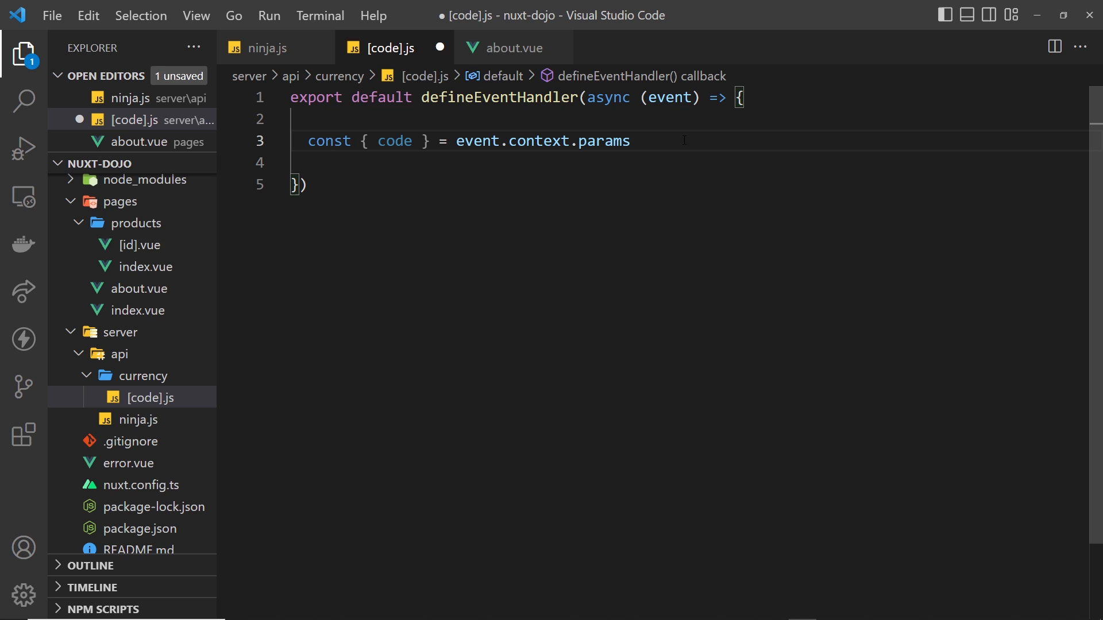
Step: Begin a second const statement on the line below params
left_click(630, 142)
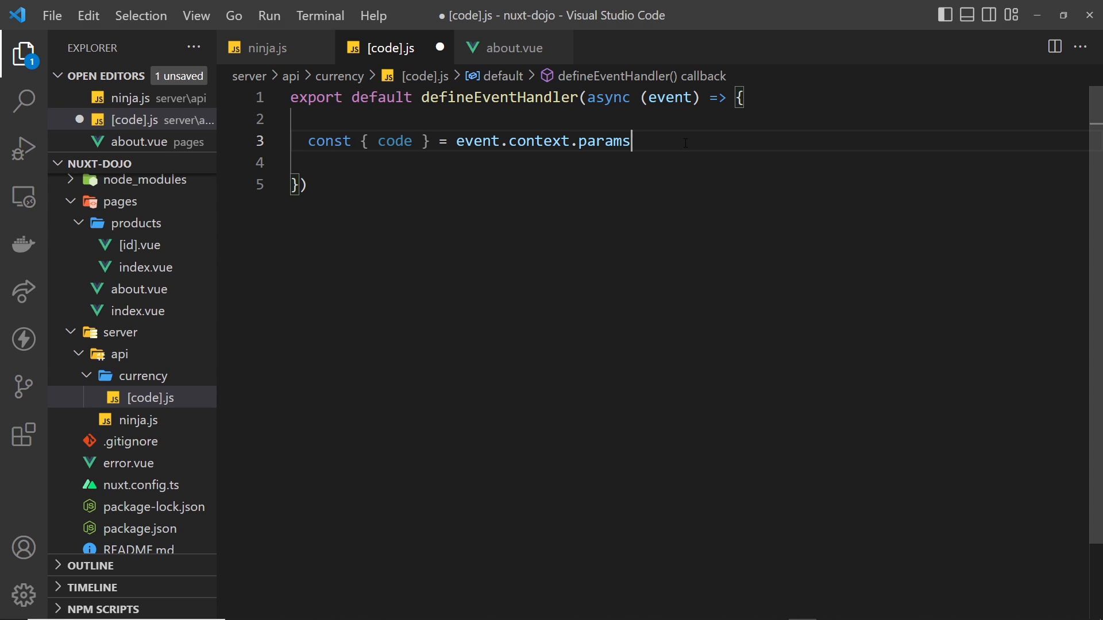
type("const")
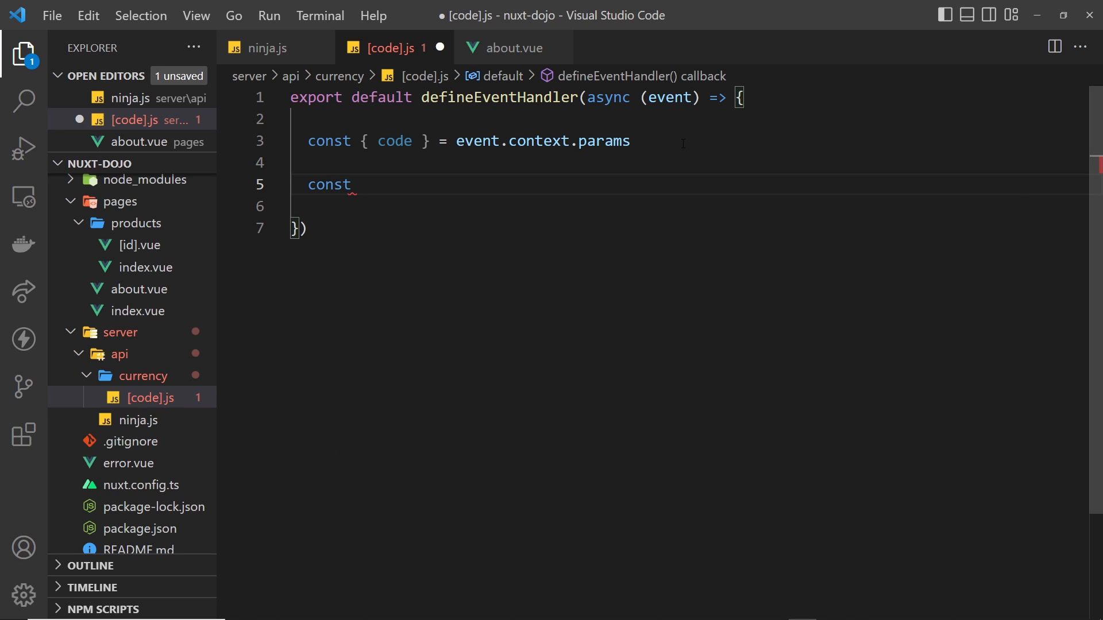
type("uri =")
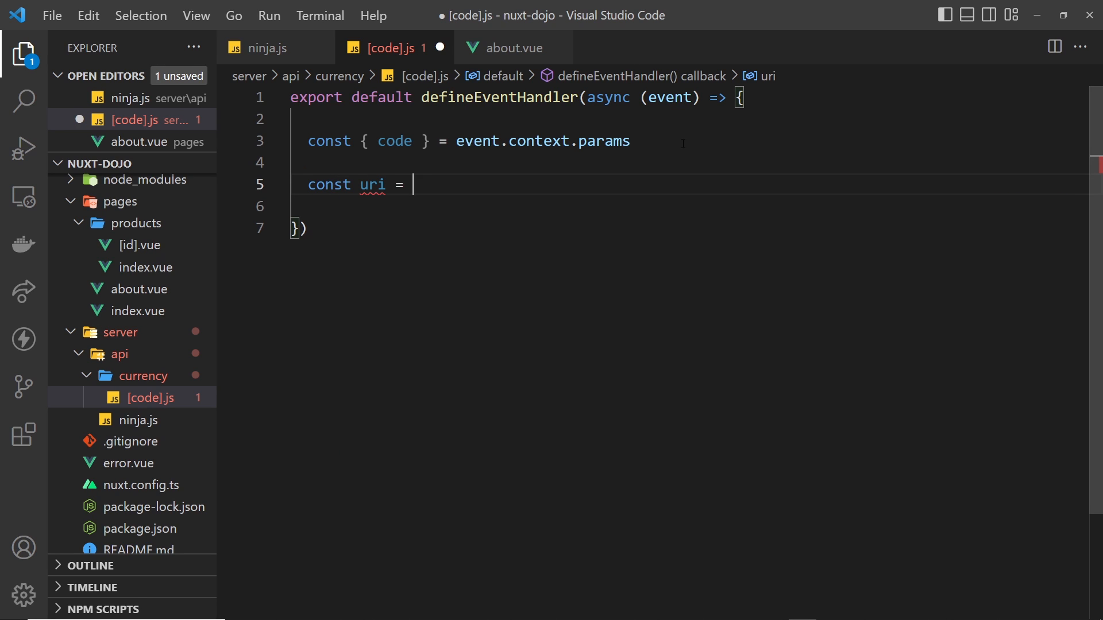
type("``")
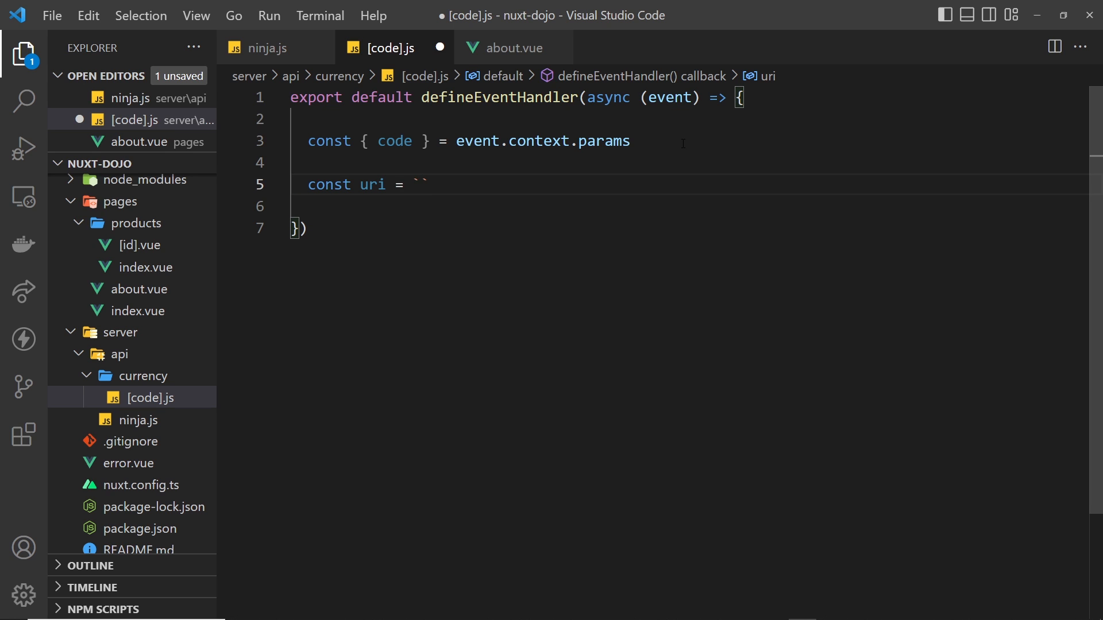
type("https://api.currencyapi.com/v3/latest")
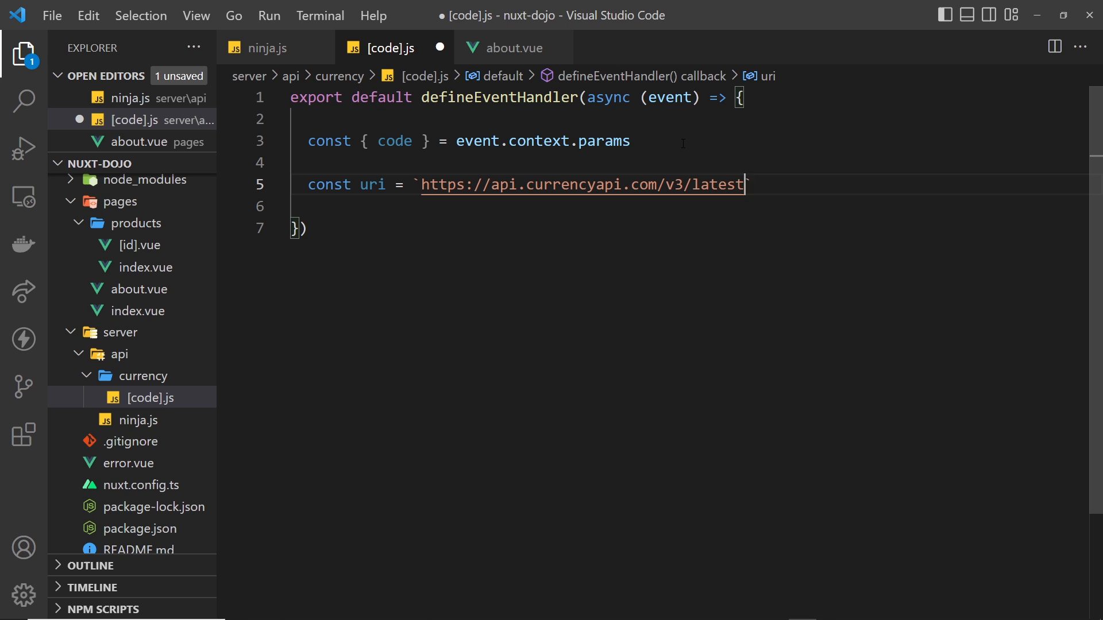
type("?")
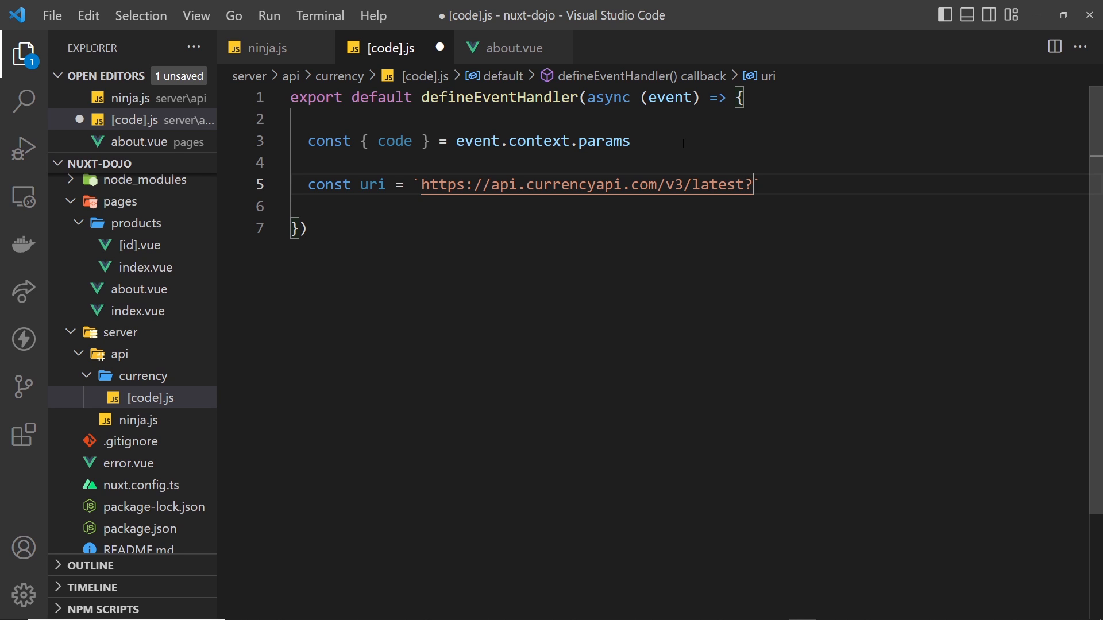
type("currenci")
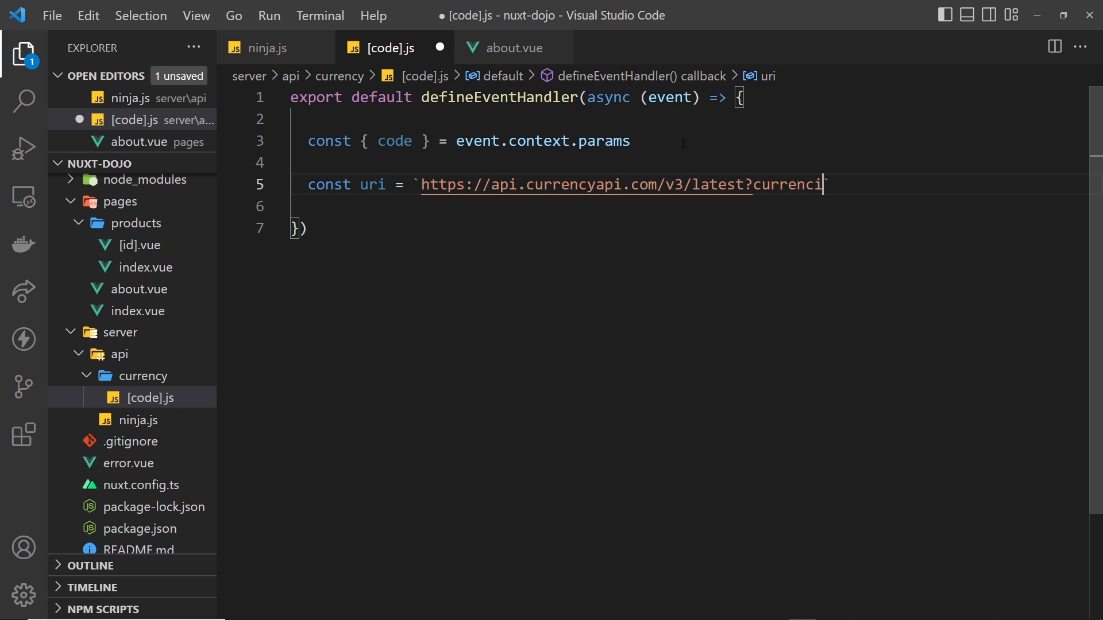
type("es=")
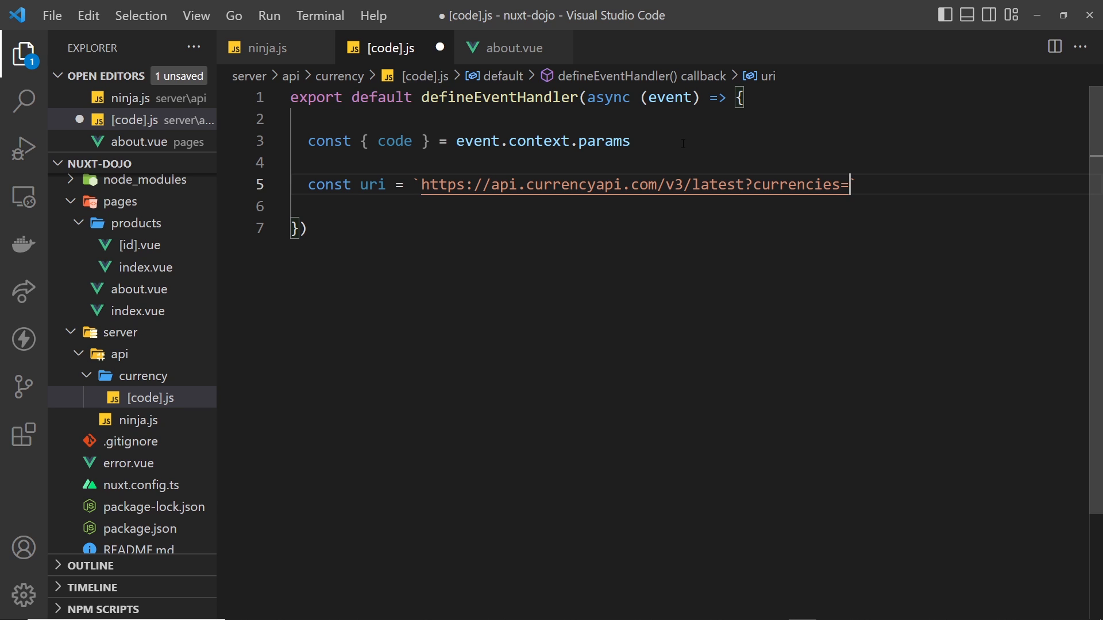
Step: Append ${code}&apiKey= to the uri and glance at ninja.js's existing api call
left_click(397, 141)
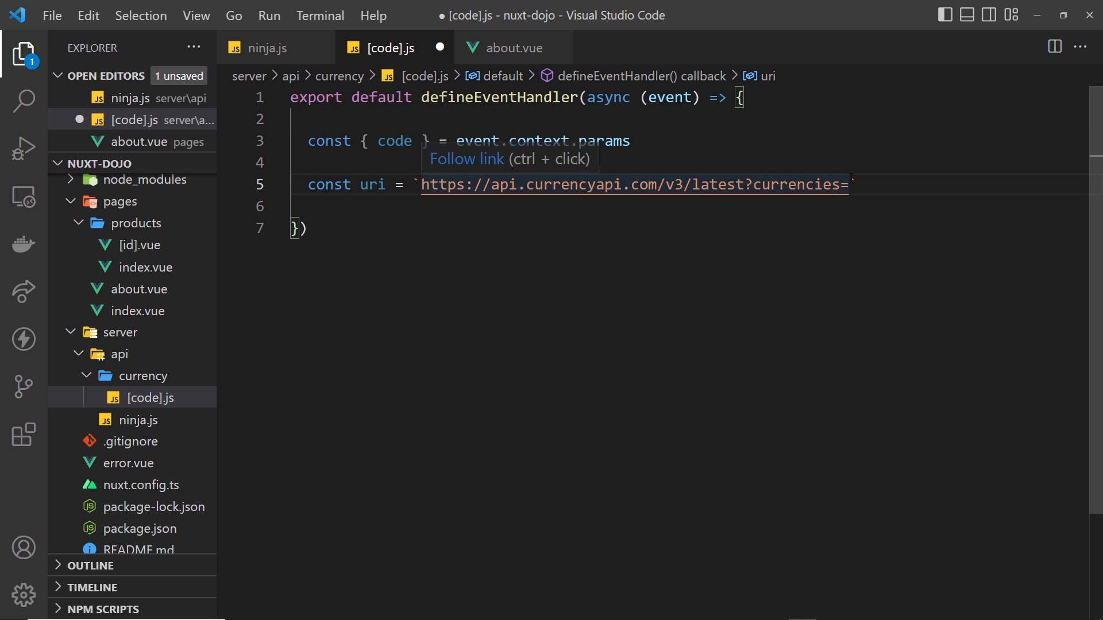
type("${c}")
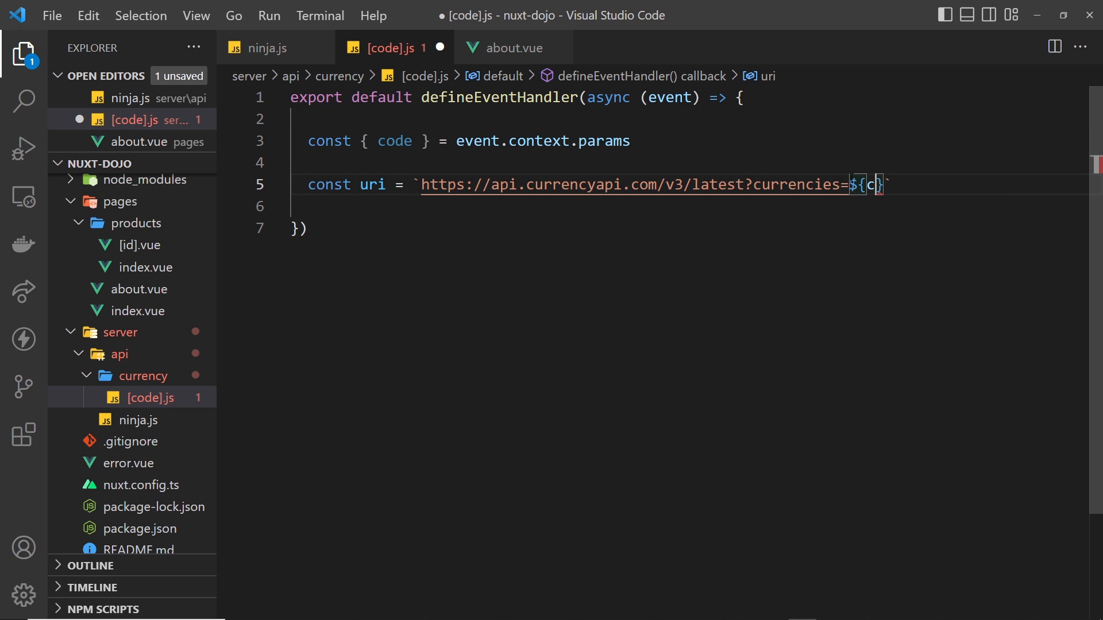
type("ode")
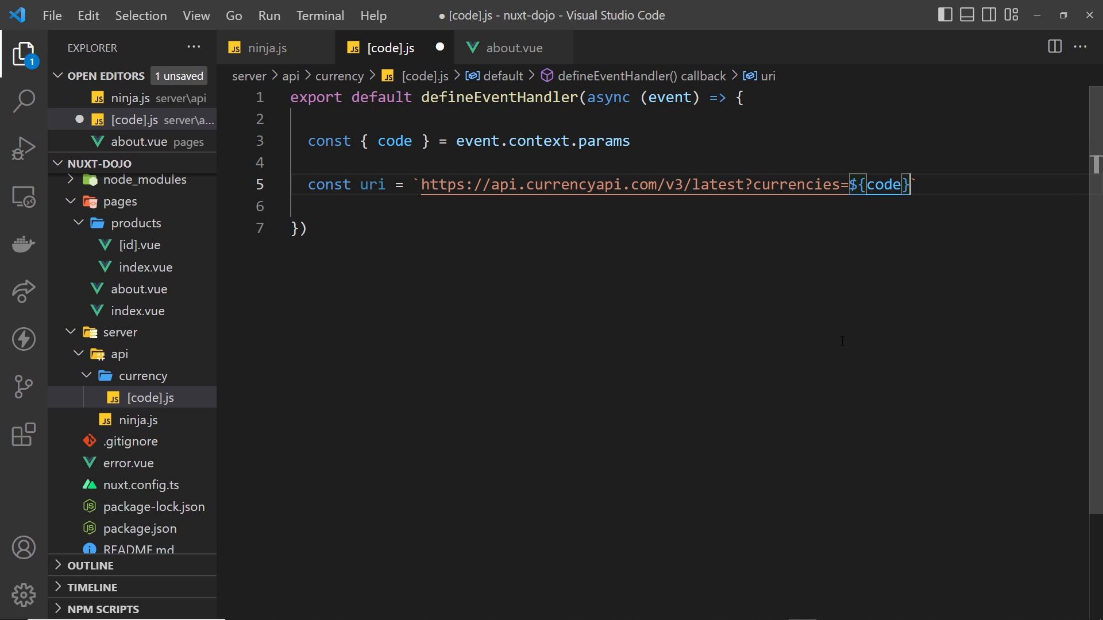
double_click(601, 140)
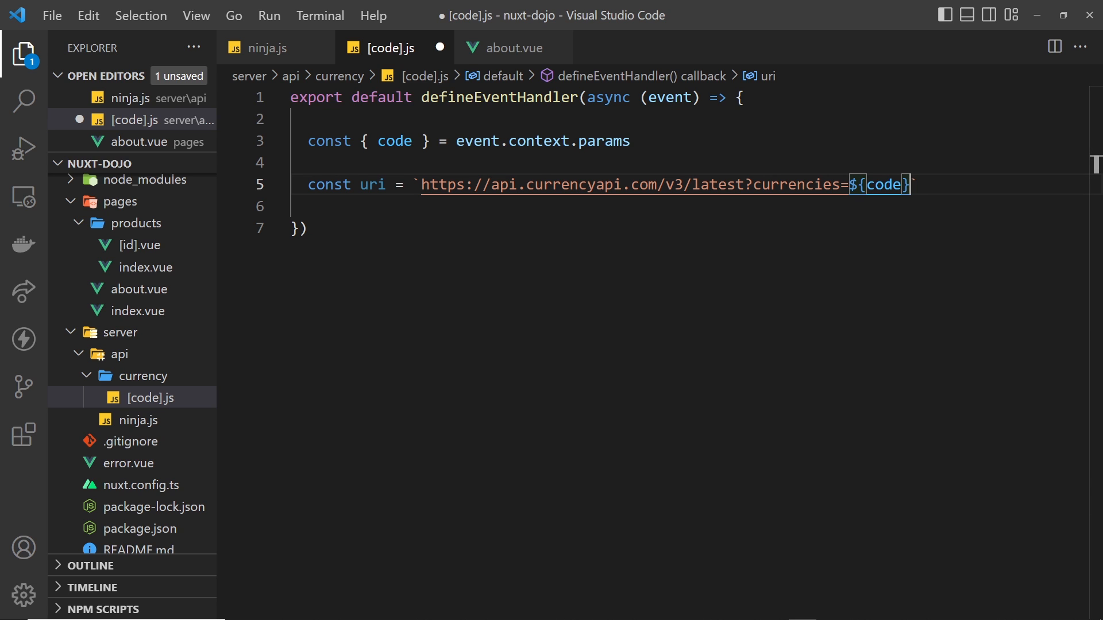
type("&")
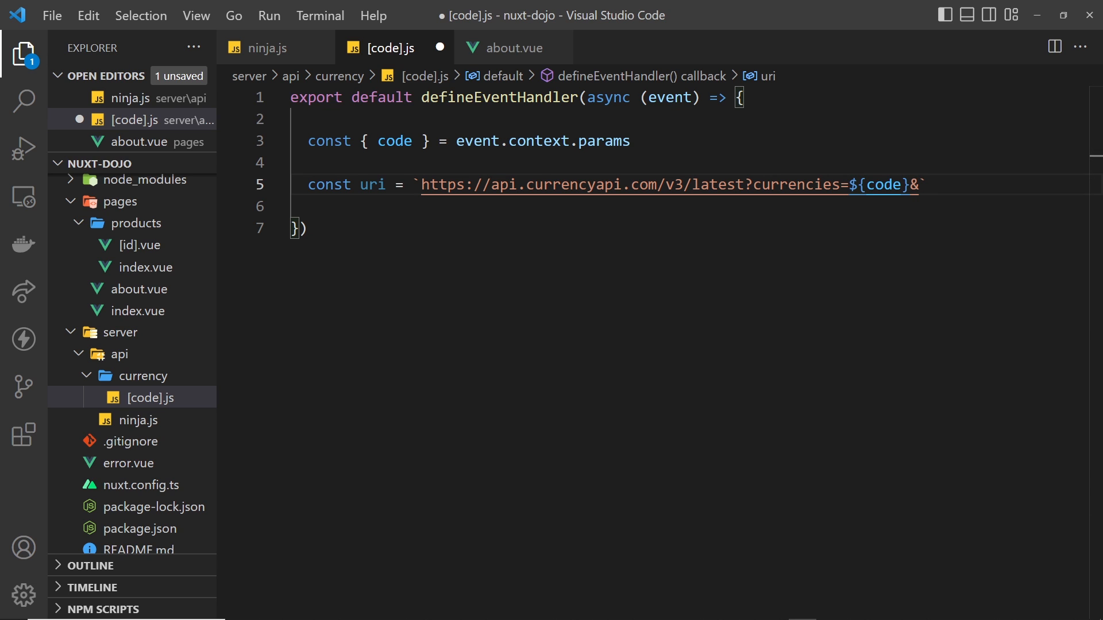
type("apiKey")
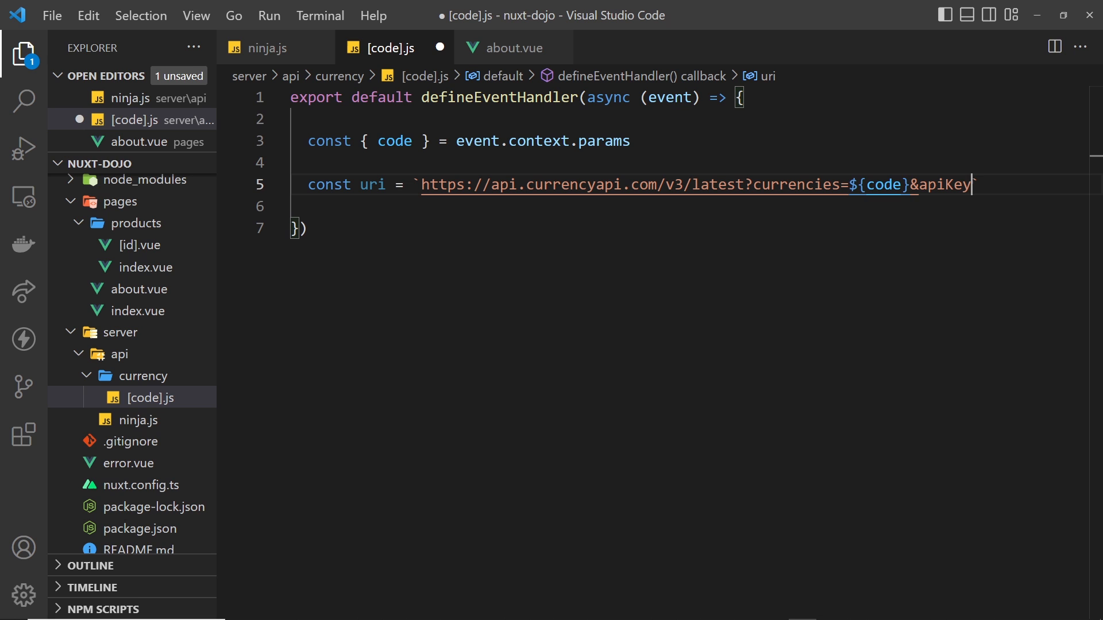
type("`")
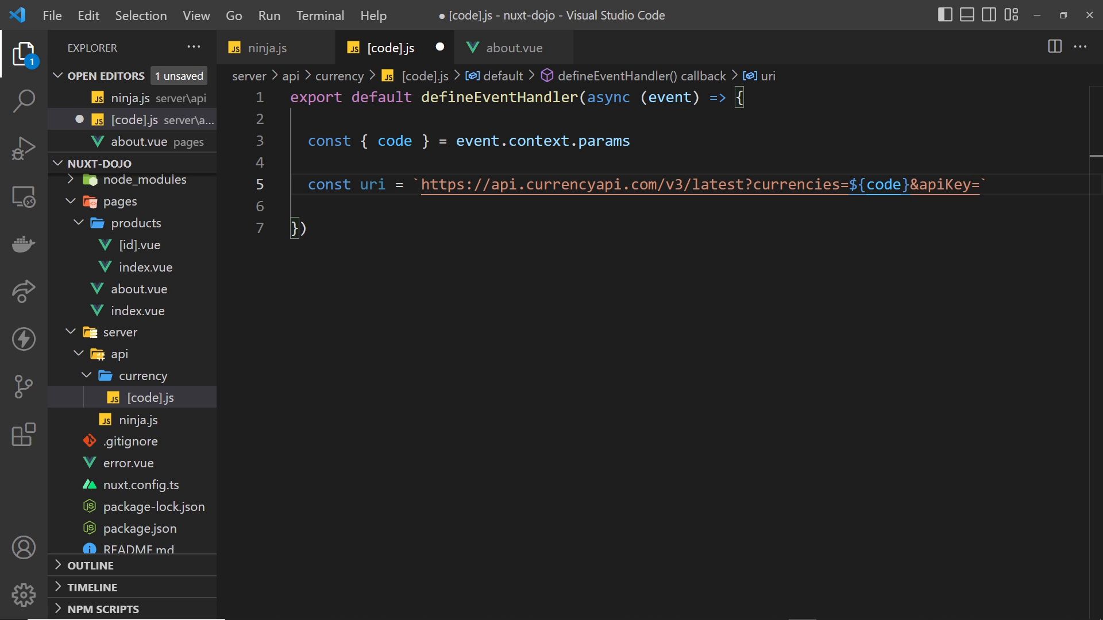
left_click(265, 48)
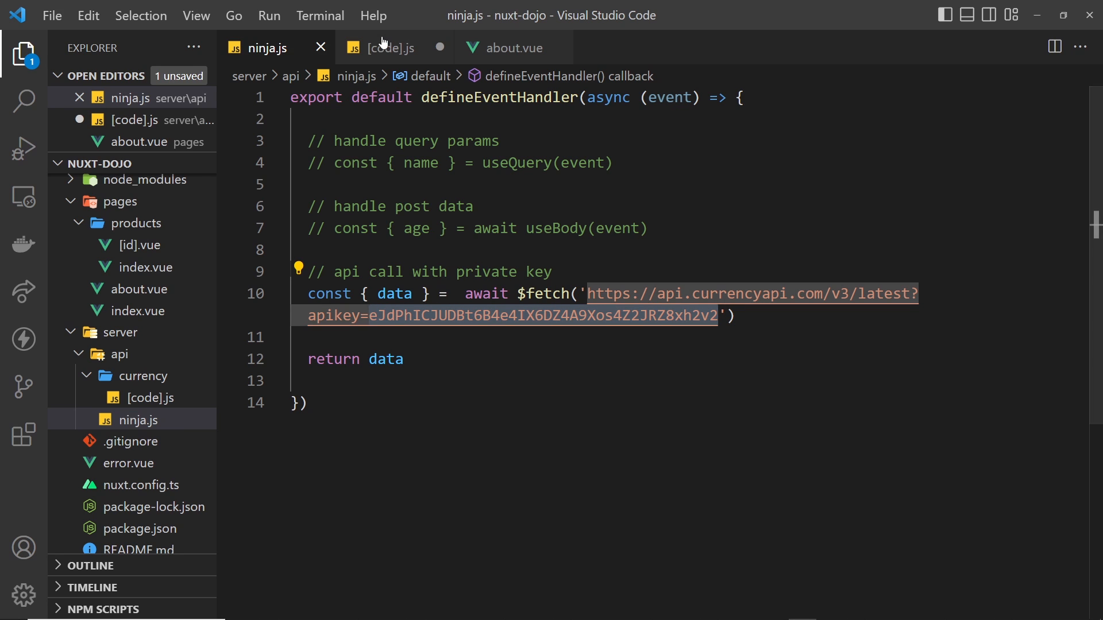
Step: Return to [code].js and collapse all folders in the nuxt-dojo Explorer tree
left_click(390, 47)
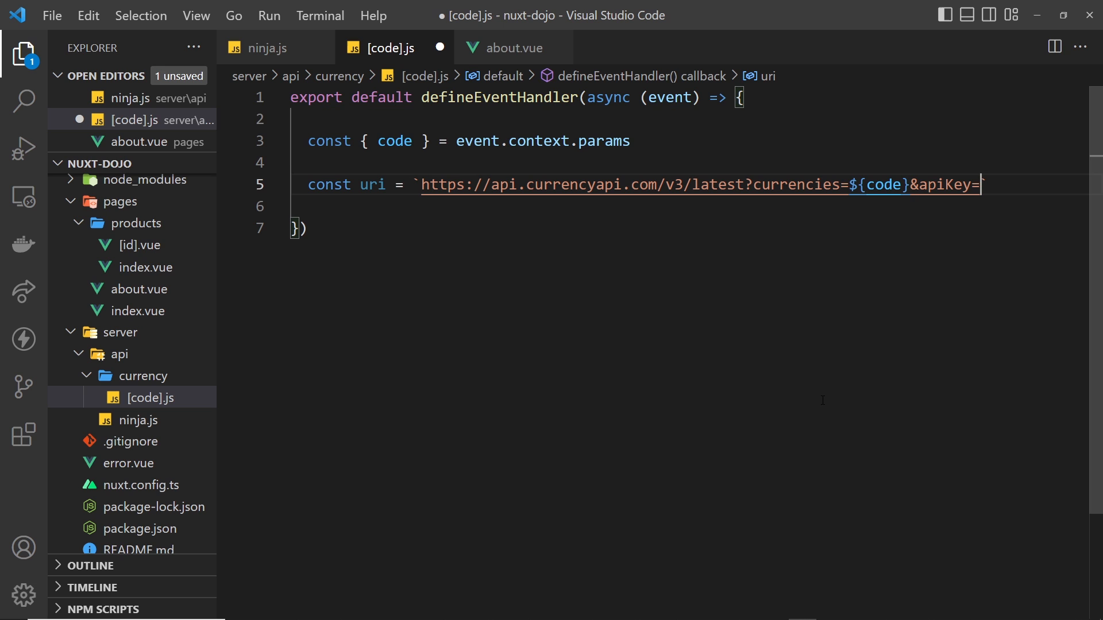
mouse_move(806, 387)
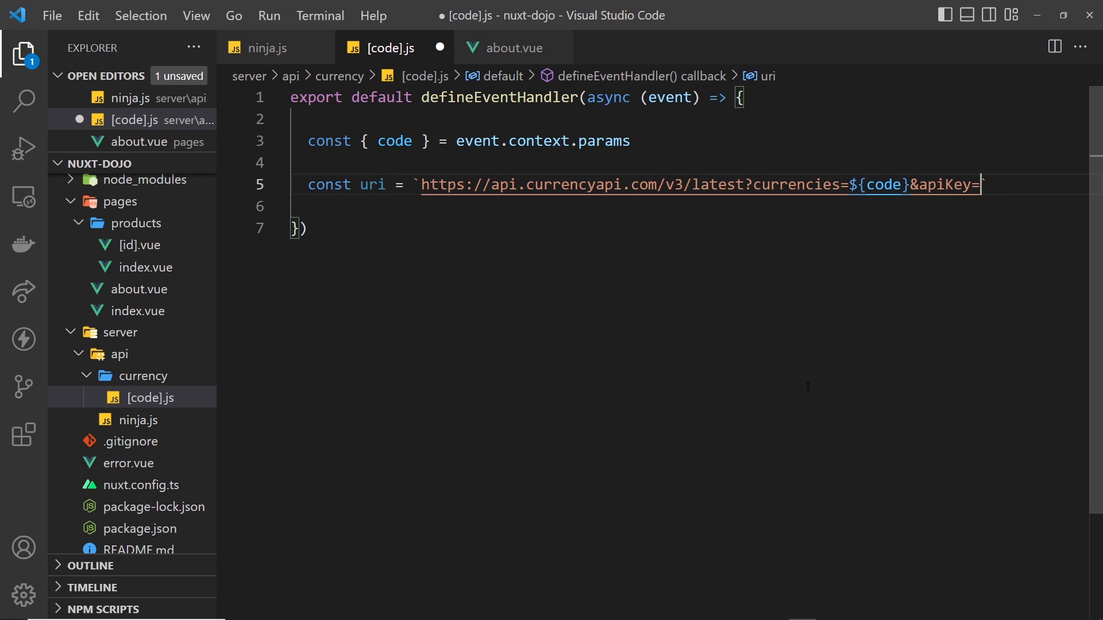
left_click(118, 260)
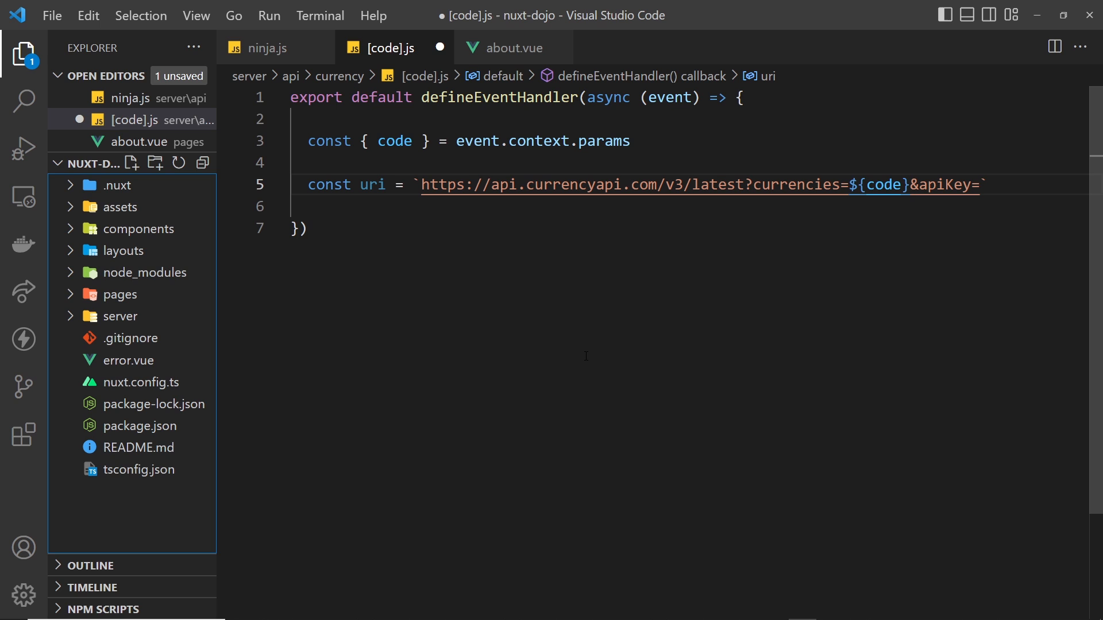
mouse_move(461, 331)
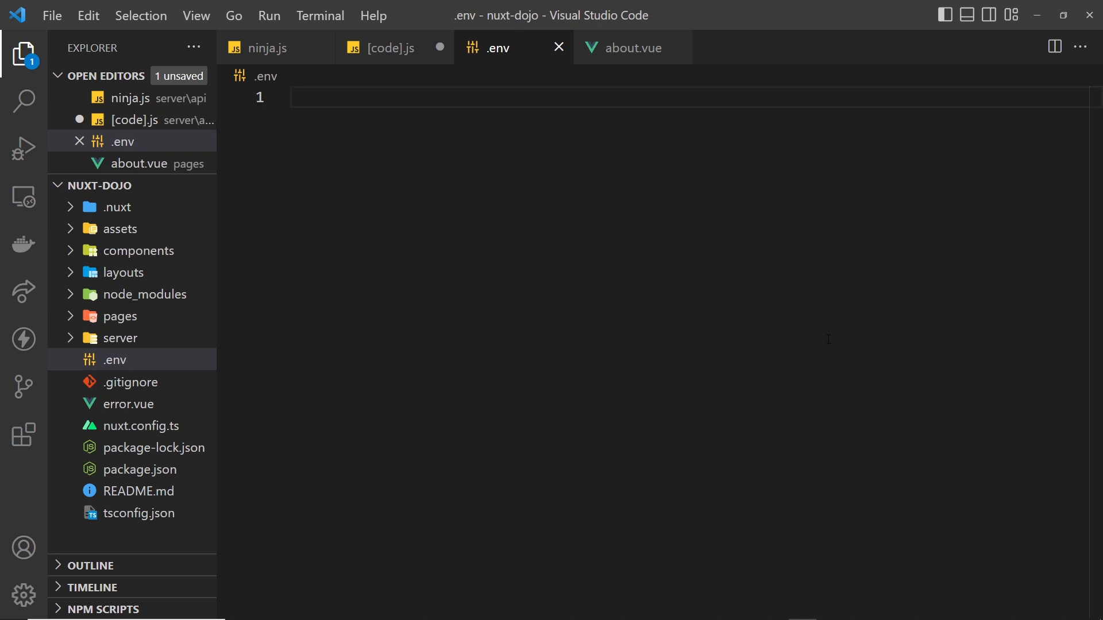
mouse_move(782, 330)
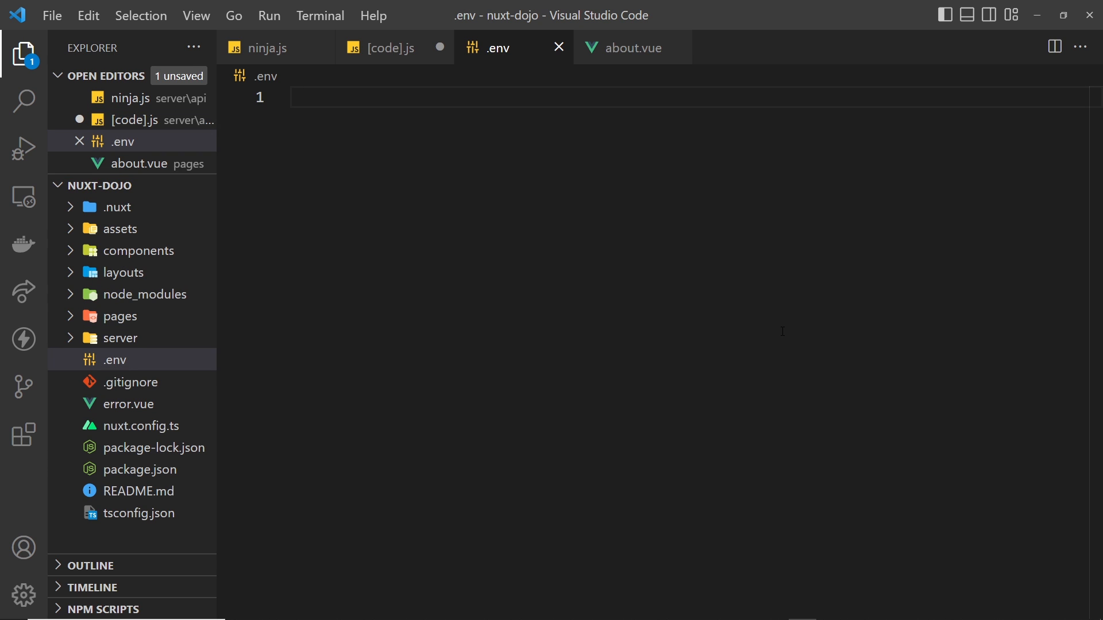
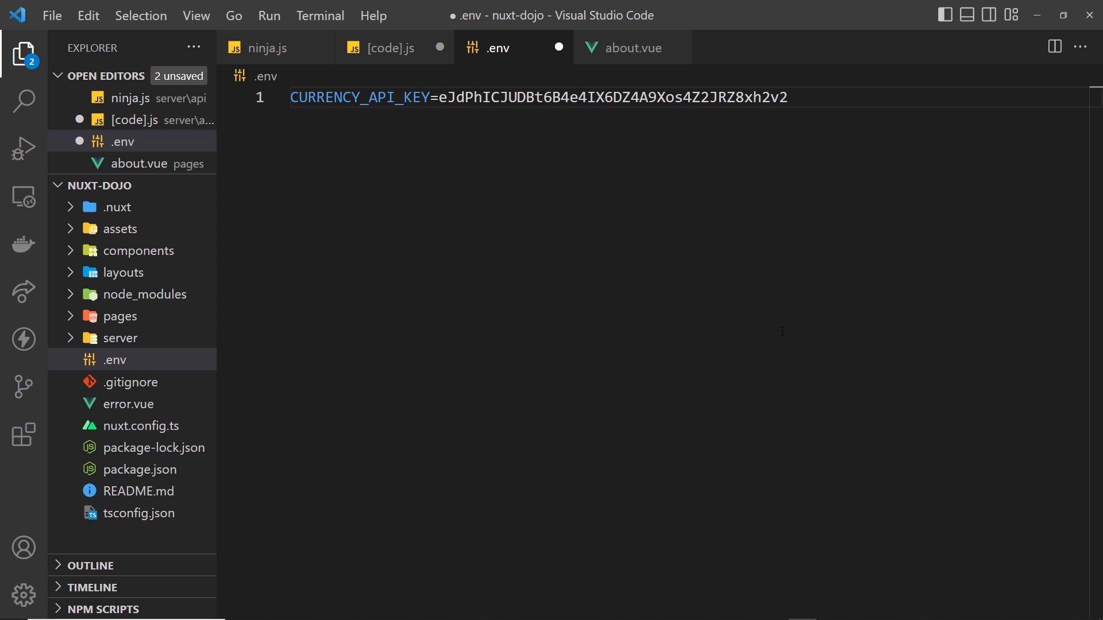
Step: Write CURRENCY_API_KEY=<key> in the root .env file, save it, and go to nuxt.config.ts
key("ctrl+s")
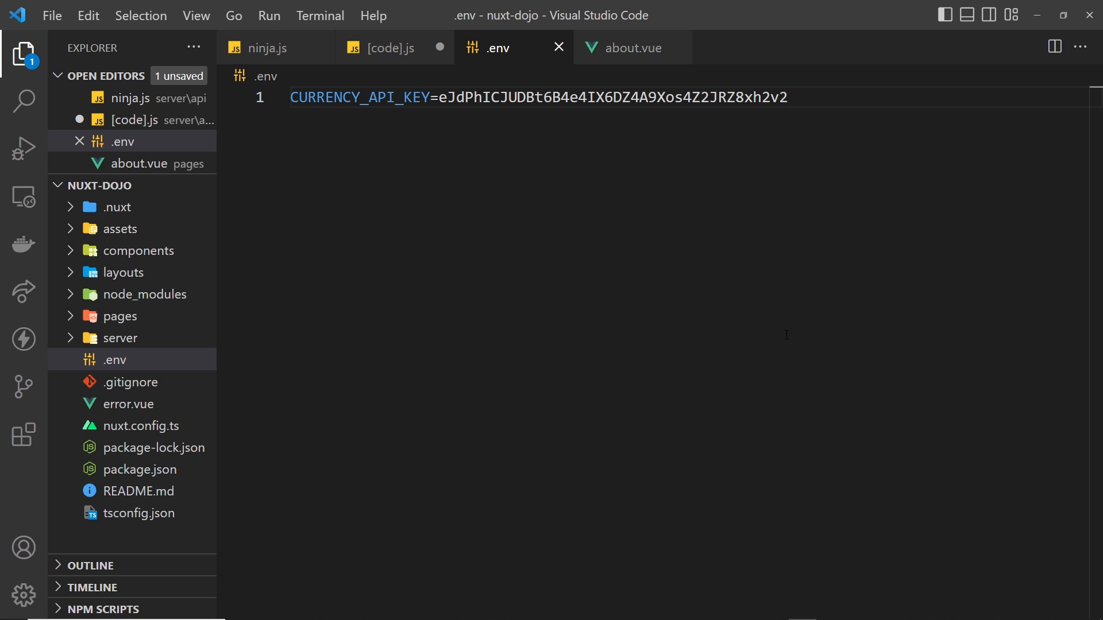
mouse_move(556, 77)
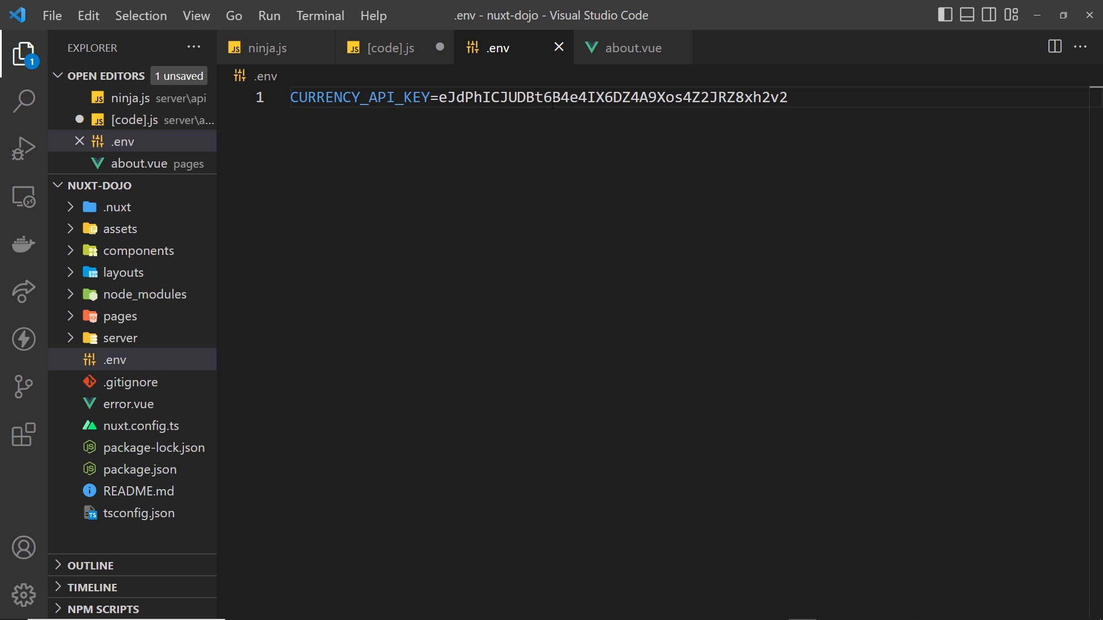
left_click(144, 425)
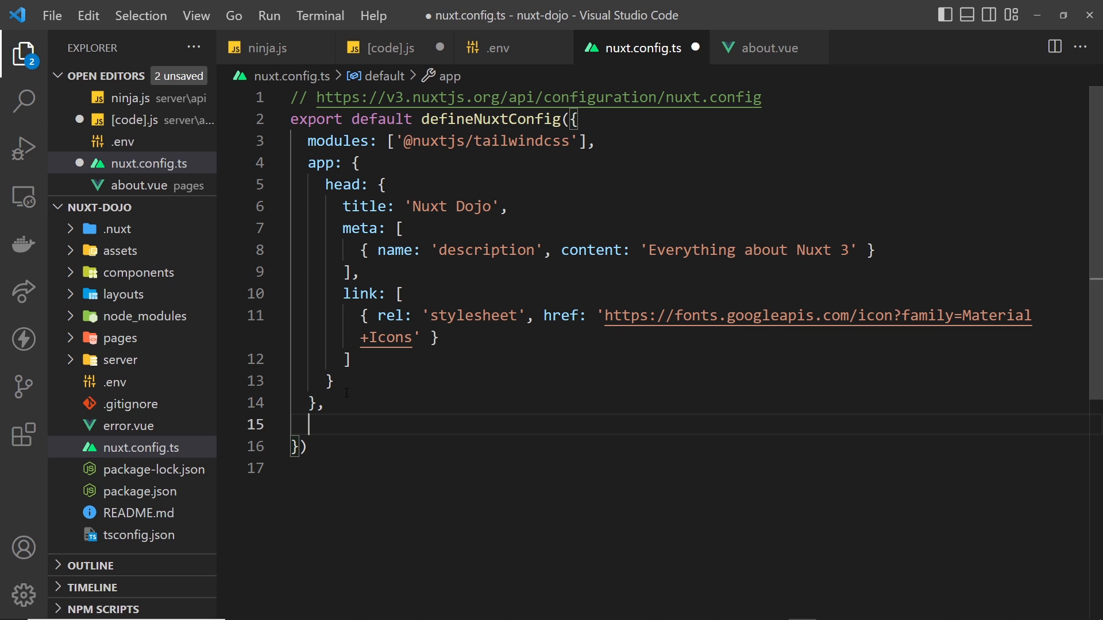
Step: Add runtimeConfig: { currencyKey: process.env.CURRENCY_API_KEY } to nuxt.config.ts and save
type("runtimeConfig: {")
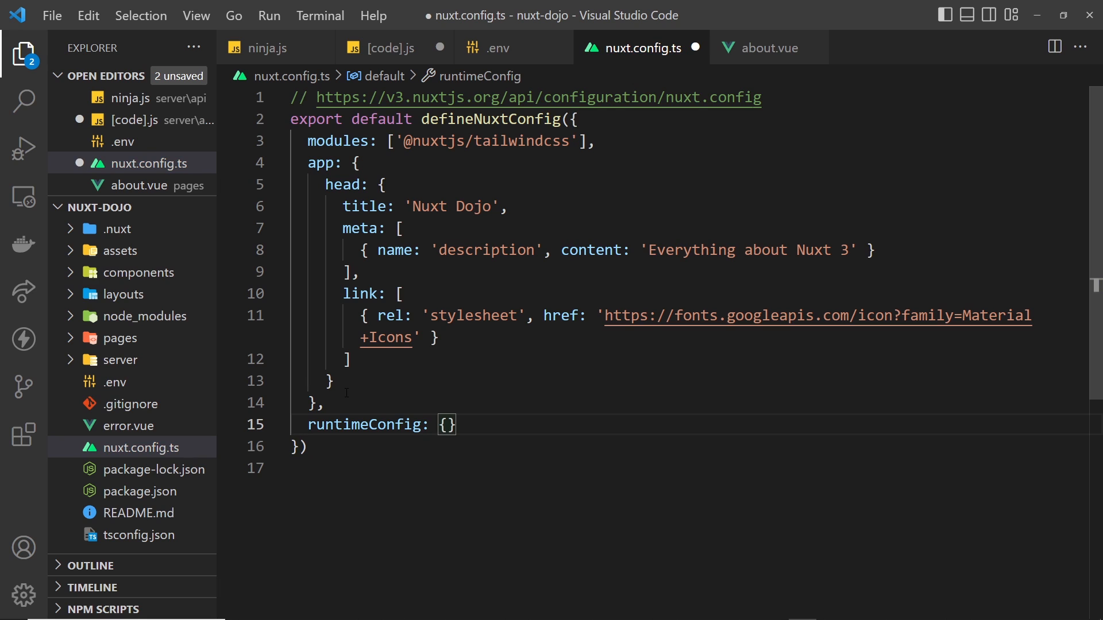
key("Enter")
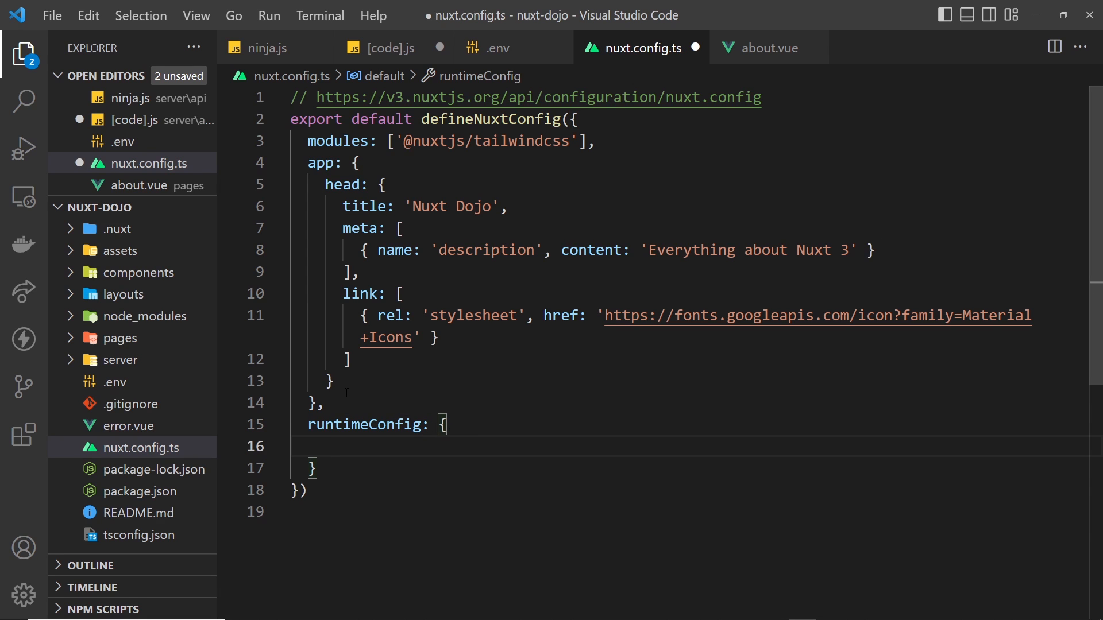
mouse_move(394, 49)
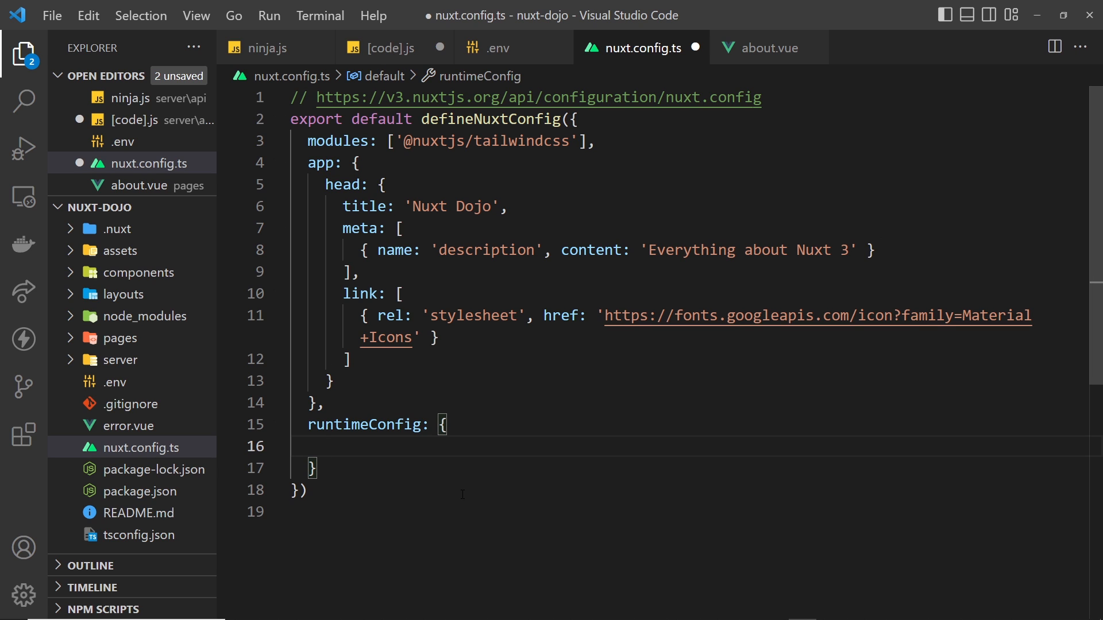
type("currencyKey")
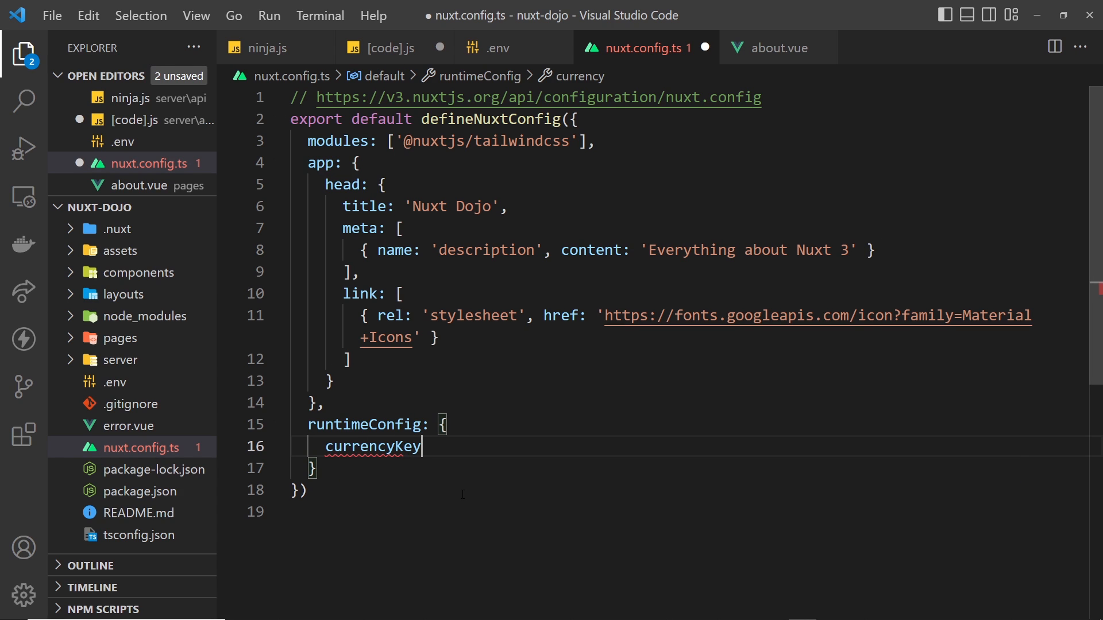
type(":")
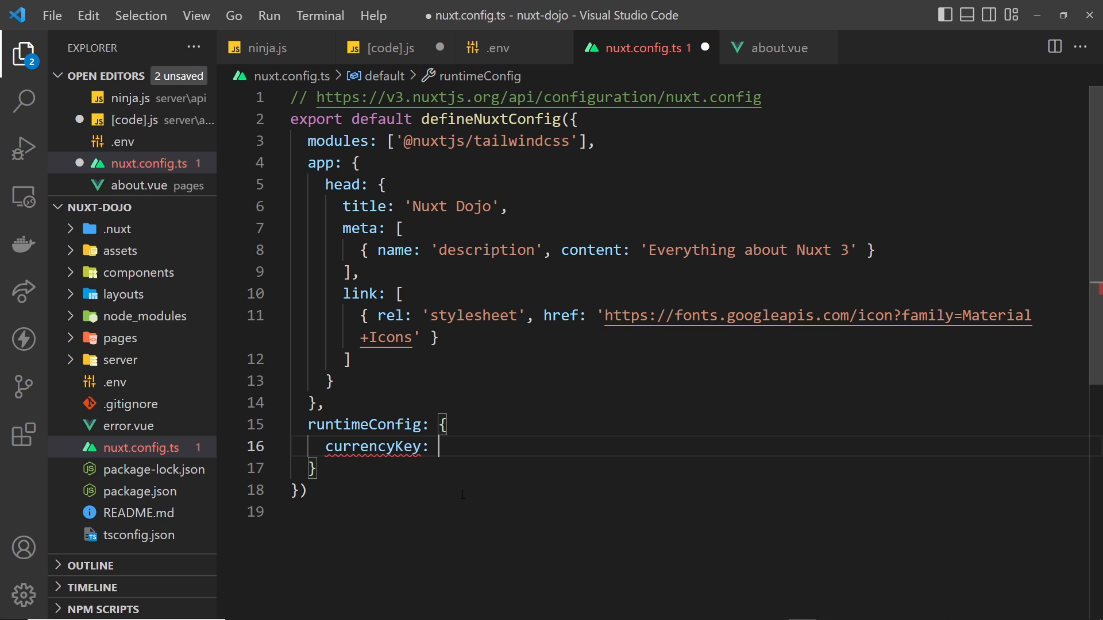
type("process.")
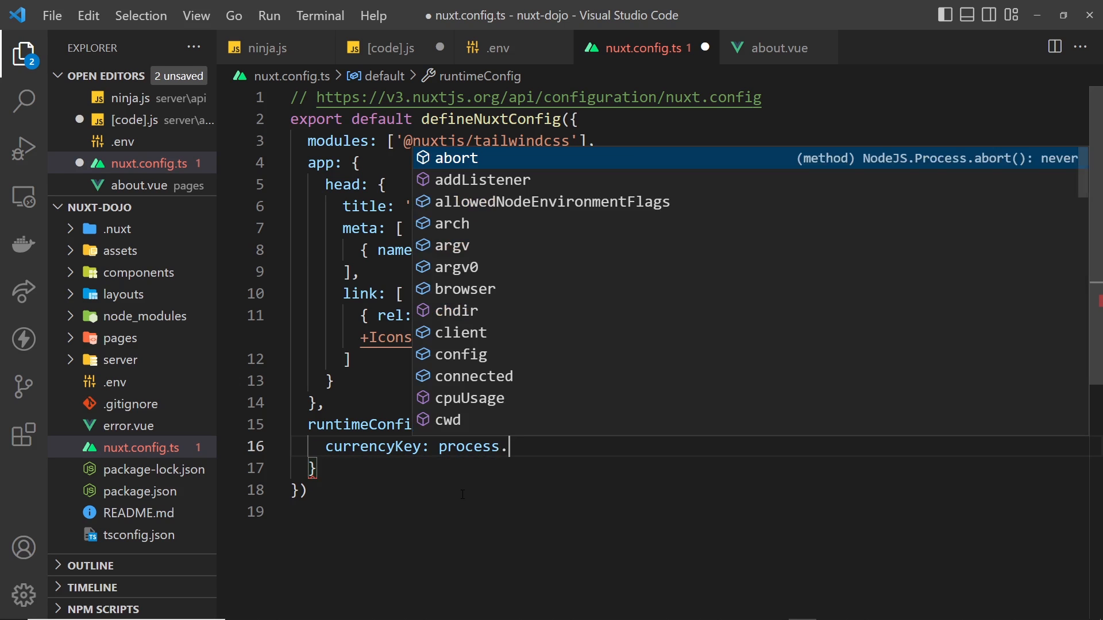
type("env.")
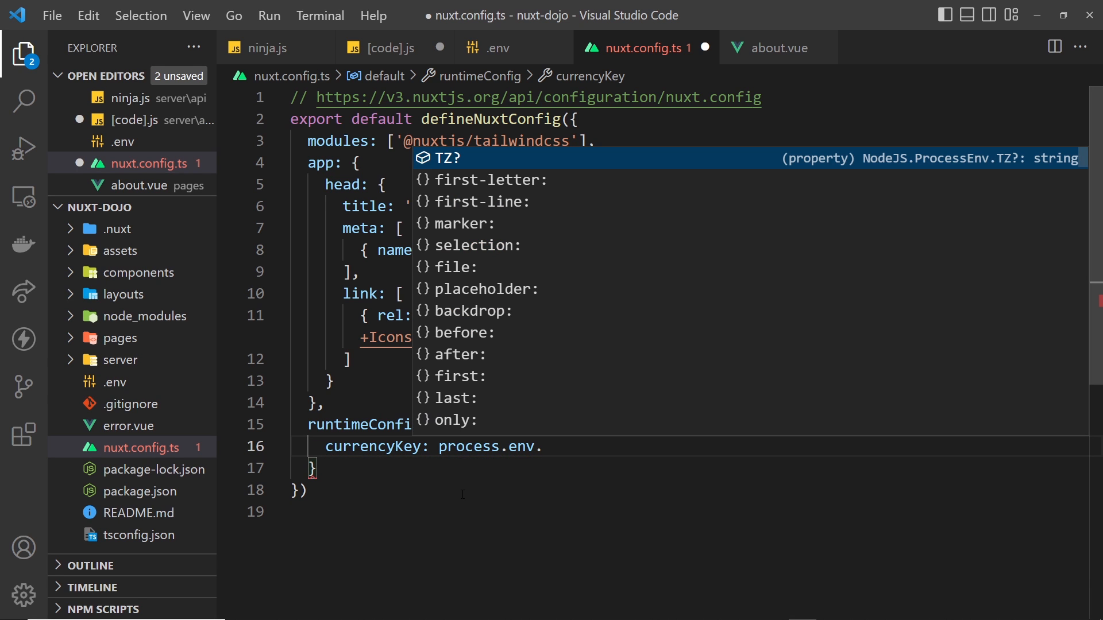
type("CURRENCY_")
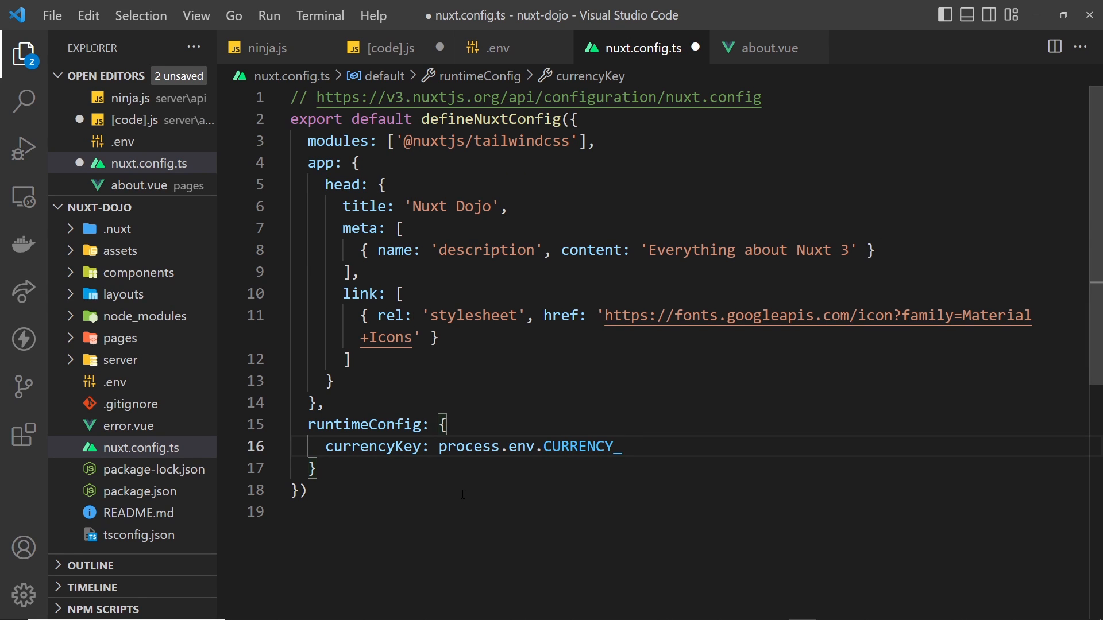
type("API_KEY")
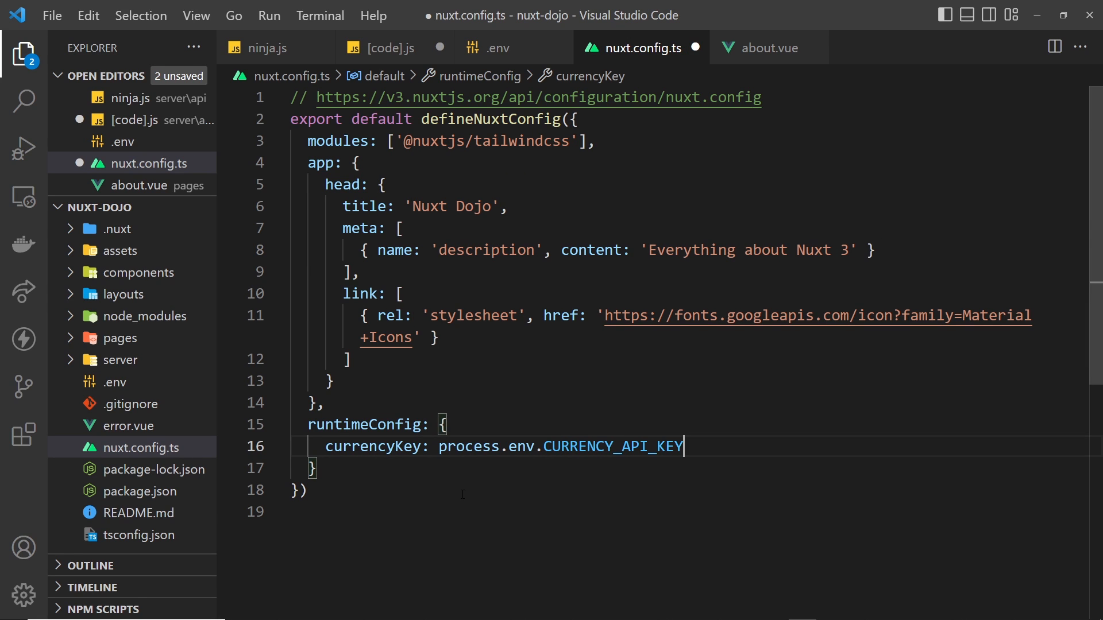
key("ctrl+s")
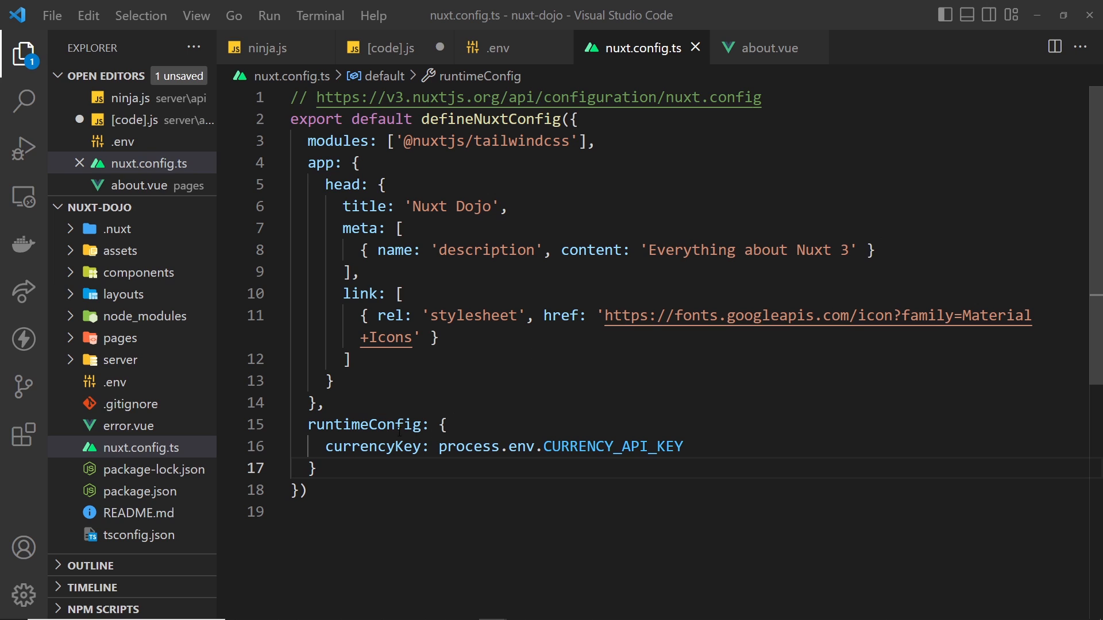
Step: Start another entry after currencyKey in runtimeConfig and save the config again
left_click(315, 467)
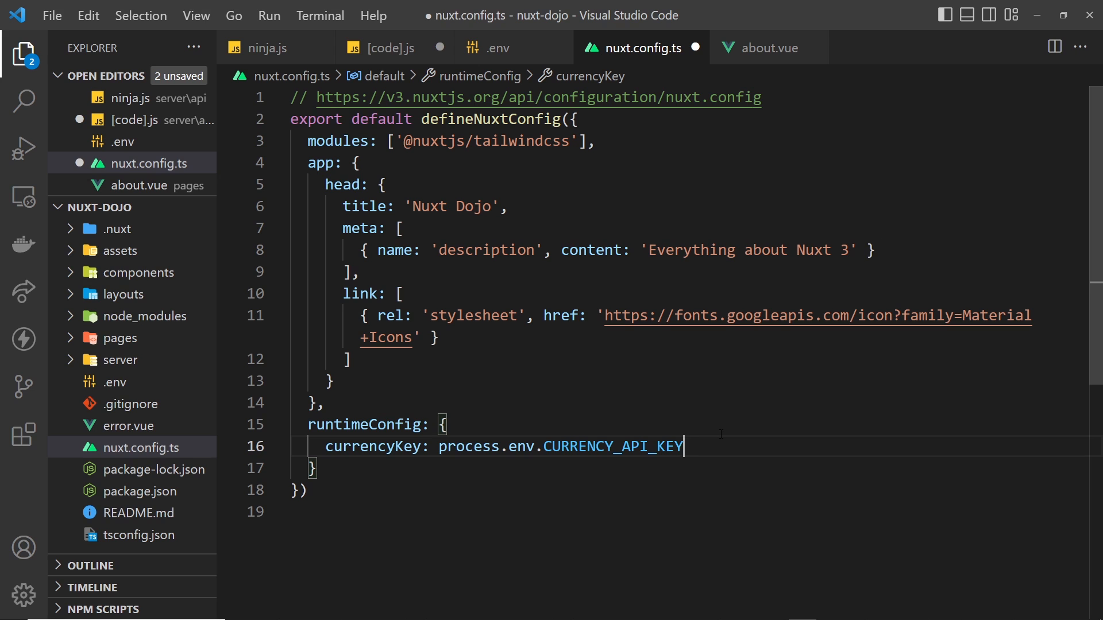
key("Enter")
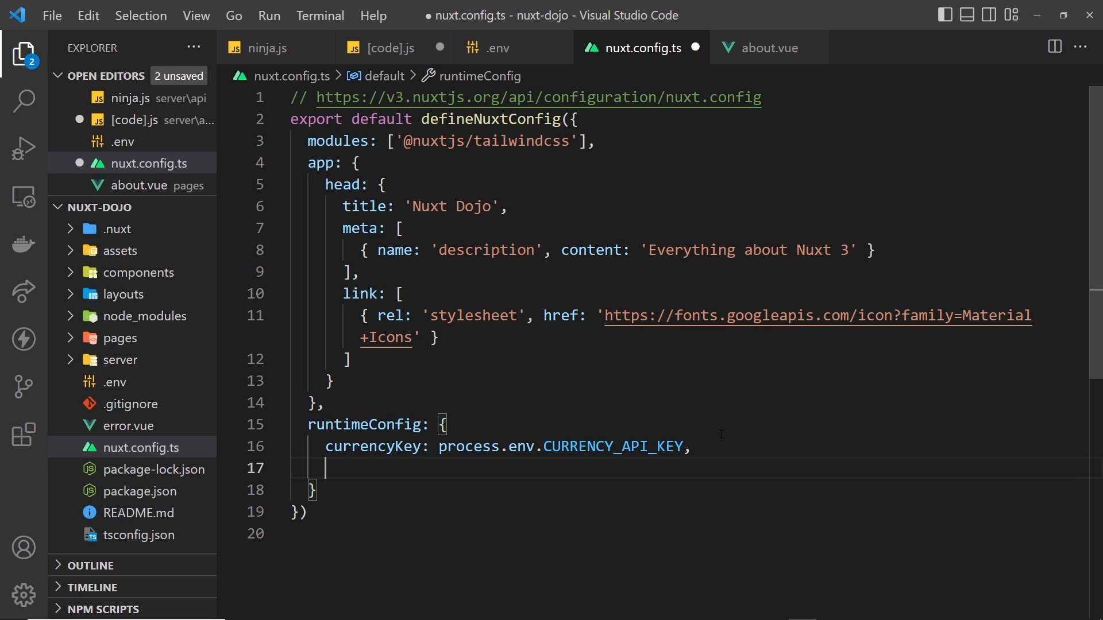
type("p")
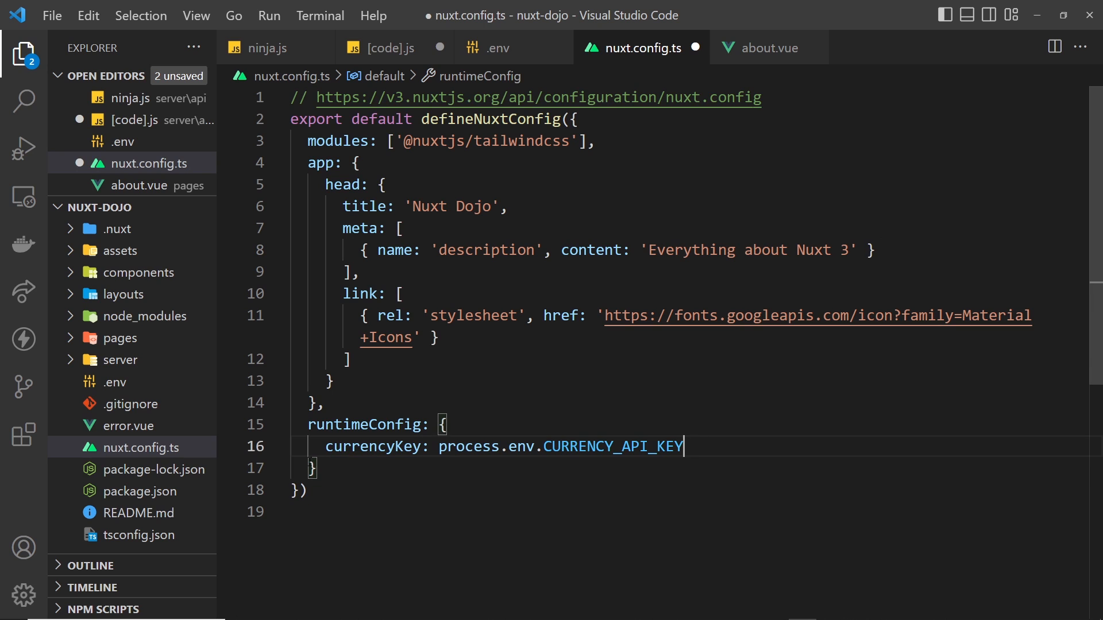
key("ctrl+s")
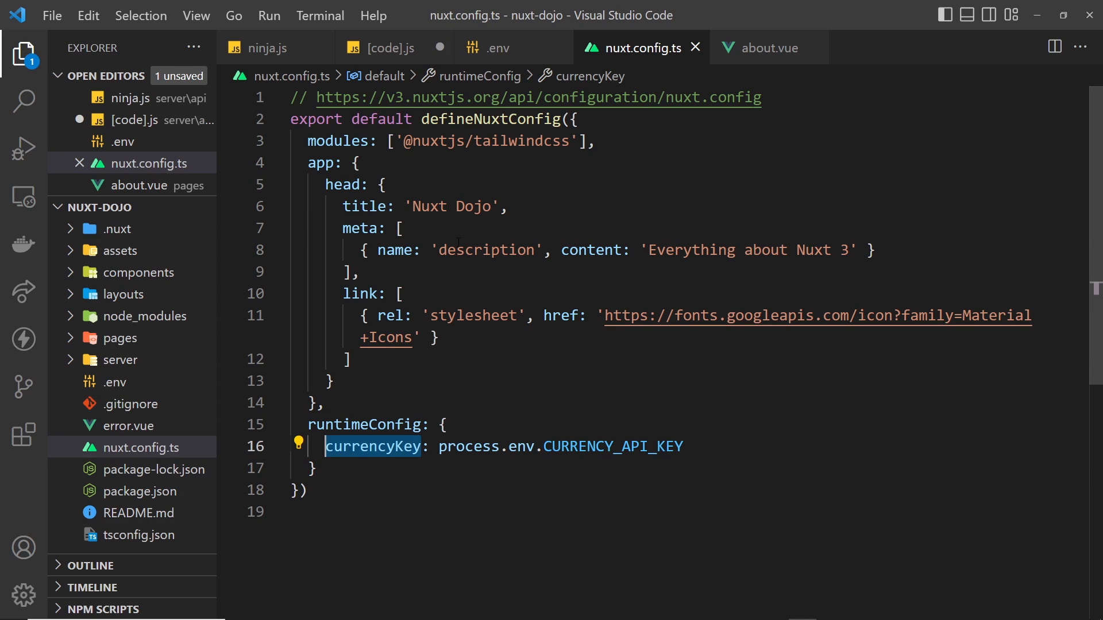
Step: Add const { currencyKey } = useRuntimeConfig() in [code].js, checking the name in nuxt.config.ts
left_click(387, 47)
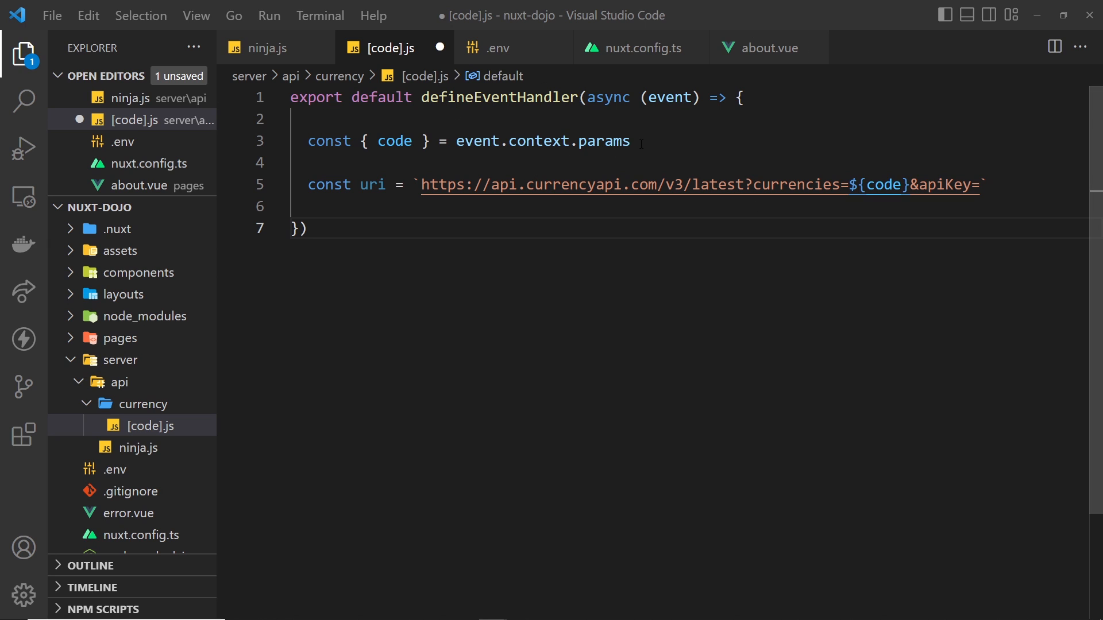
left_click(636, 47)
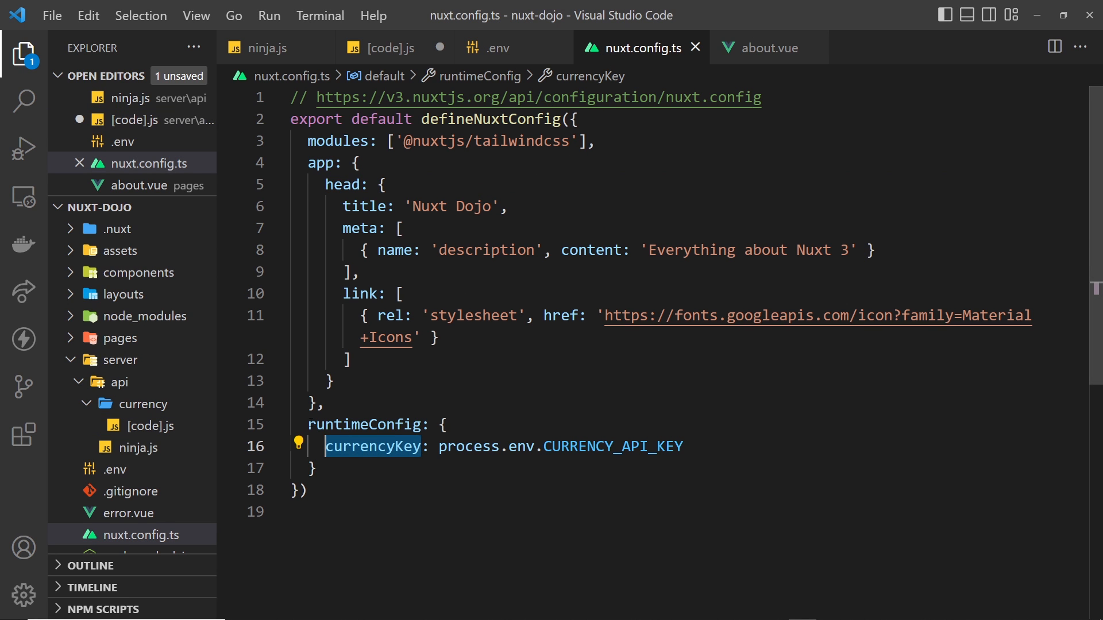
left_click(386, 47)
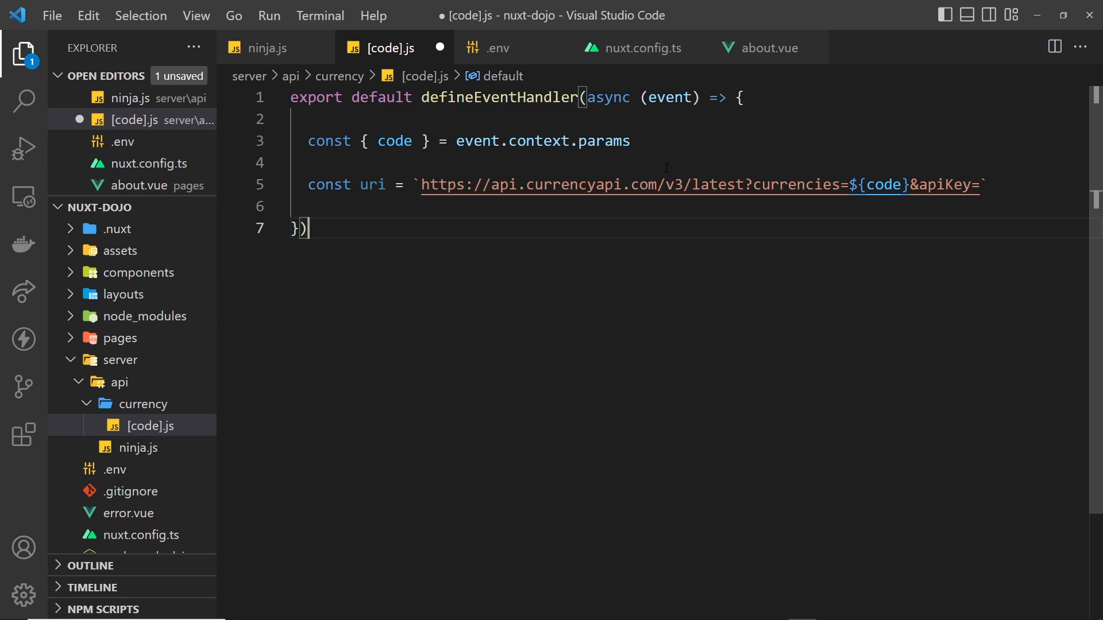
type("c")
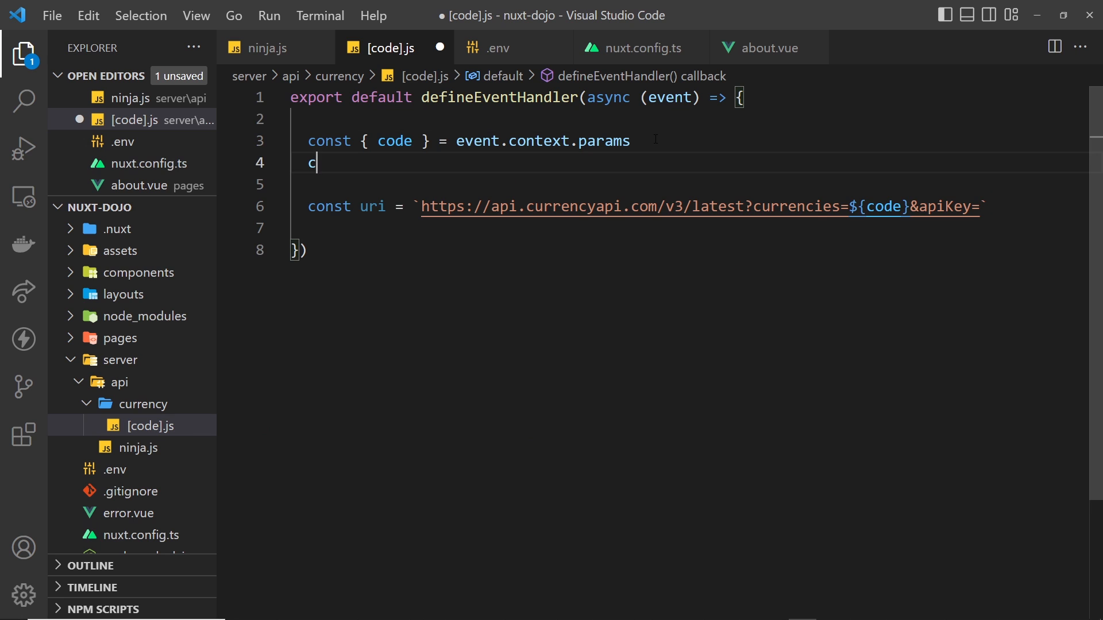
type("onst { currencyKey")
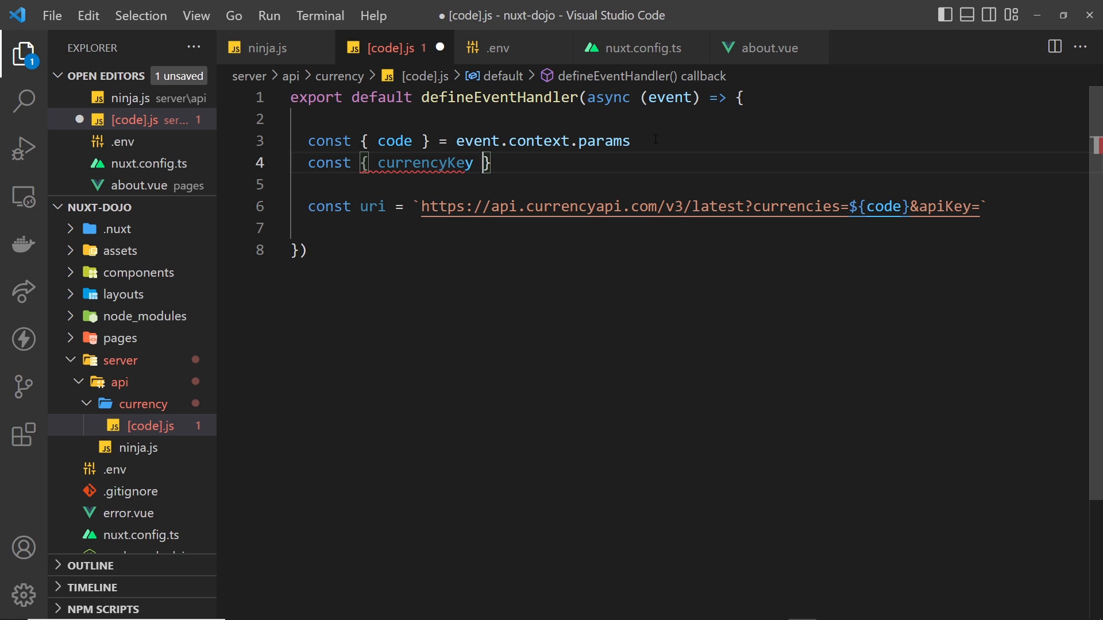
left_click(638, 47)
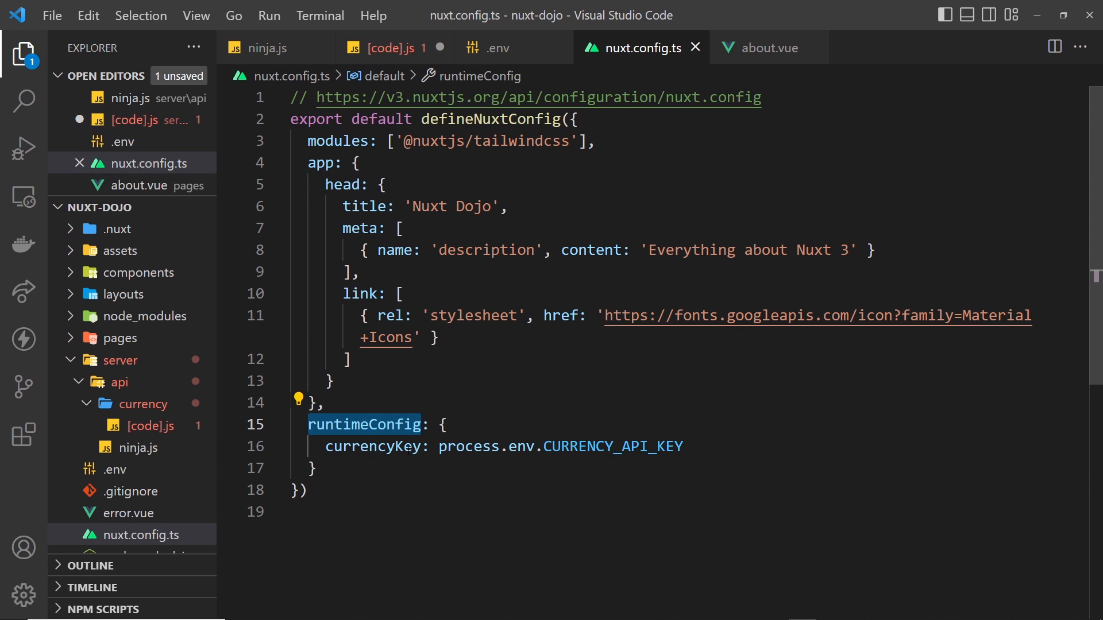
double_click(369, 446)
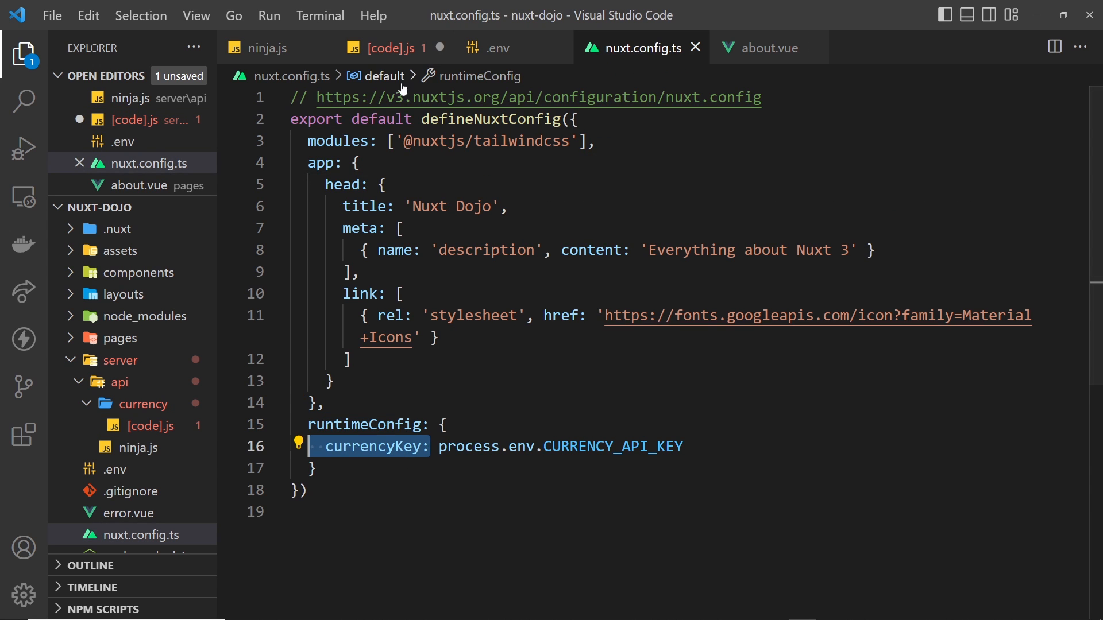
left_click(391, 47)
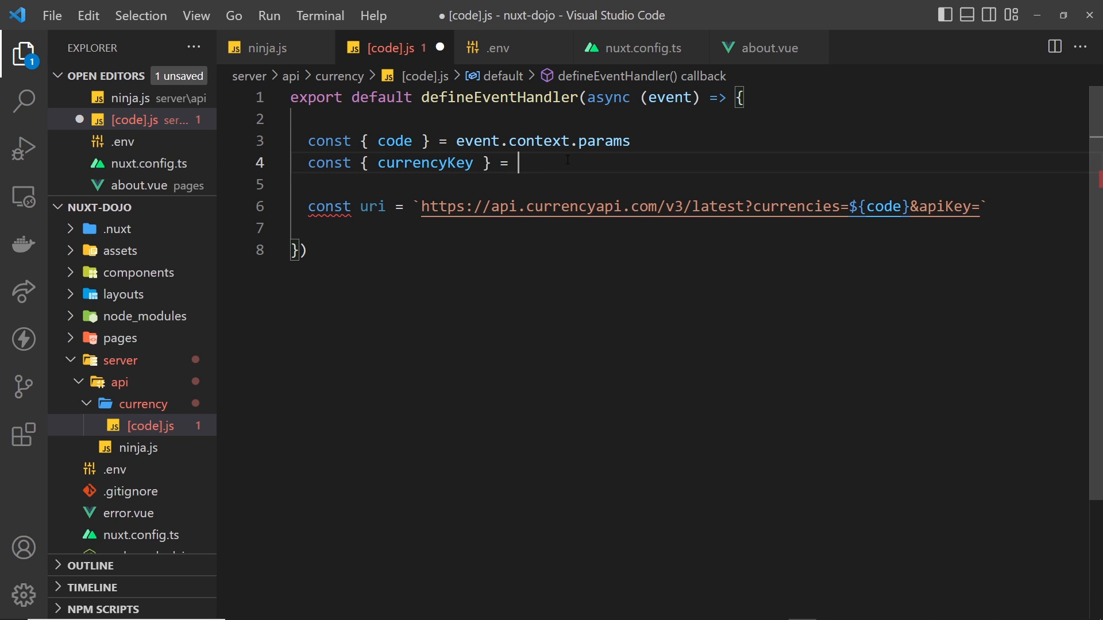
type("useRuntimeConfig(")
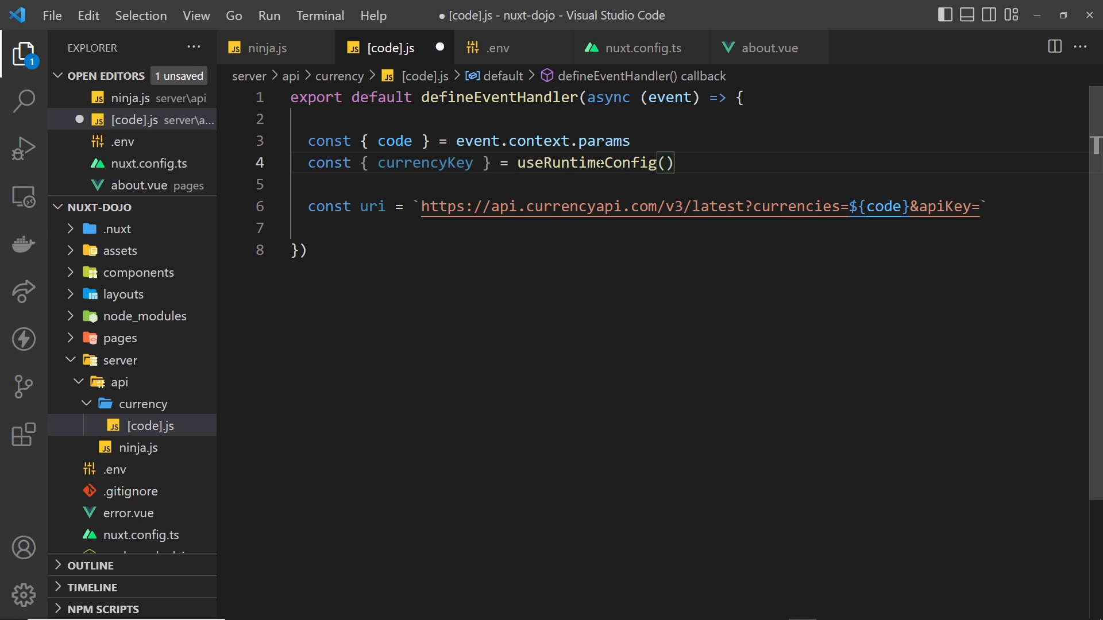
Step: Insert ${currencyKey} after apiKey= in the uri template string
left_click(638, 47)
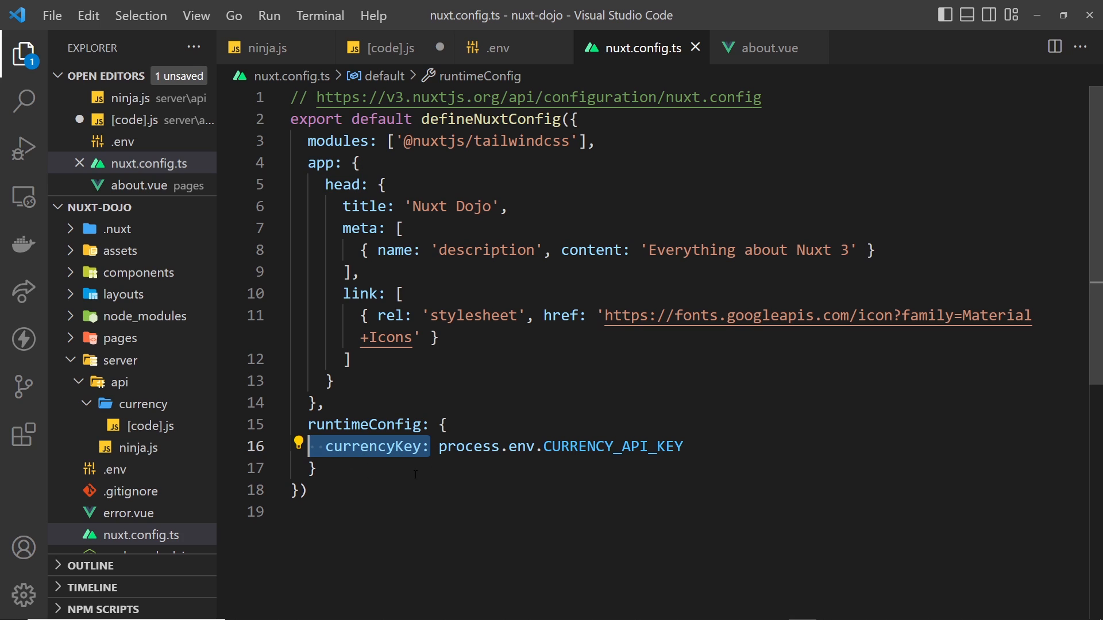
left_click(386, 48)
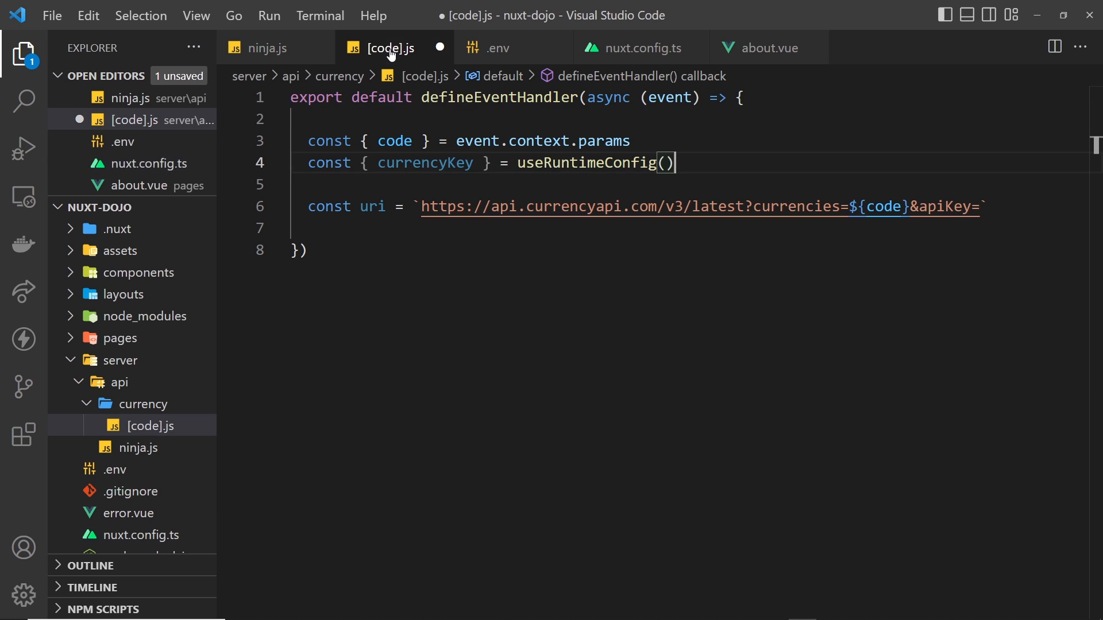
double_click(425, 162)
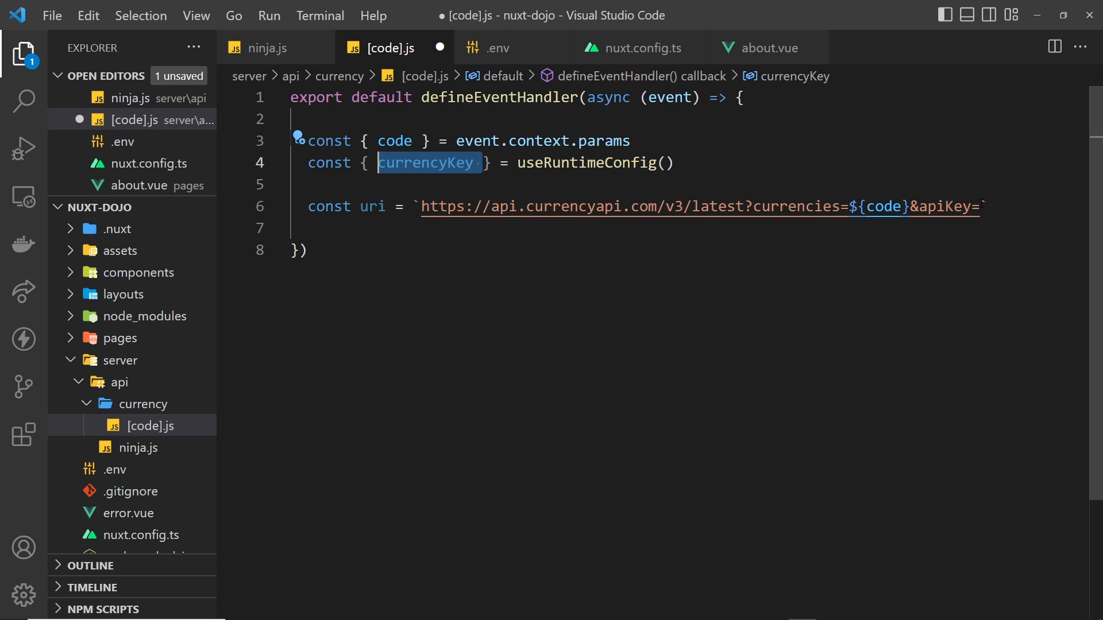
left_click(985, 205)
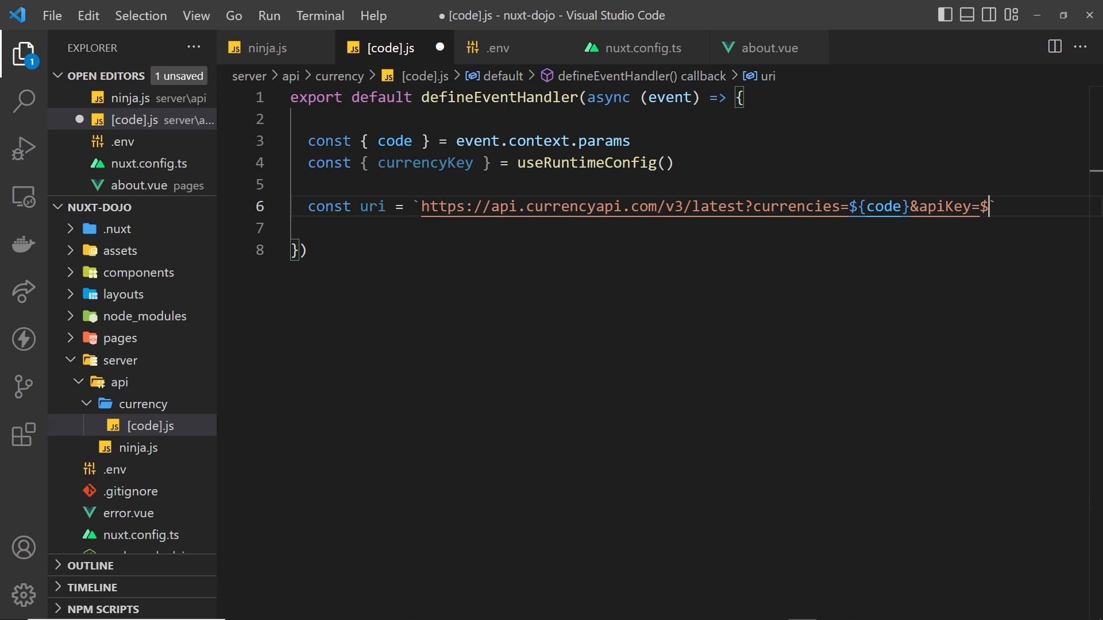
type("{currencyKey }")
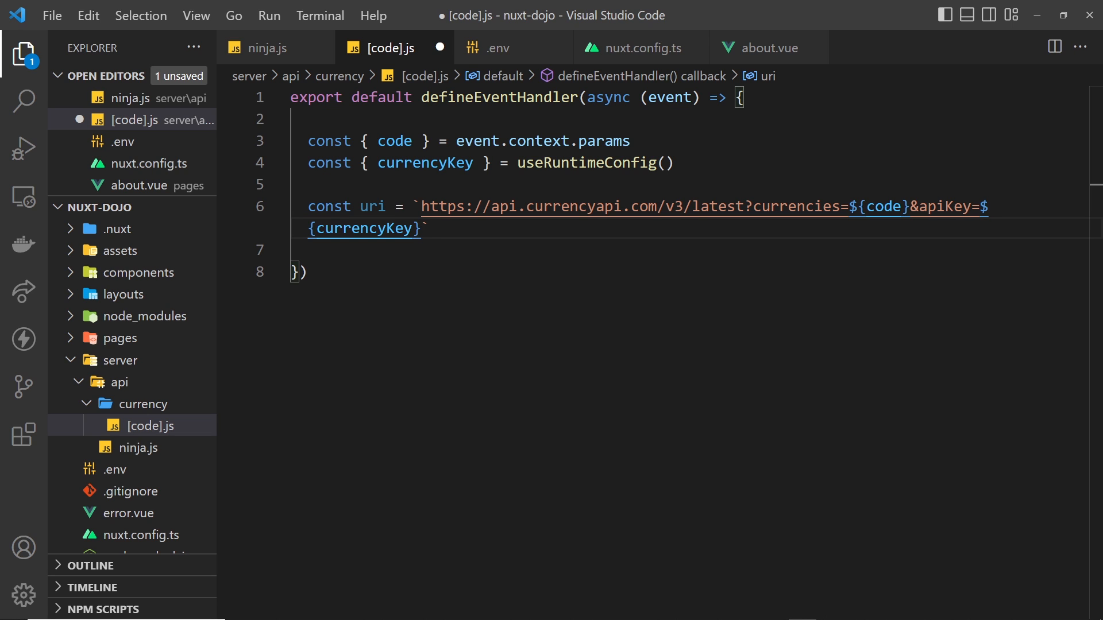
key("Enter")
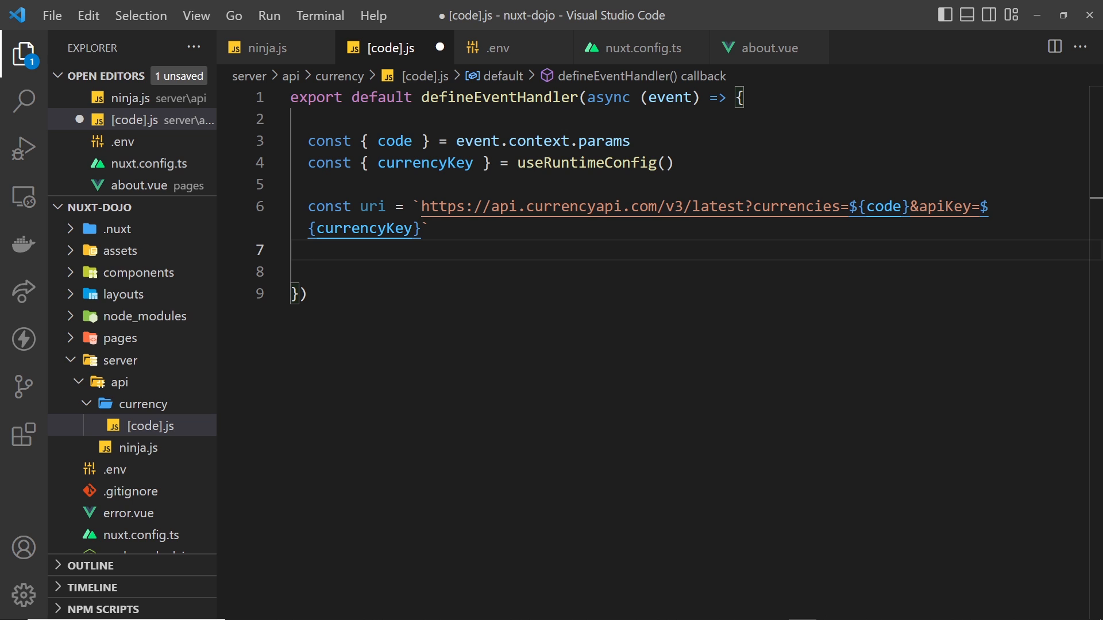
Step: Add const { data } = await $fetch(uri) to the currency handler
type("c")
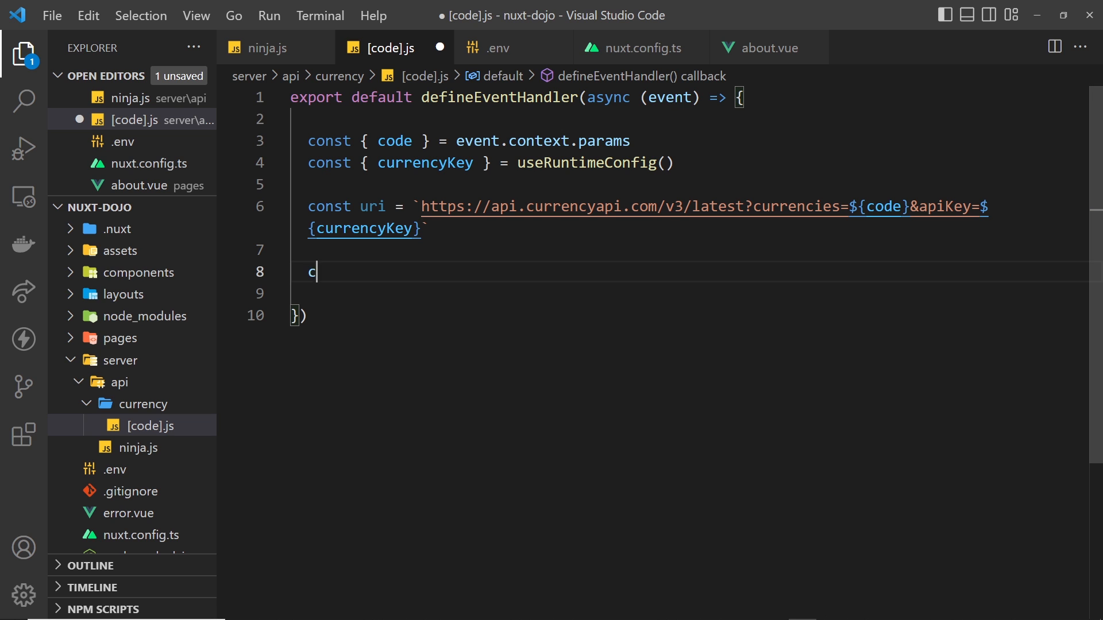
type("onst { data}")
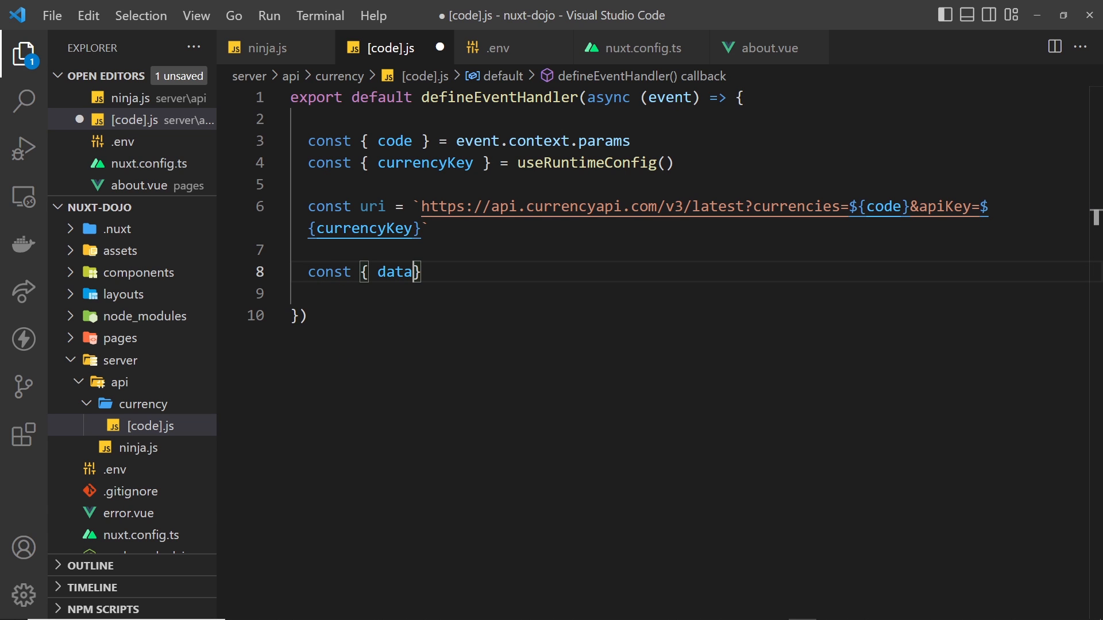
type("} = $fetch(")
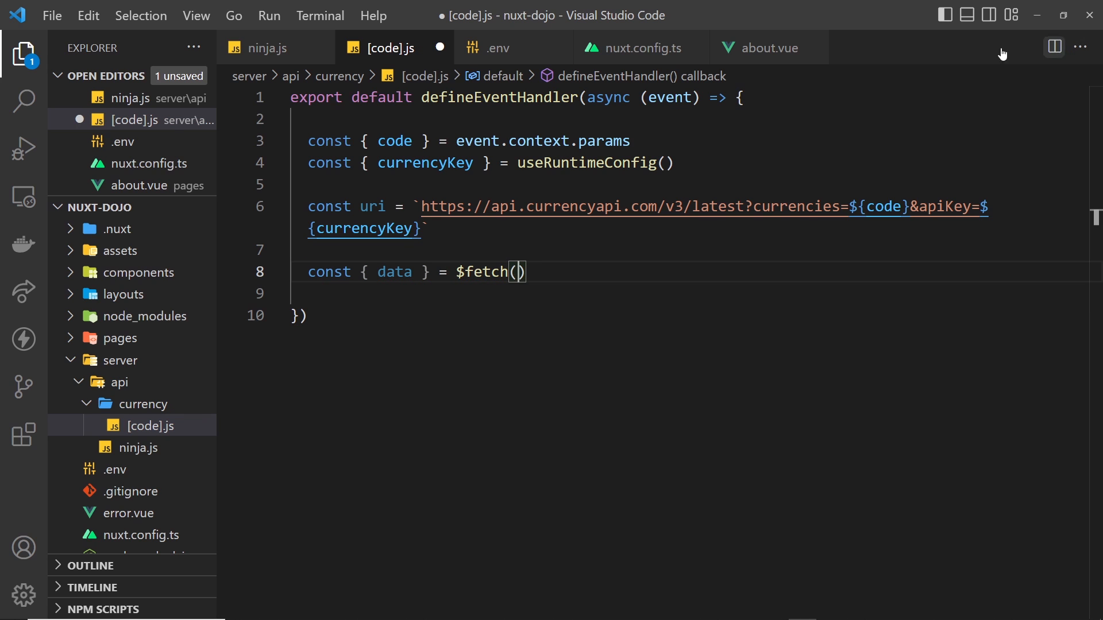
type("uri")
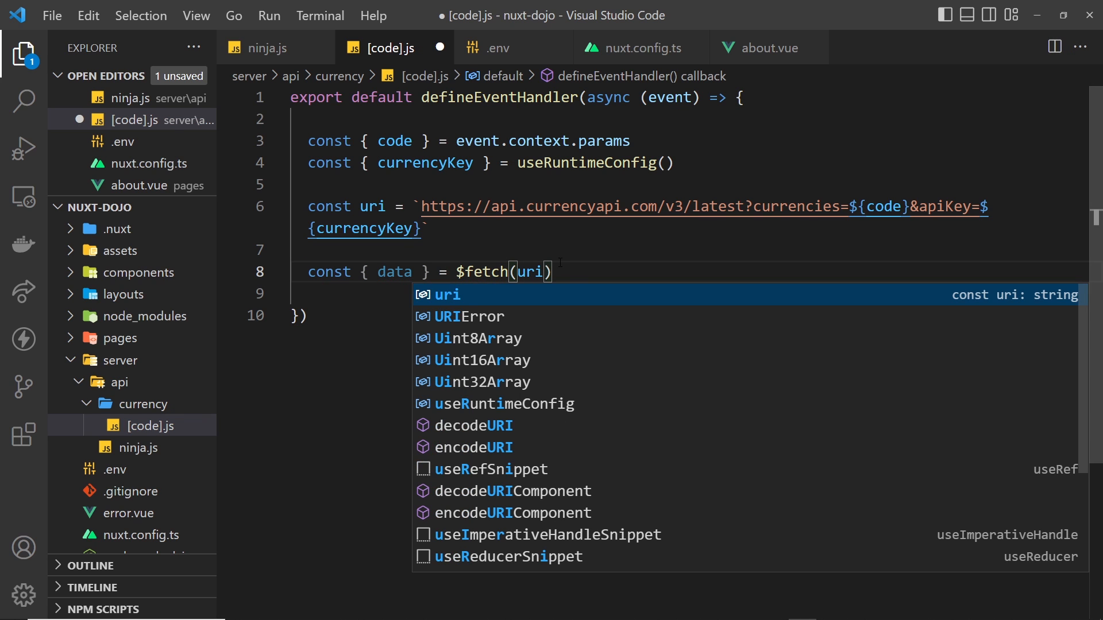
key("Escape")
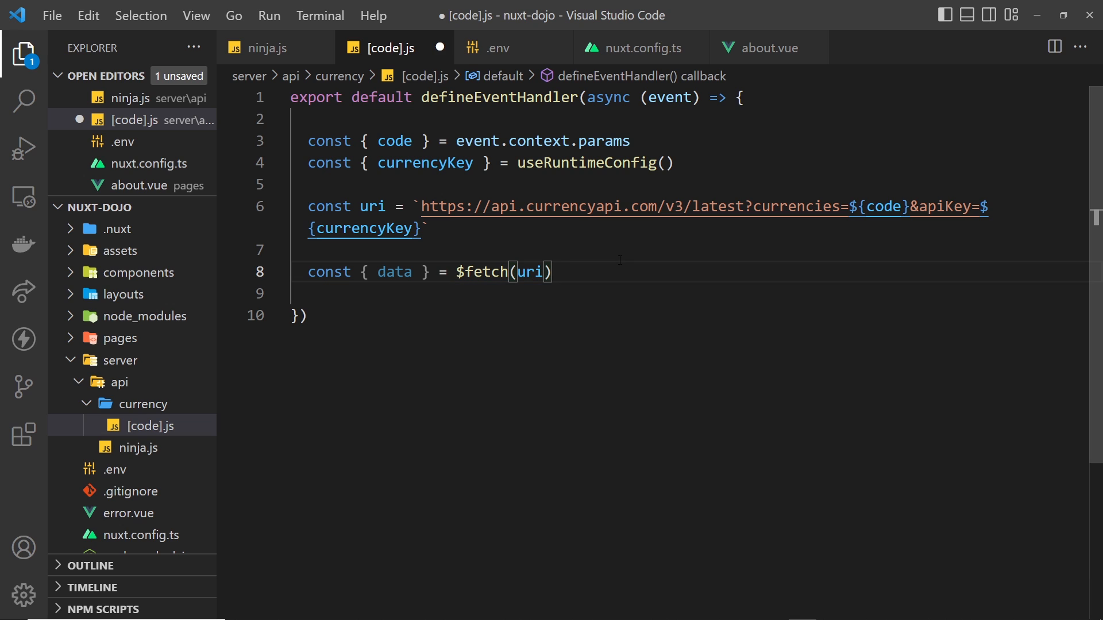
key("Enter")
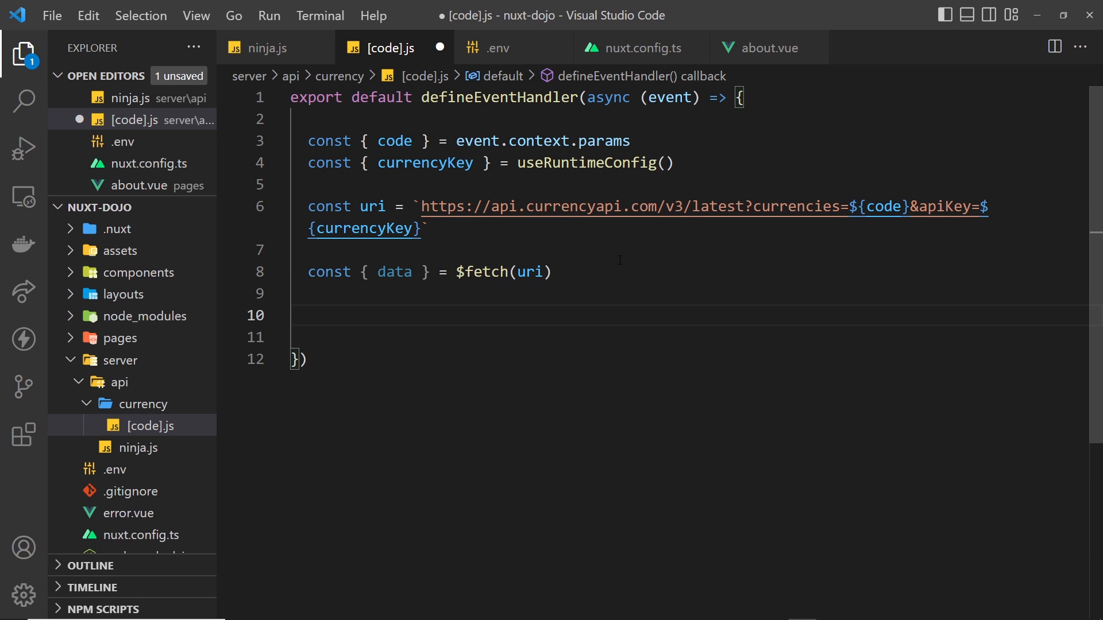
type("aw")
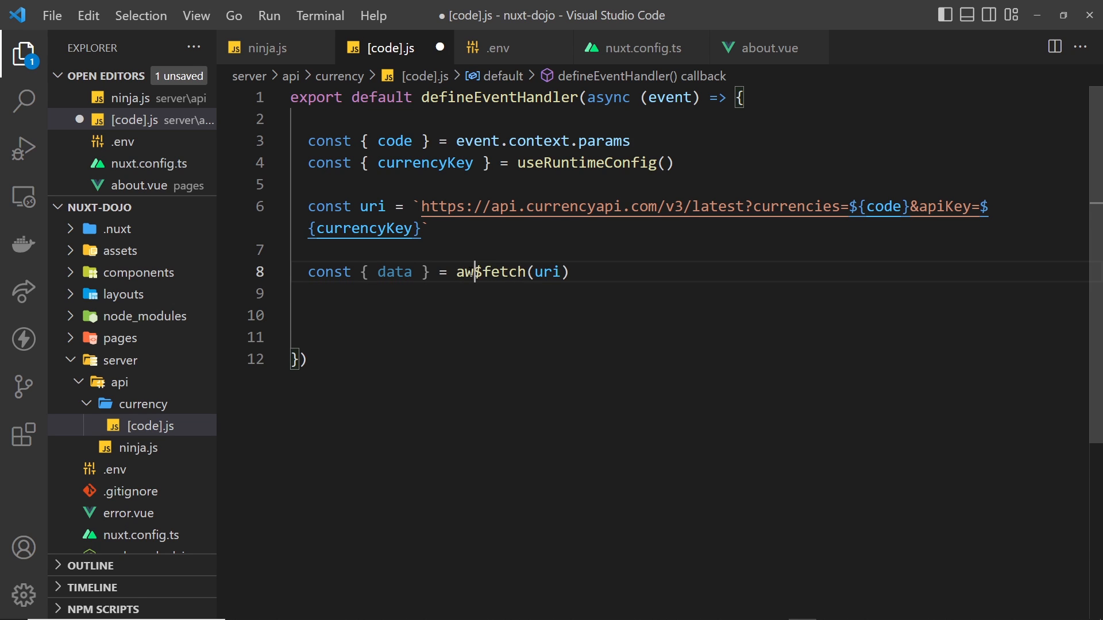
type("ait")
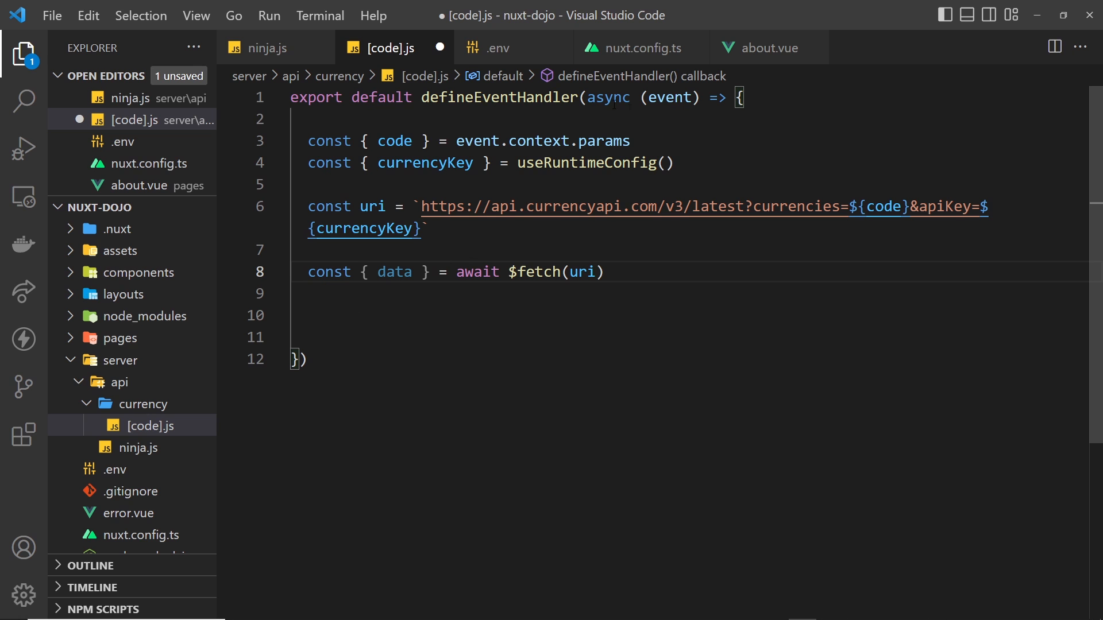
Step: Return data from the handler on line 10
left_click(373, 315)
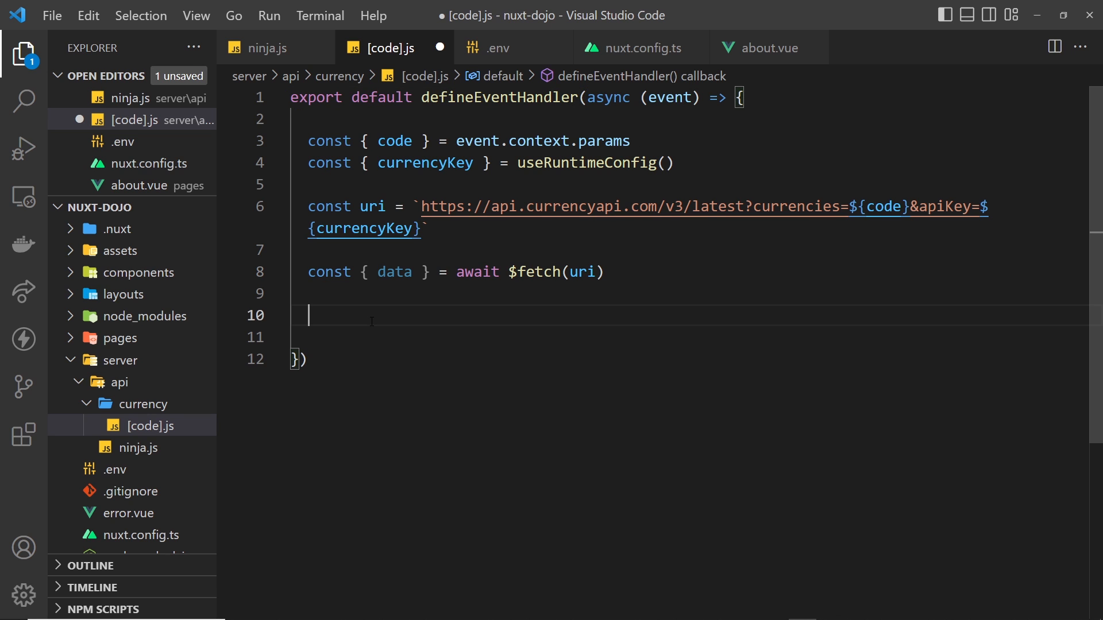
type("return")
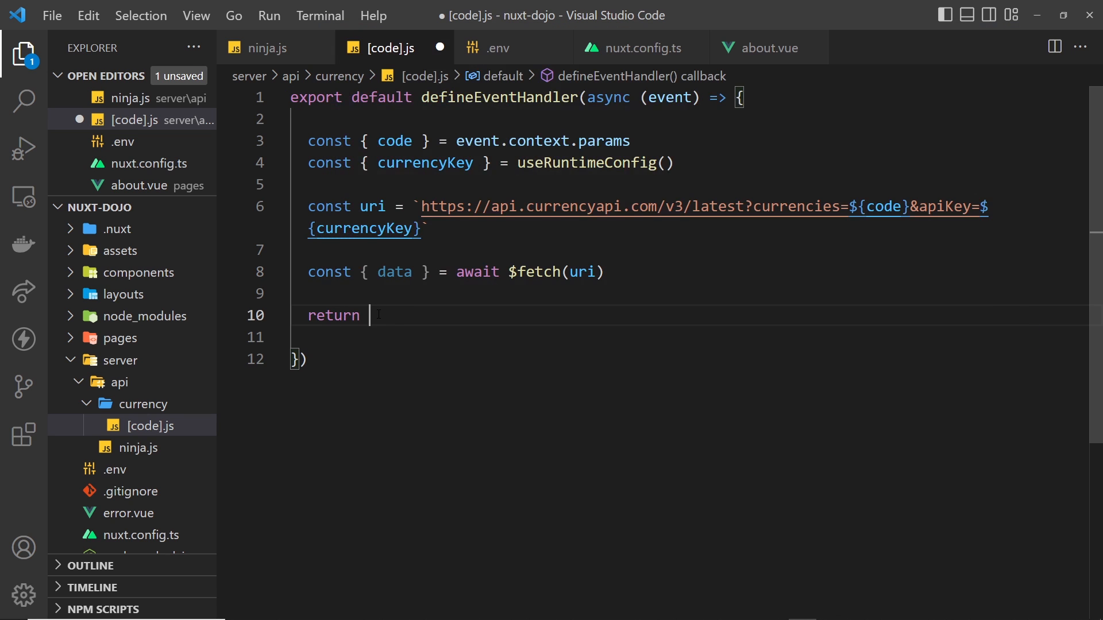
type("data")
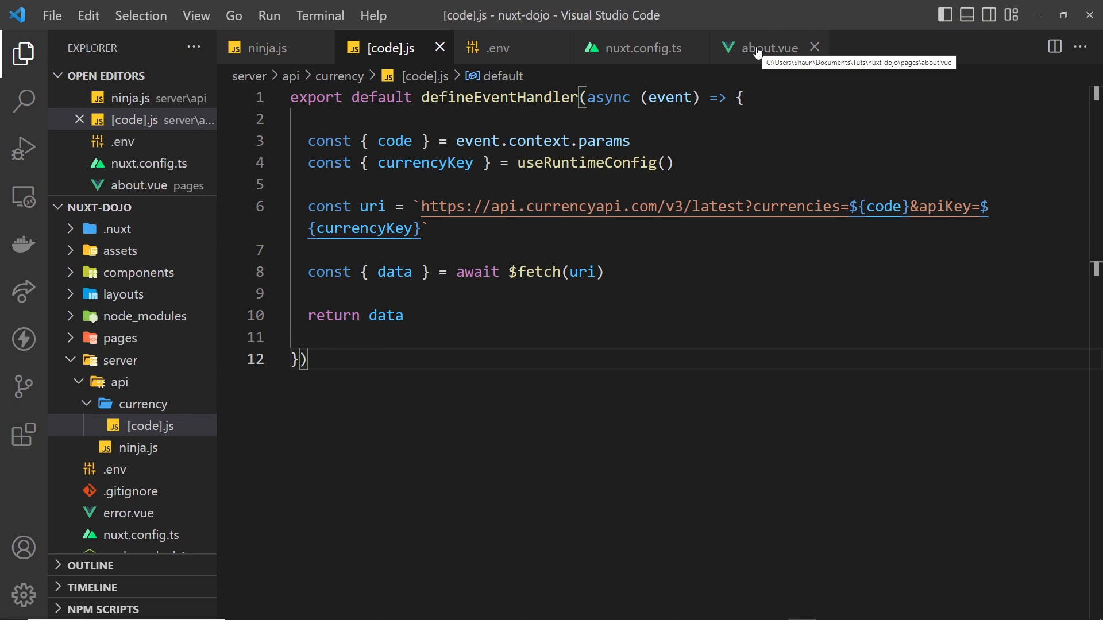
Step: Change about.vue's useFetch path to '/api/currency/GBP' and save
left_click(766, 47)
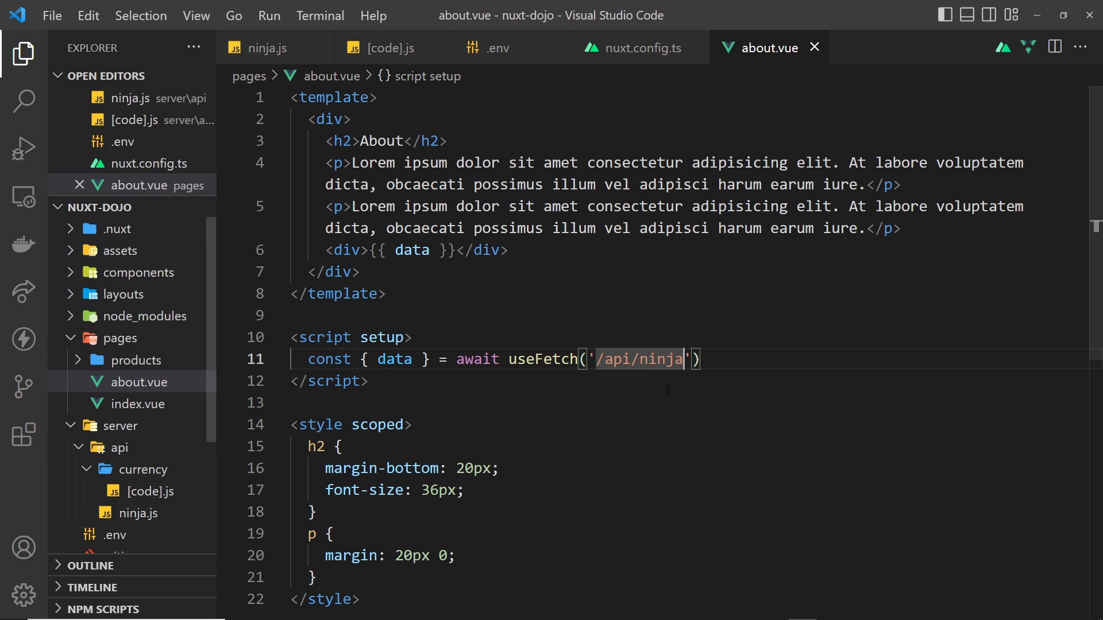
key("Backspace")
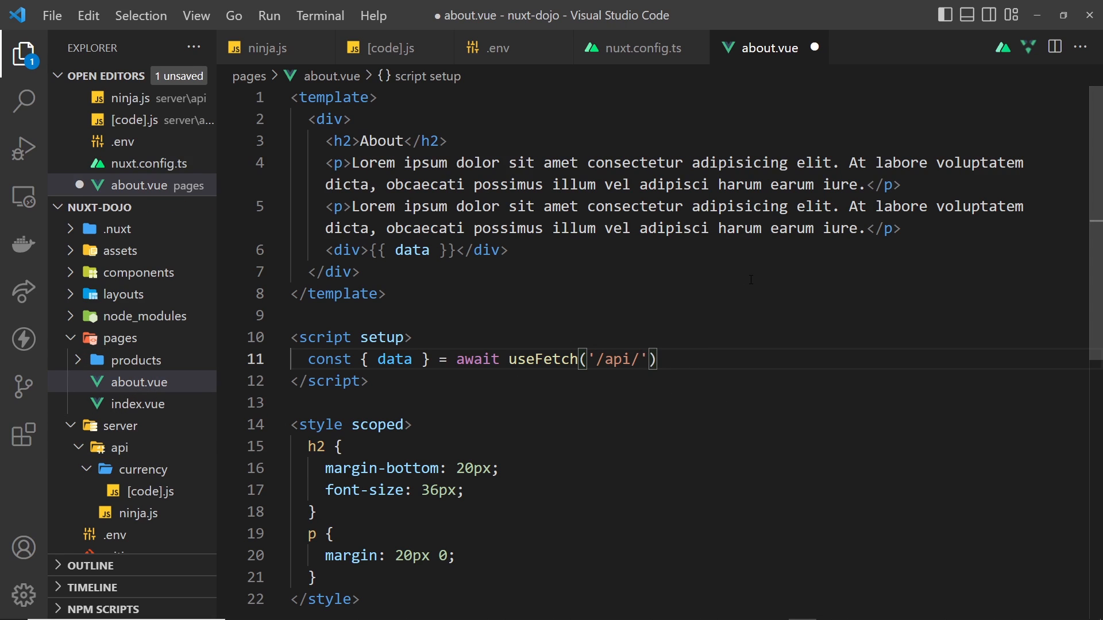
type("currency")
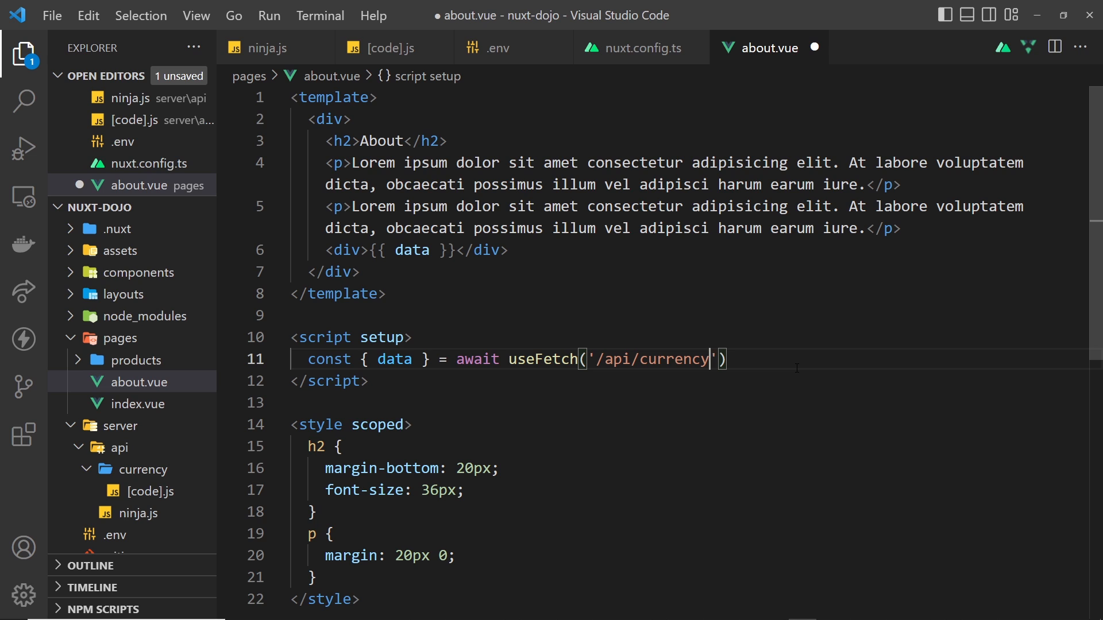
type("/C")
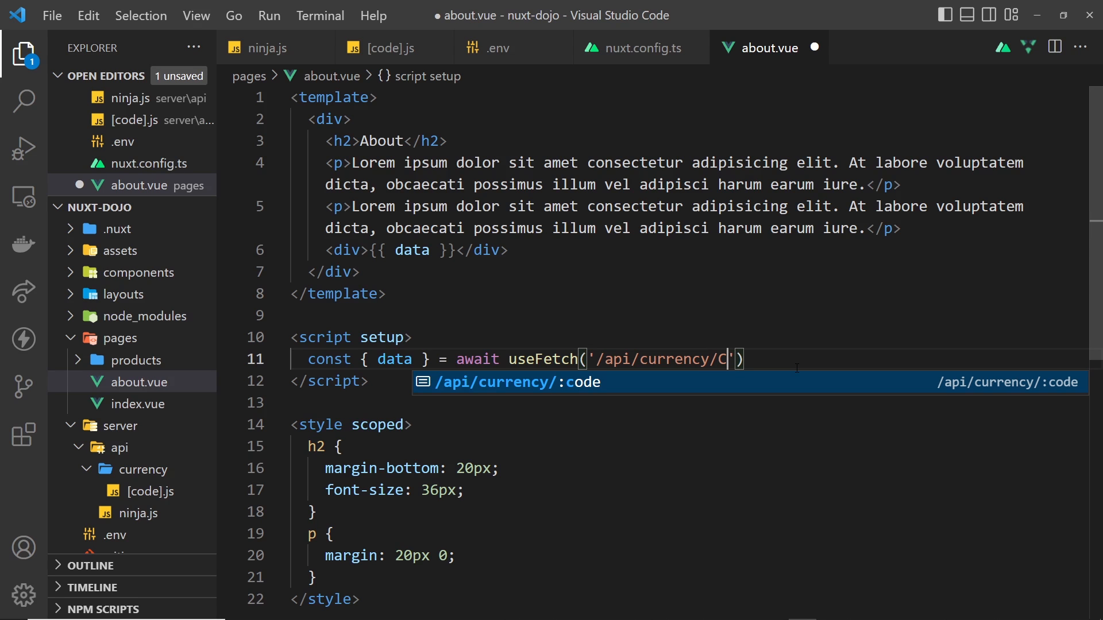
type("GBP")
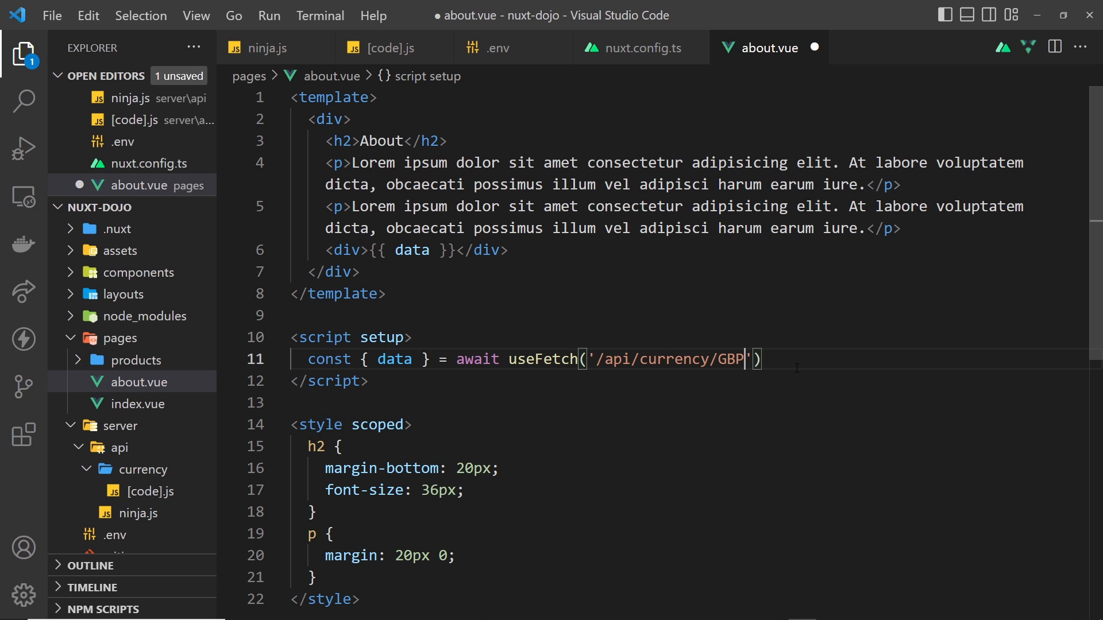
key("ctrl+s")
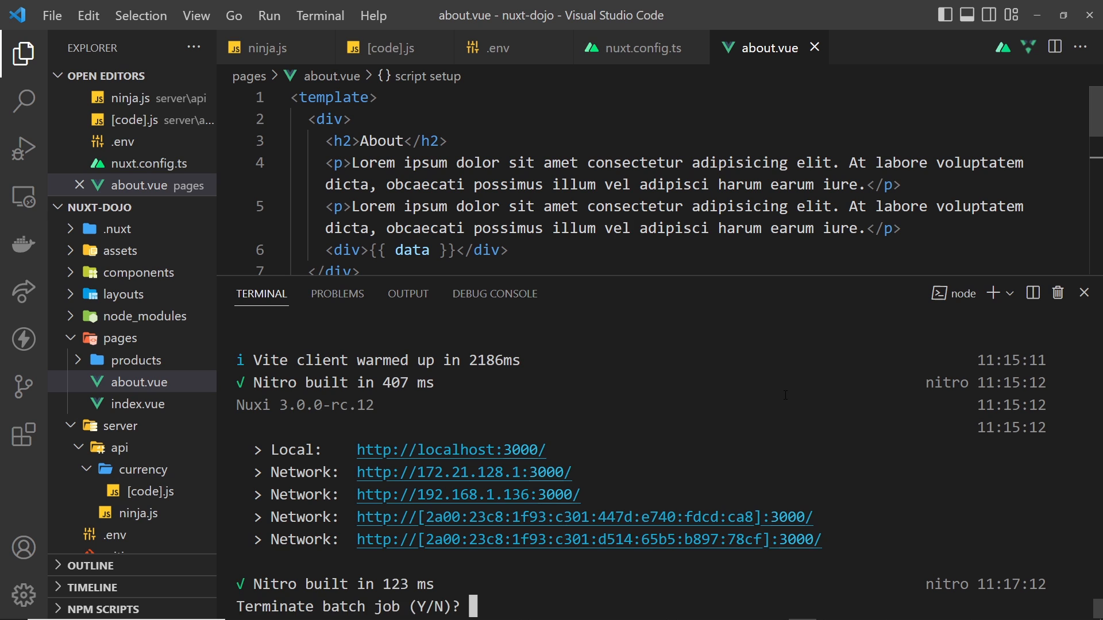
Step: Confirm terminating the batch job with Y and relaunch the Nuxt dev server via npm run dev
type("Y")
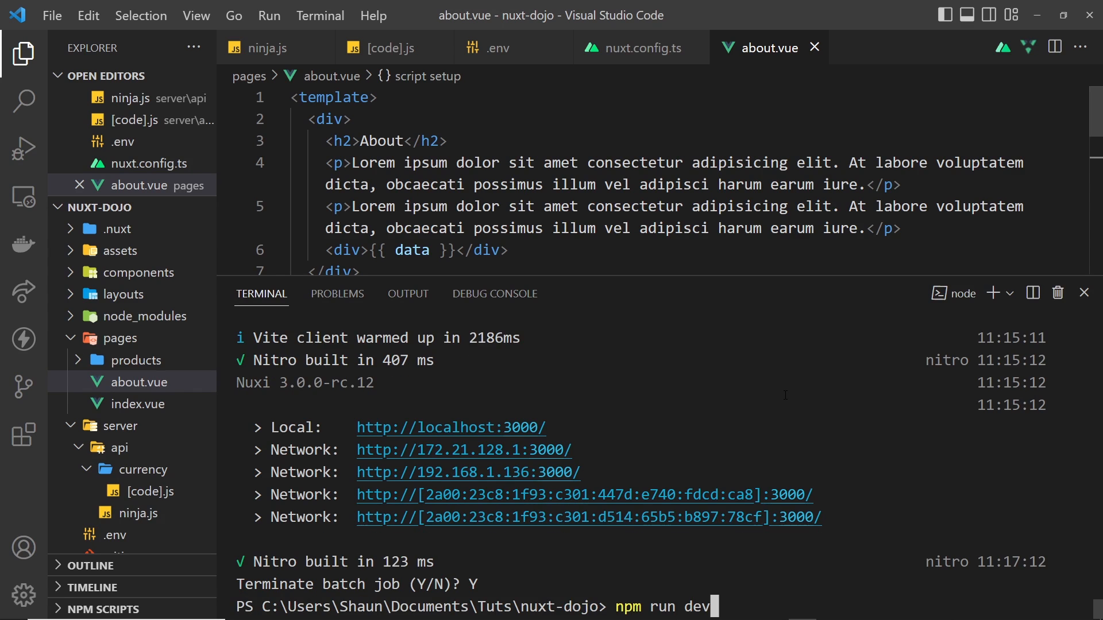
key("Return")
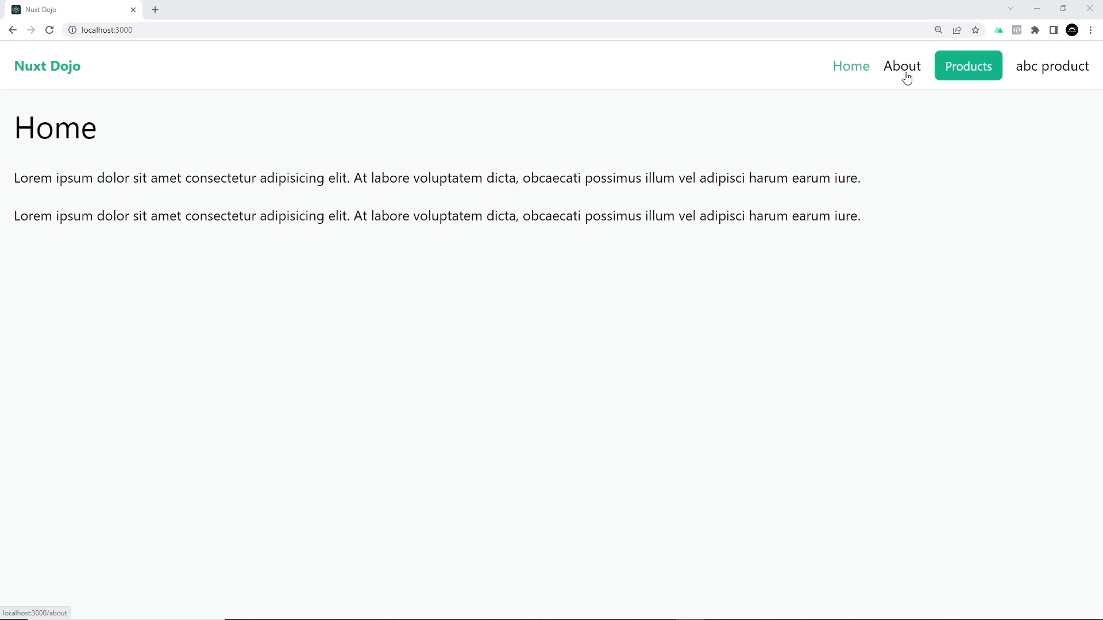
Step: Navigate to the About page, which renders the GBP rate JSON (0.872494)
left_click(902, 66)
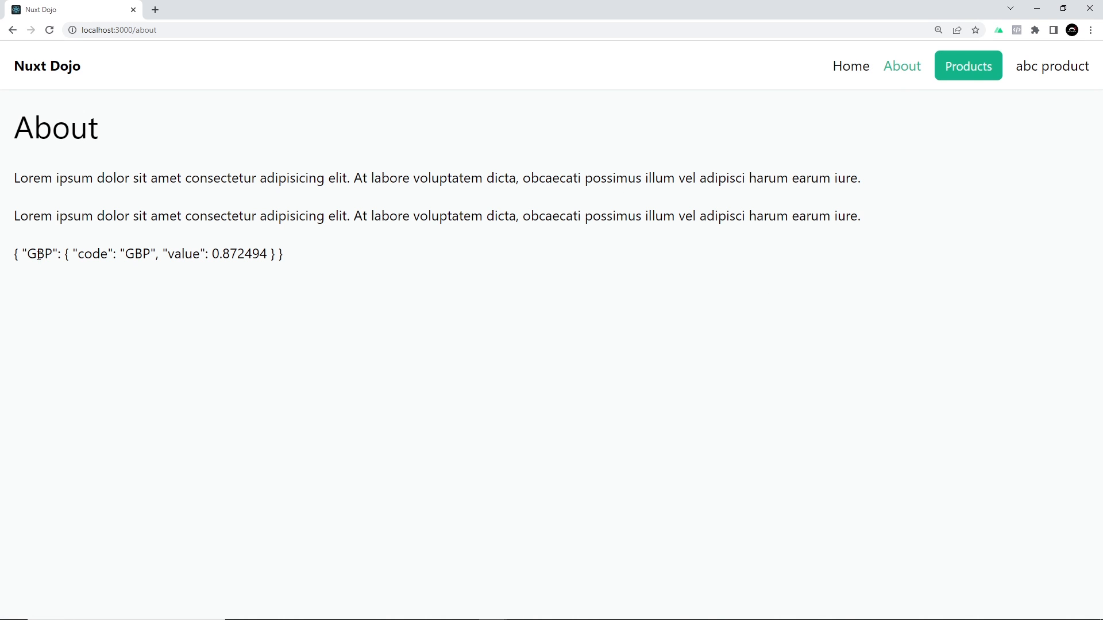